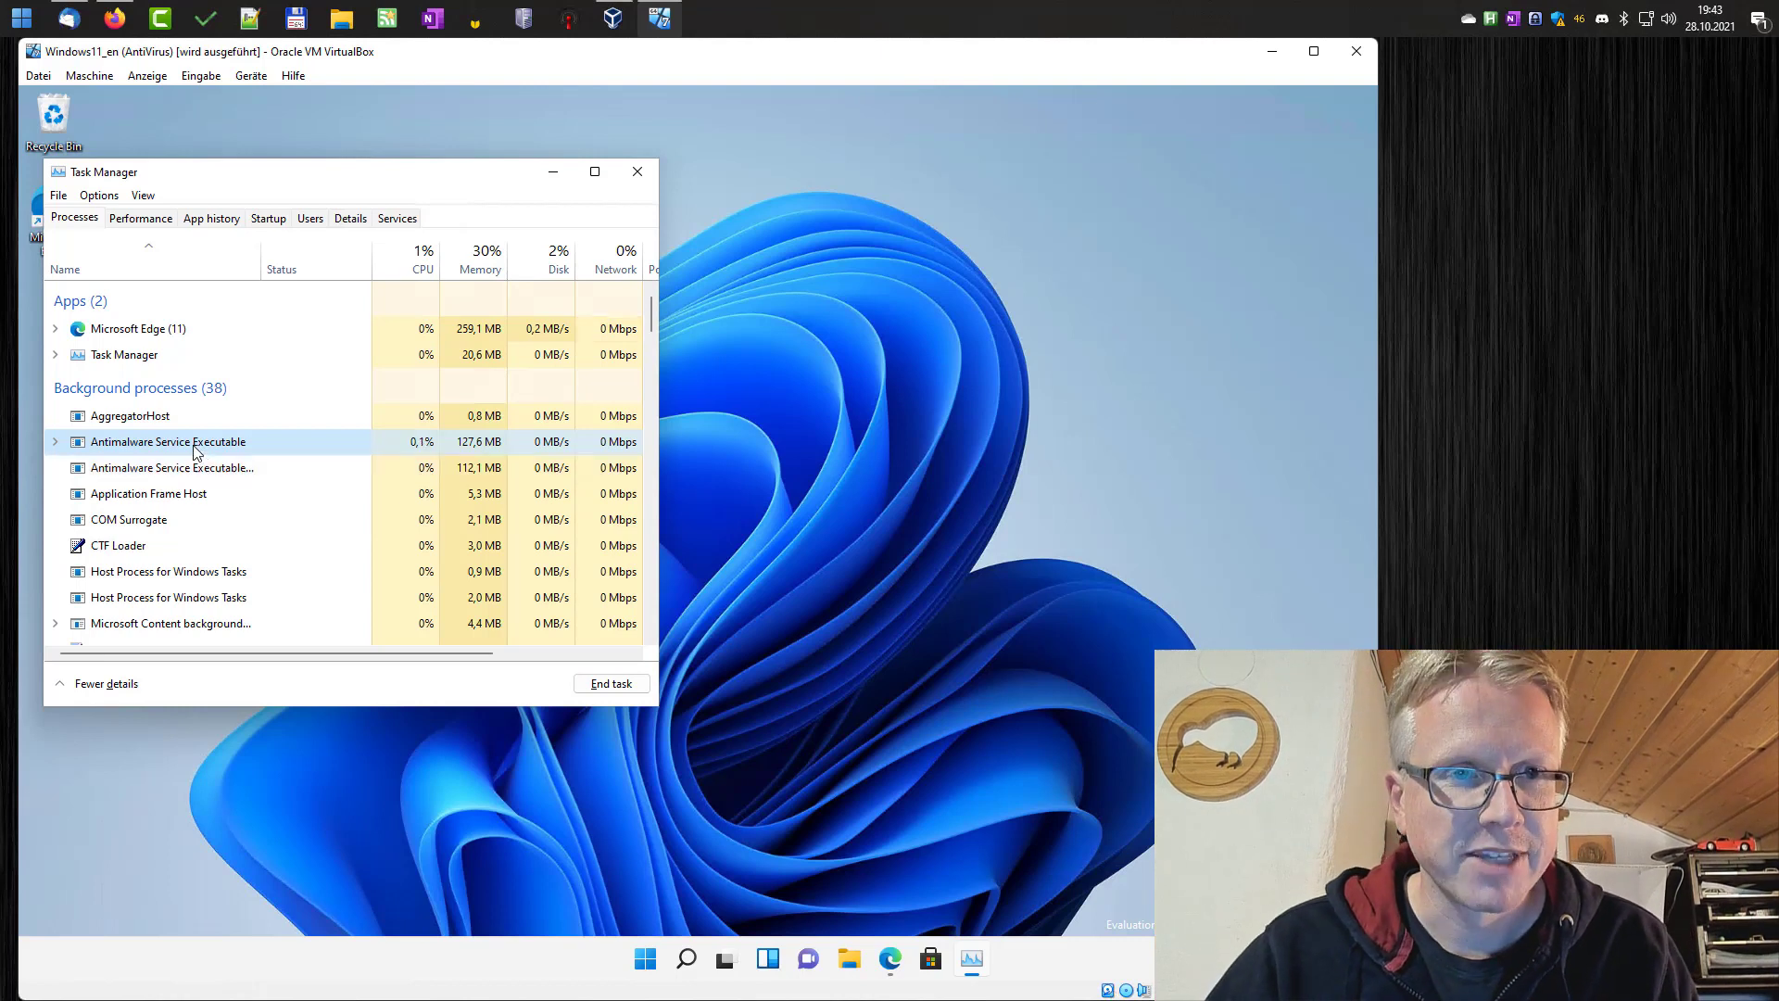
{"action": "mouse_move", "coordinate": [225, 467]}
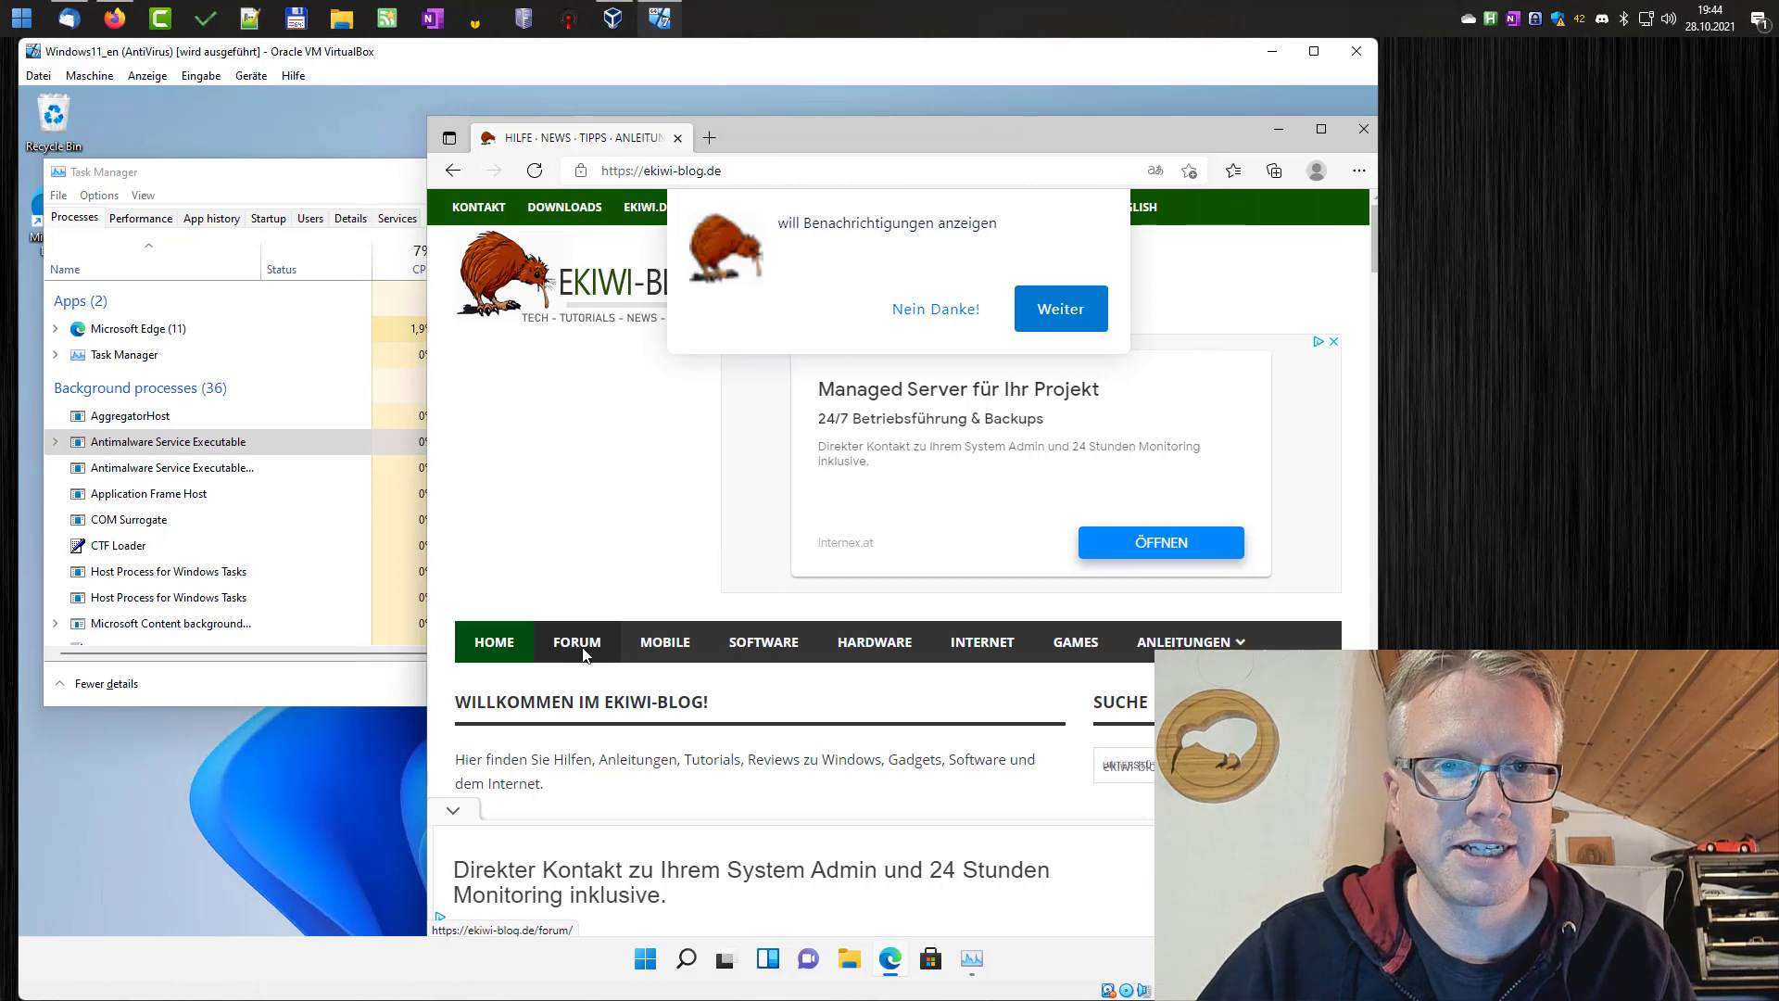
Open the eKiwi-Blog forum board from the blog's navigation bar.
{"action": "left_click", "coordinate": [576, 641]}
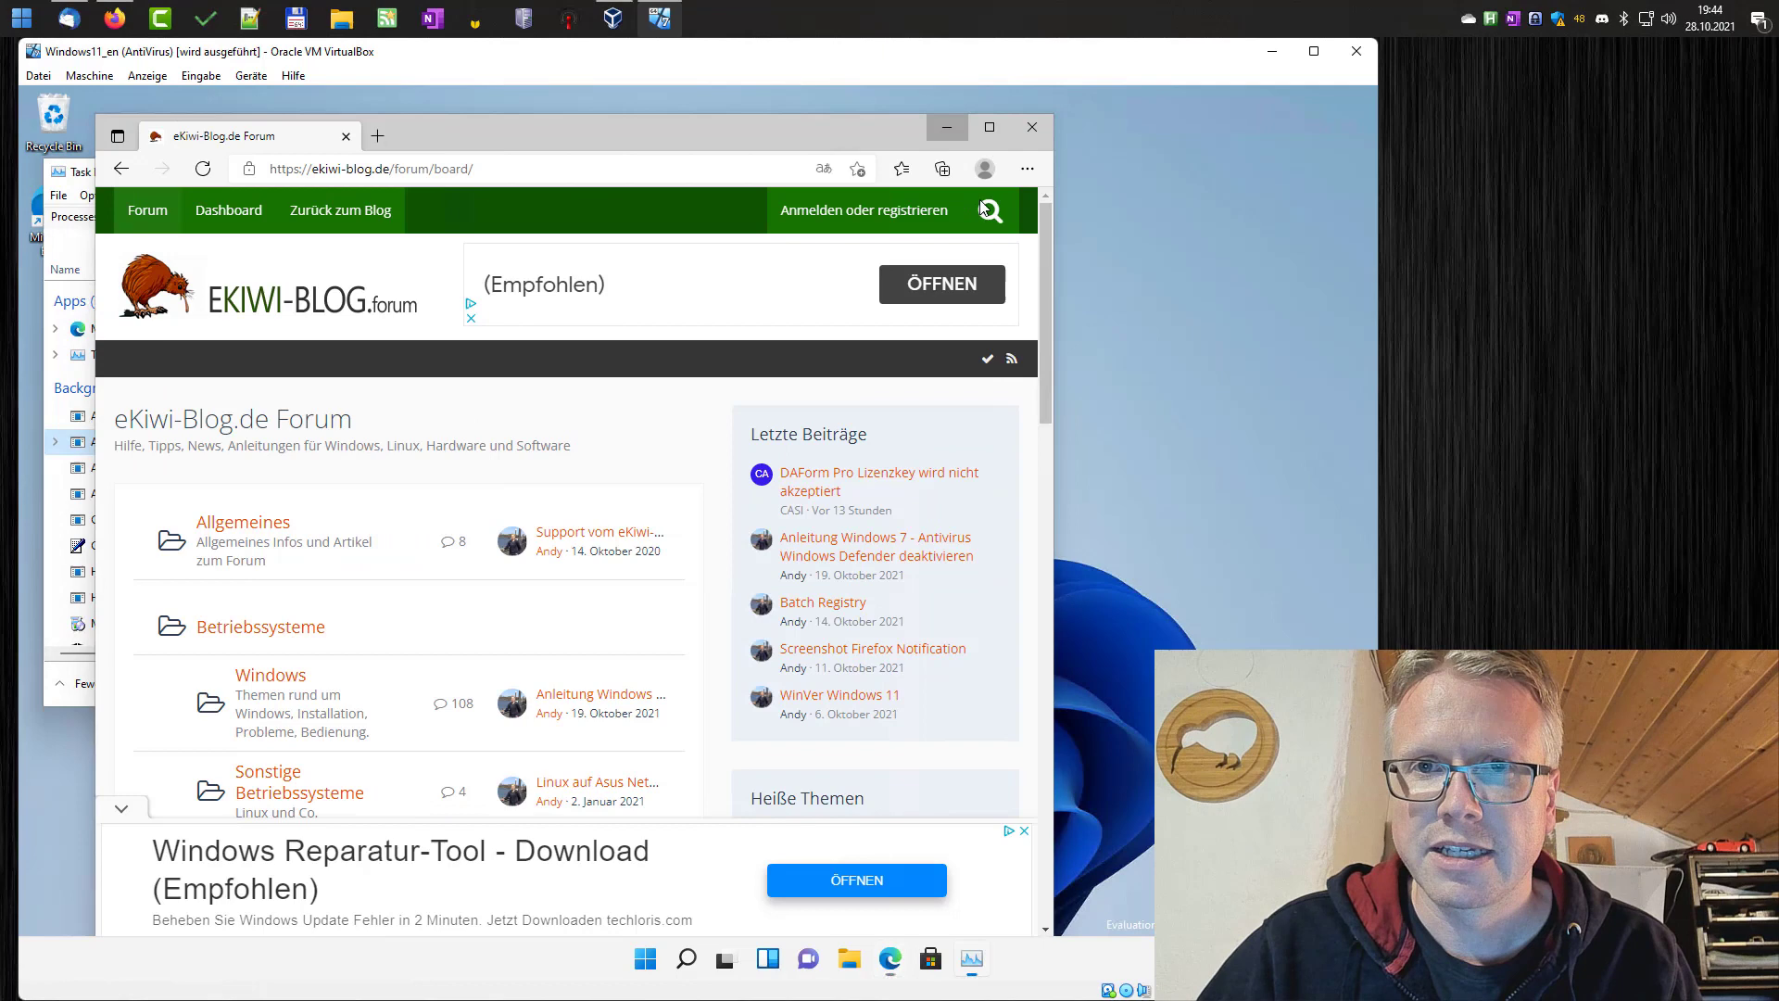
Reach the Windows Security page under Privacy & security in Settings via the Start menu.
{"action": "left_click", "coordinate": [643, 958]}
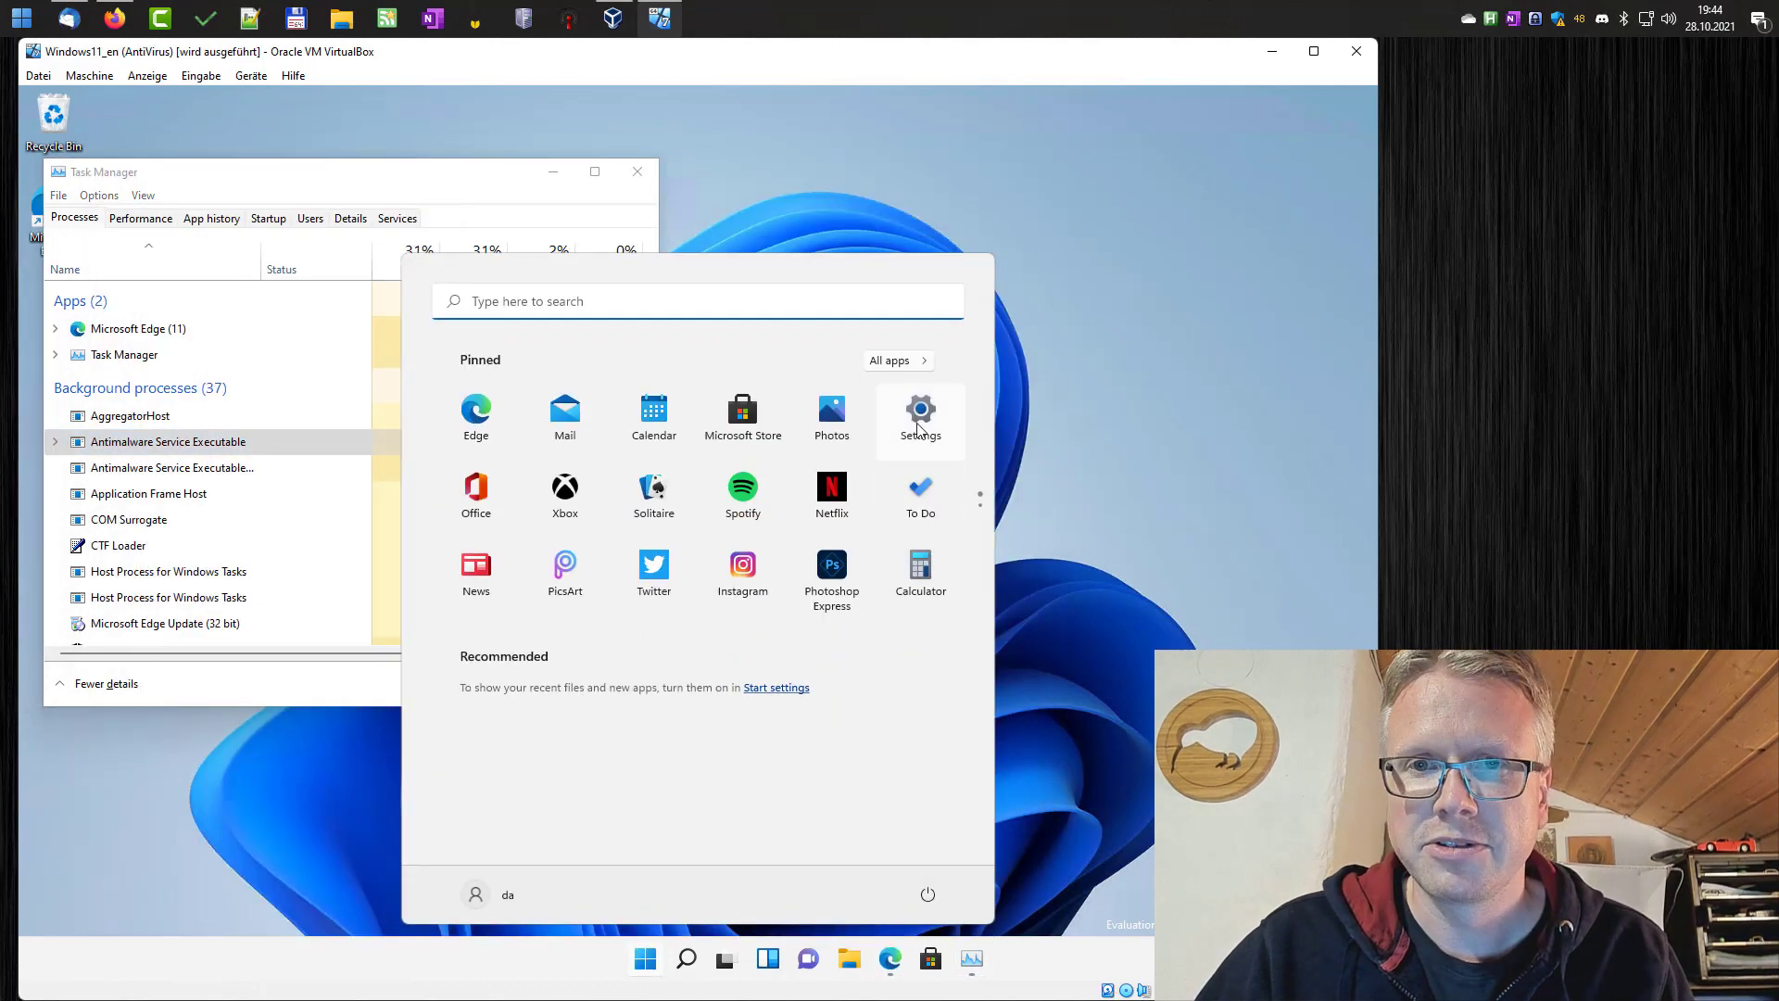
{"action": "left_click", "coordinate": [920, 417]}
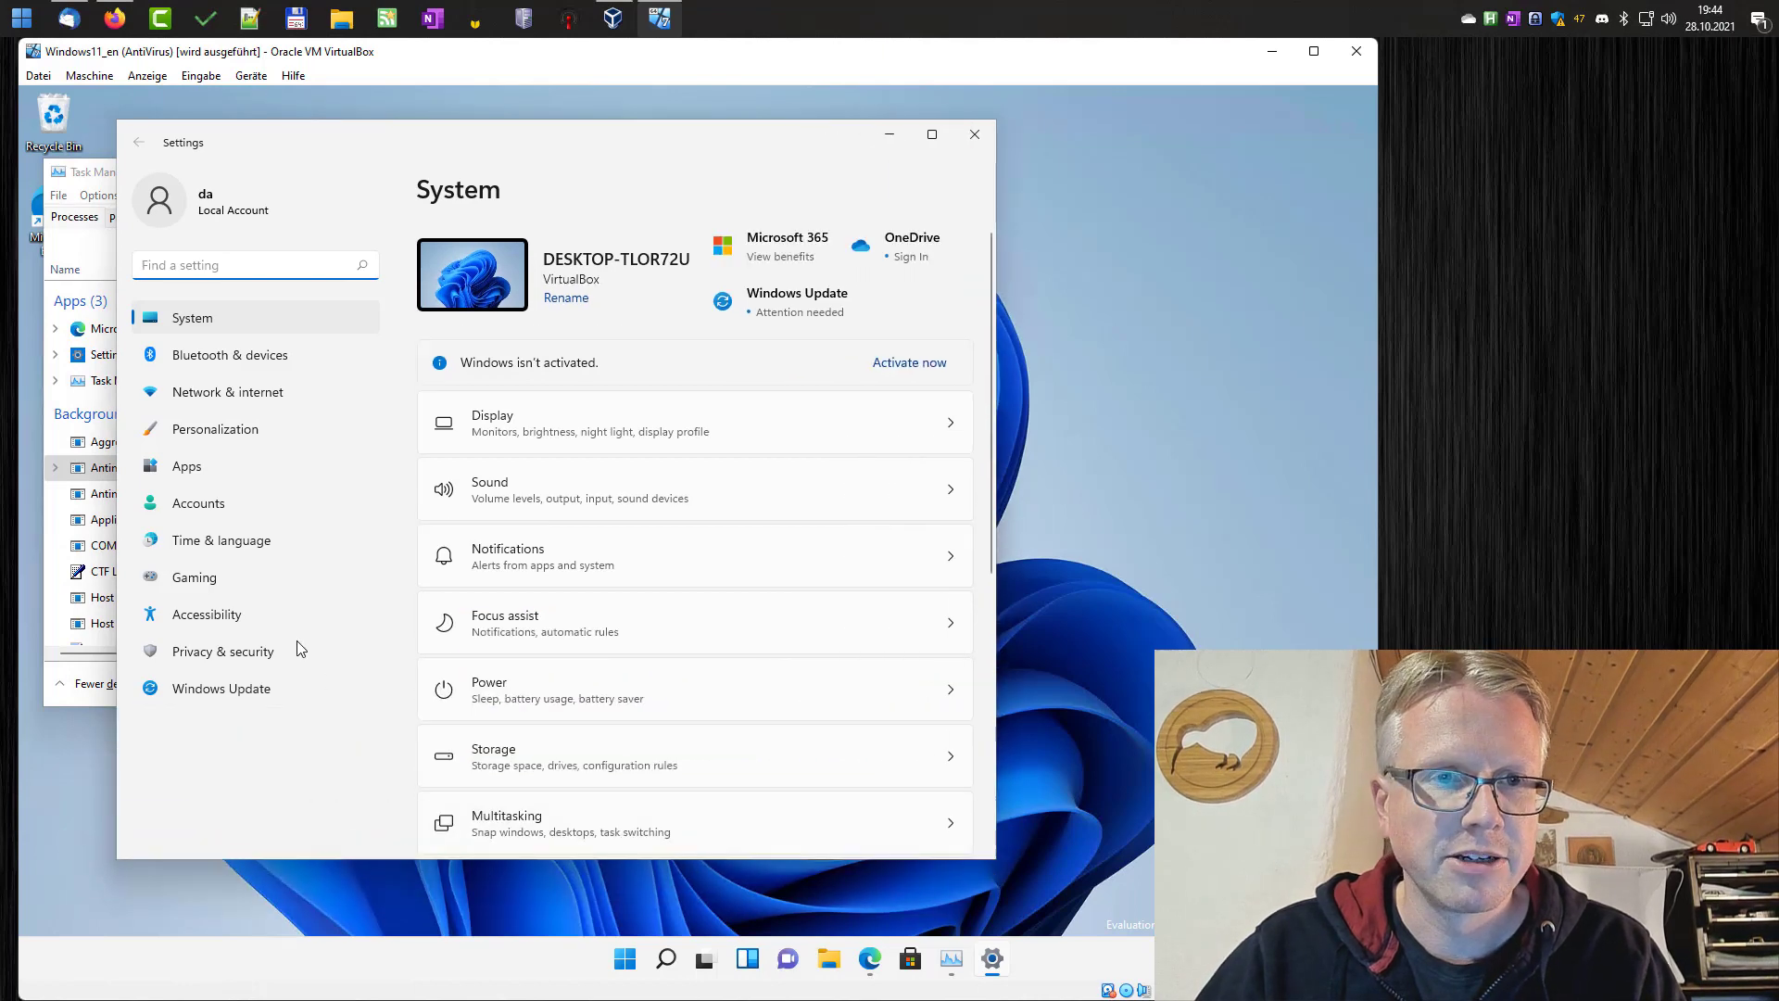
{"action": "left_click", "coordinate": [222, 651]}
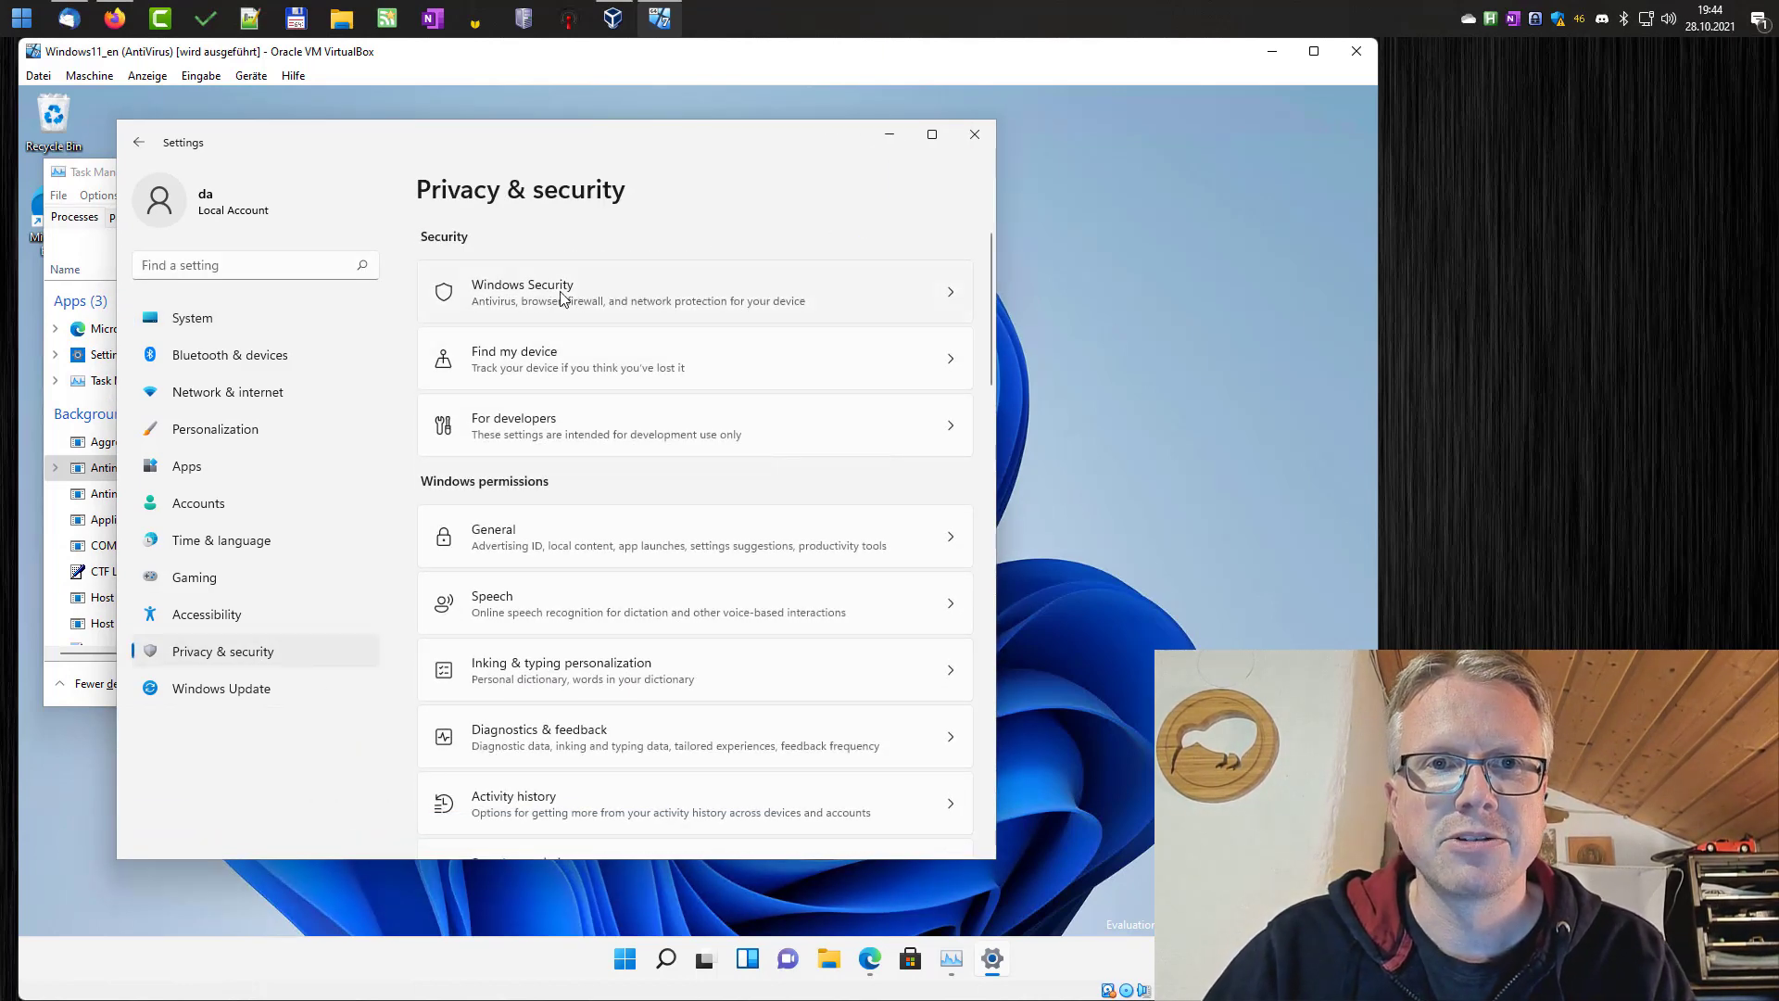
{"action": "left_click", "coordinate": [691, 291]}
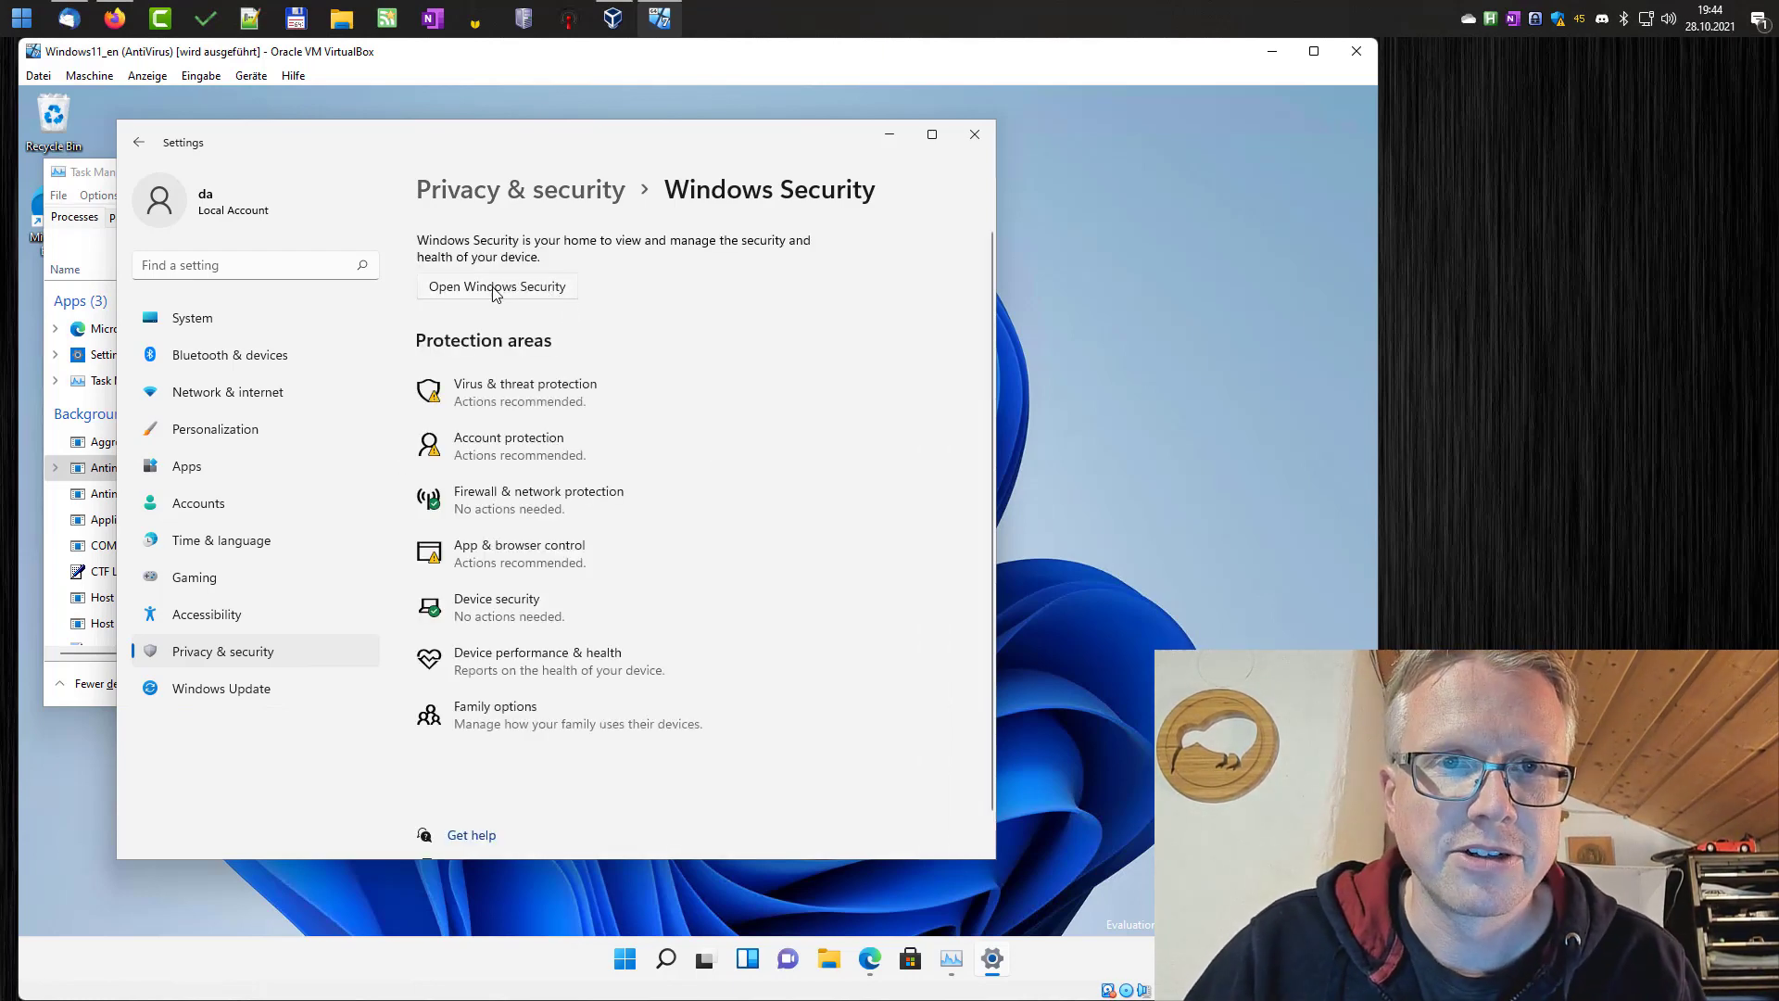
Launch the Windows Security app and go to the Virus & threat protection settings.
{"action": "left_click", "coordinate": [496, 286]}
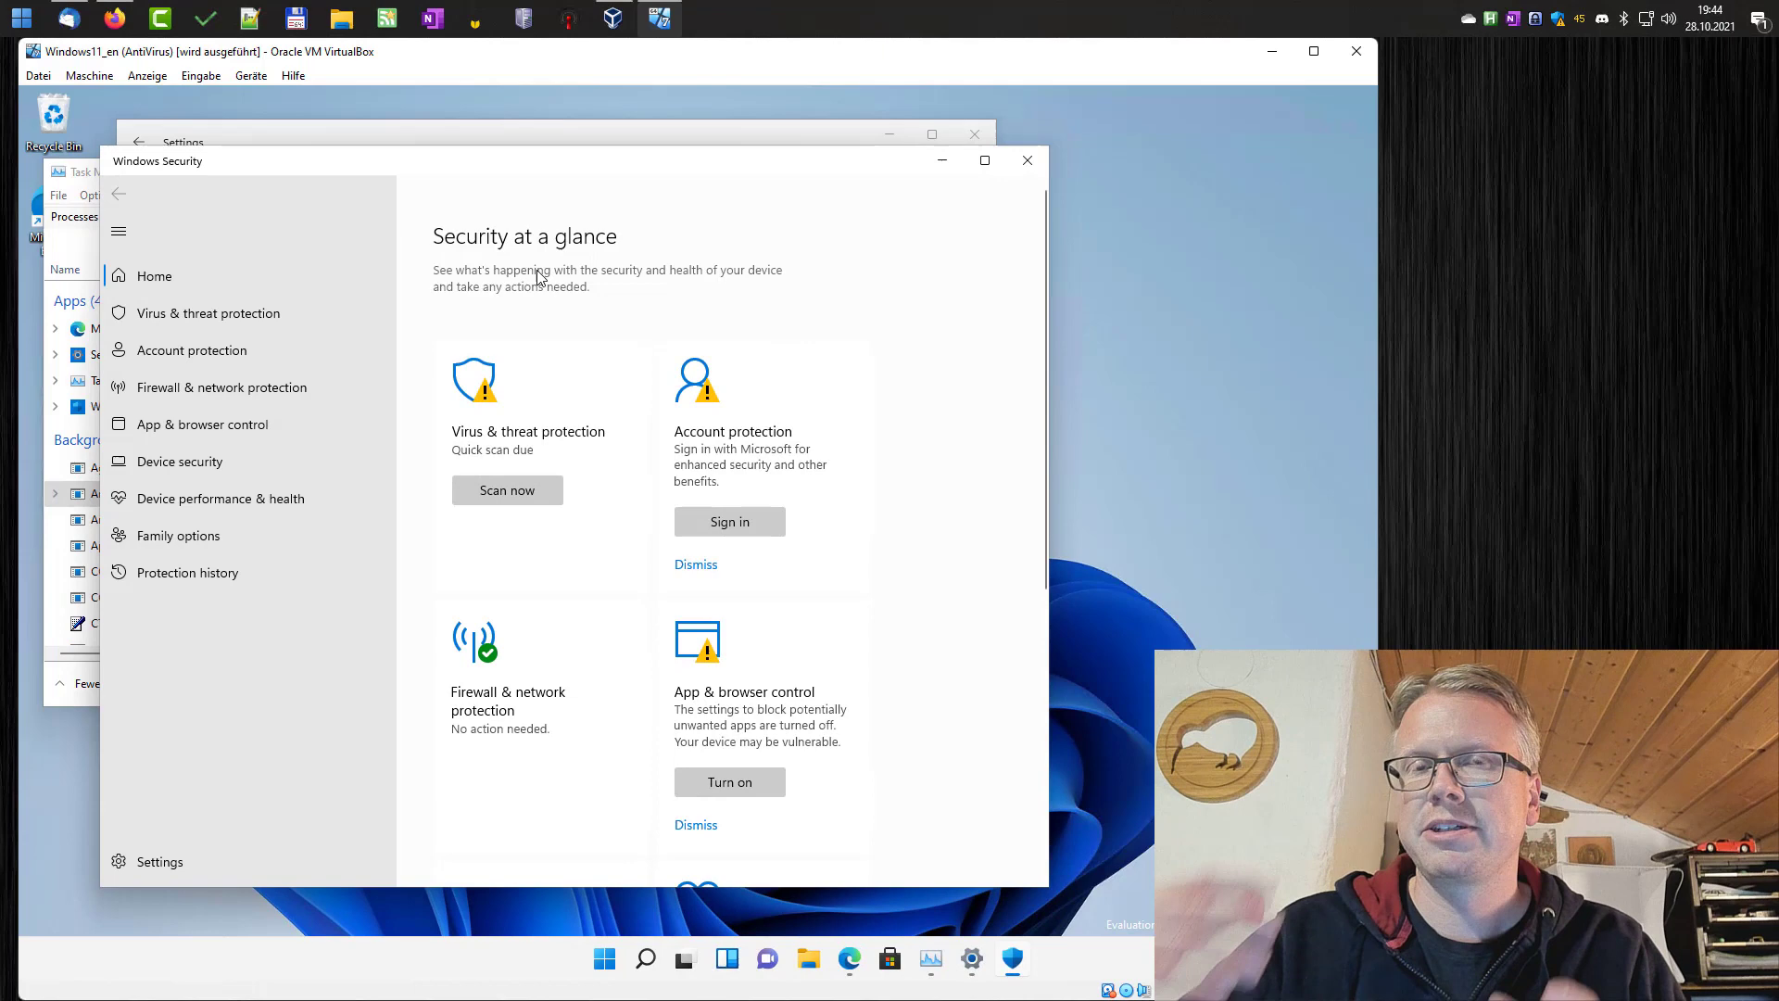
{"action": "left_click", "coordinate": [1027, 159]}
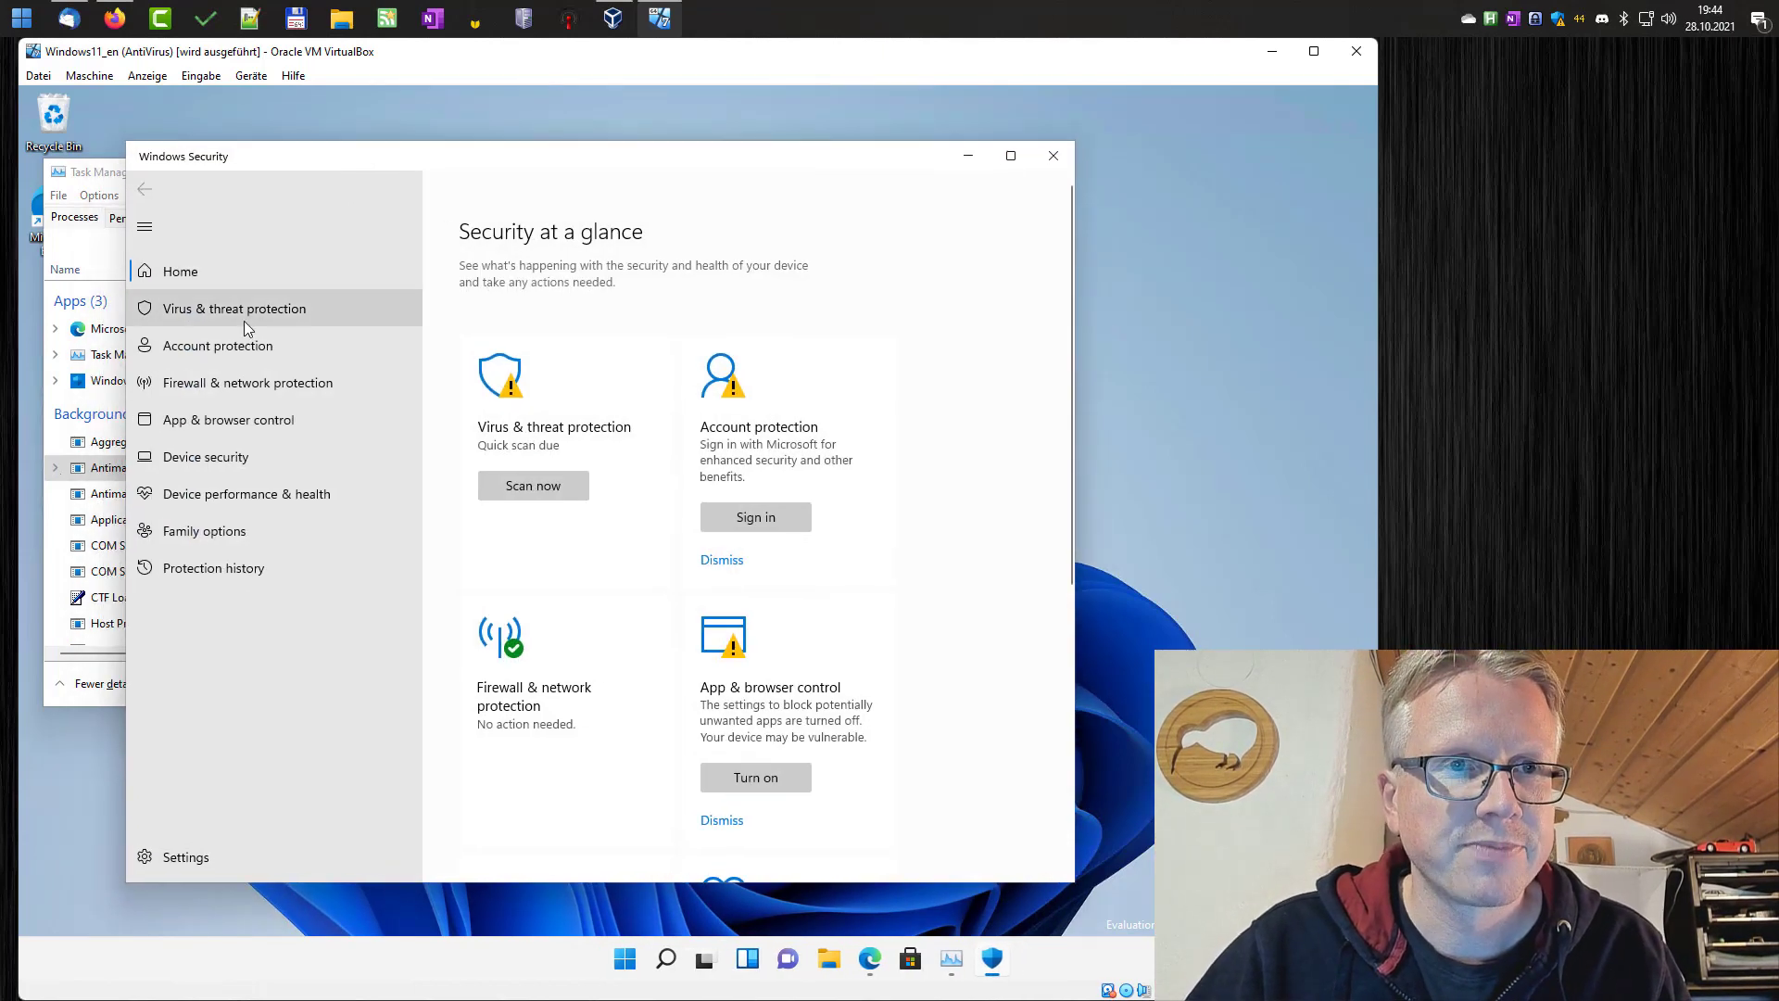
{"action": "left_click", "coordinate": [235, 308]}
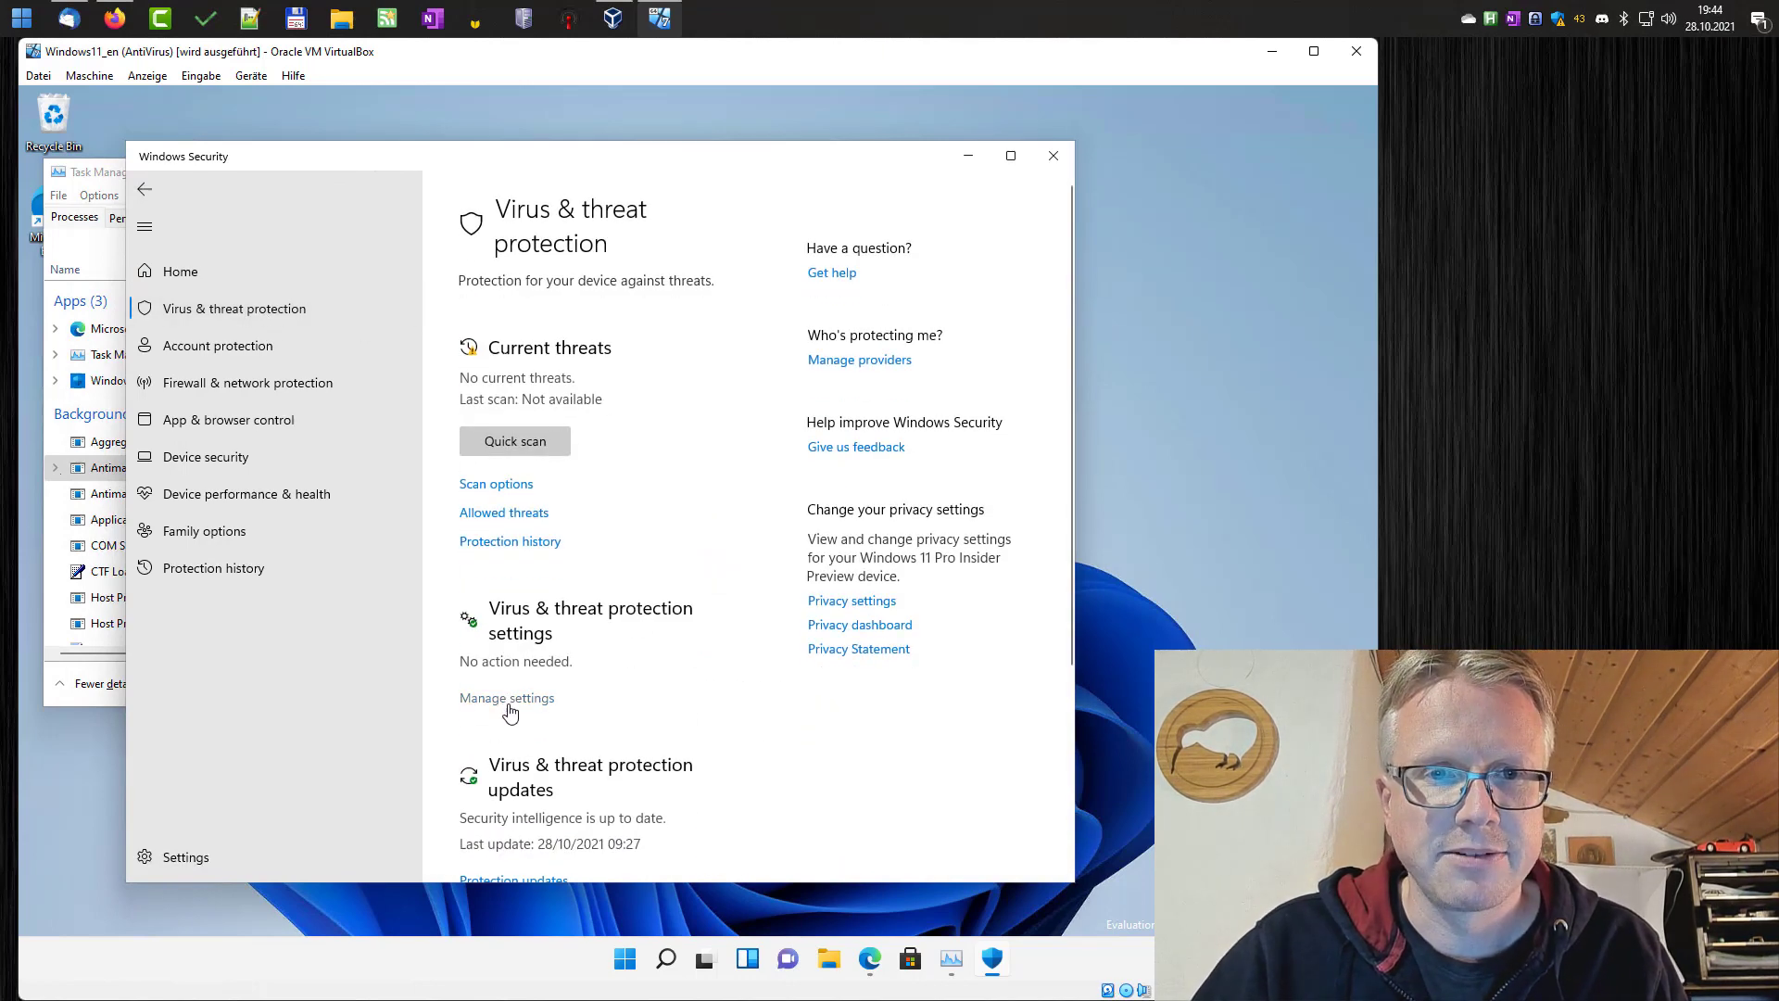
{"action": "mouse_move", "coordinate": [517, 710]}
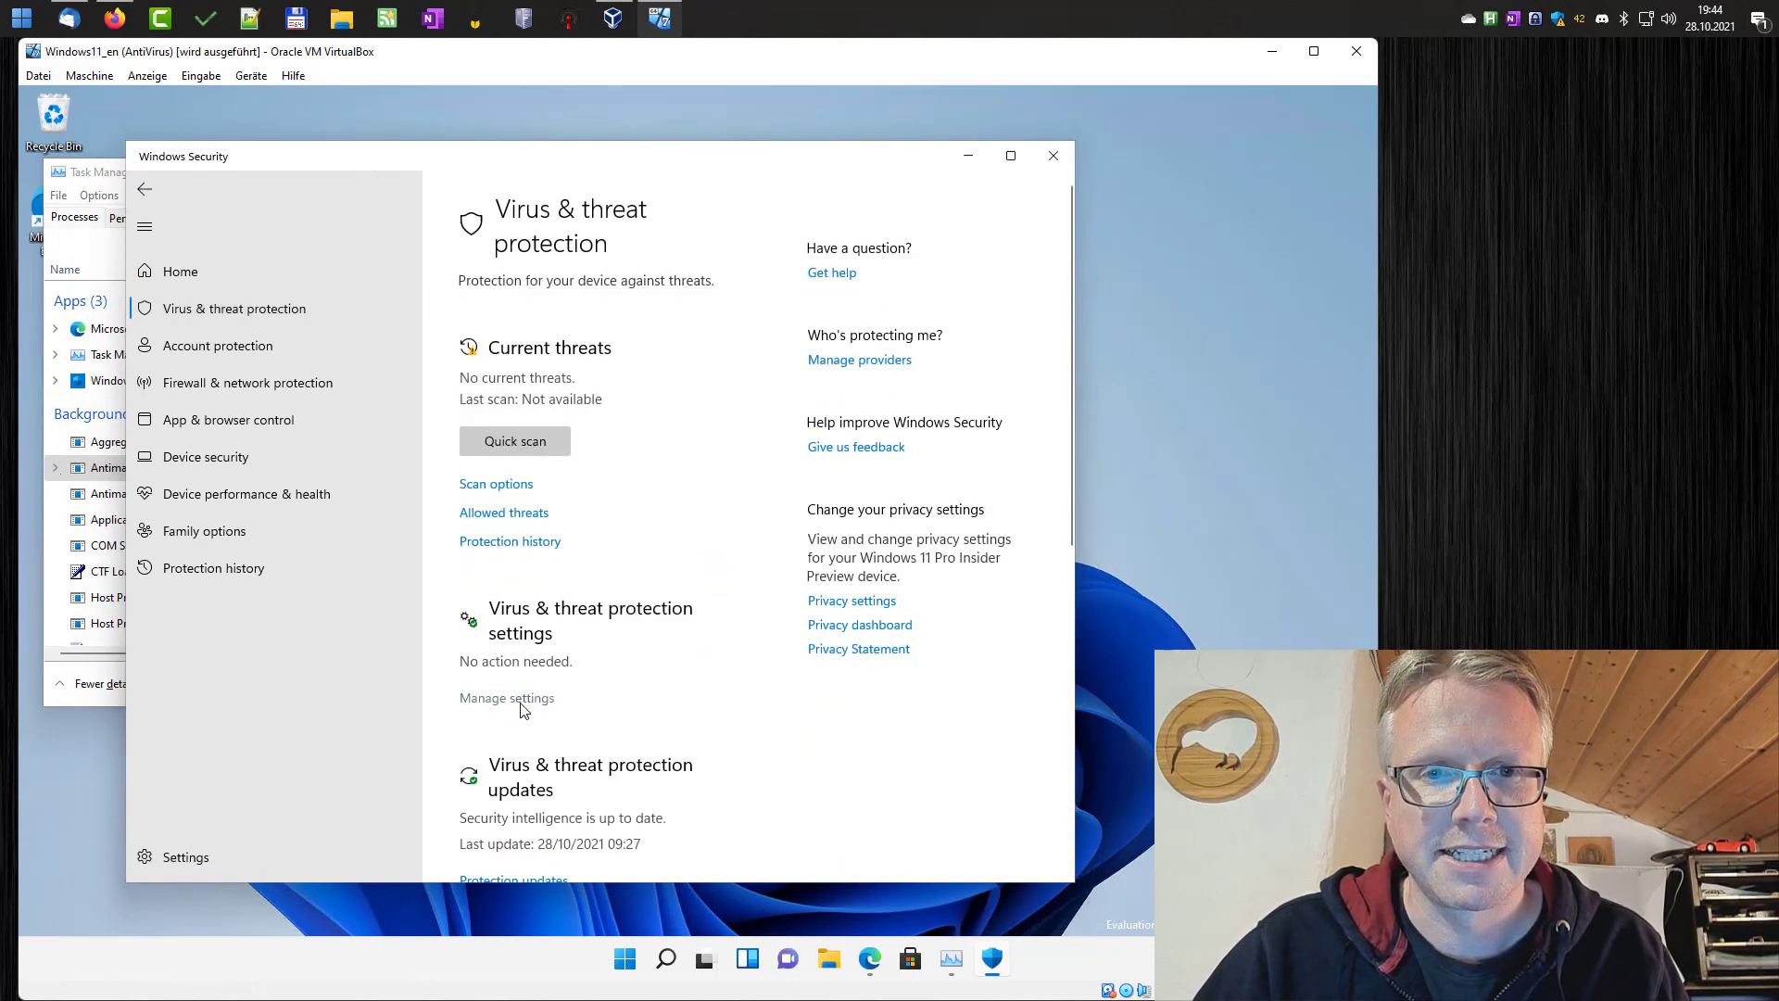
{"action": "left_click", "coordinate": [506, 699]}
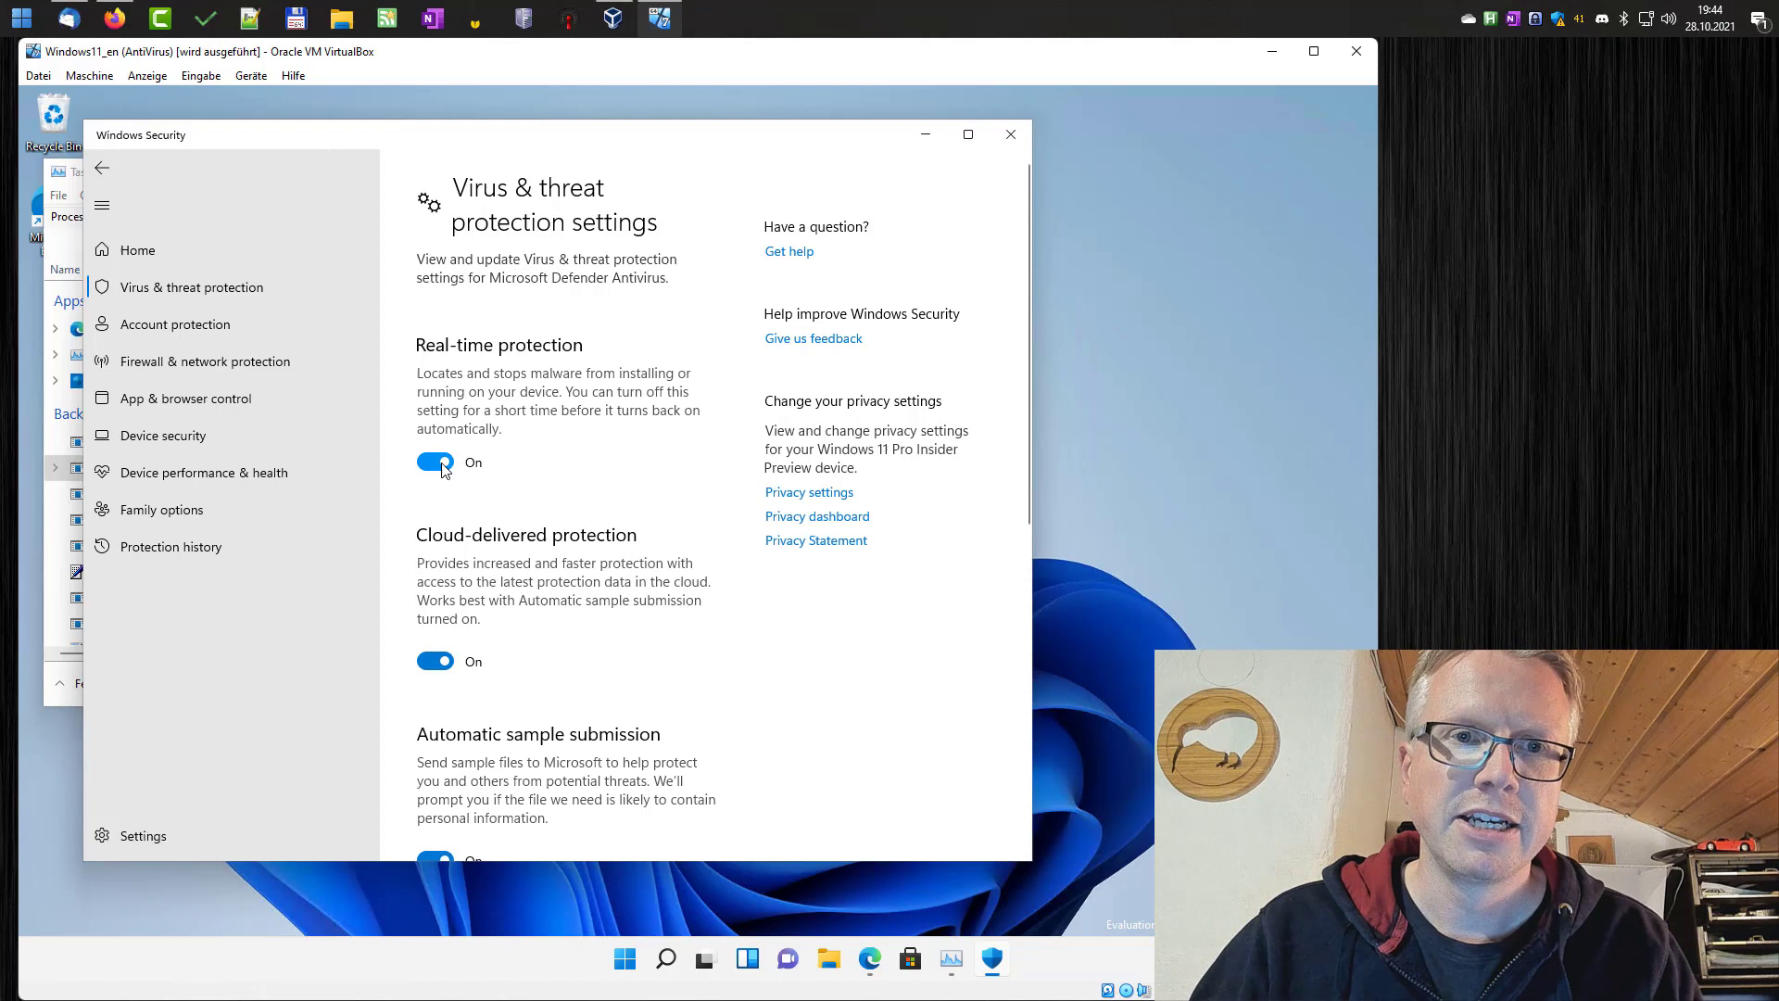
Switch Real-time protection off and back on, then look through the remaining settings.
{"action": "left_click", "coordinate": [433, 462]}
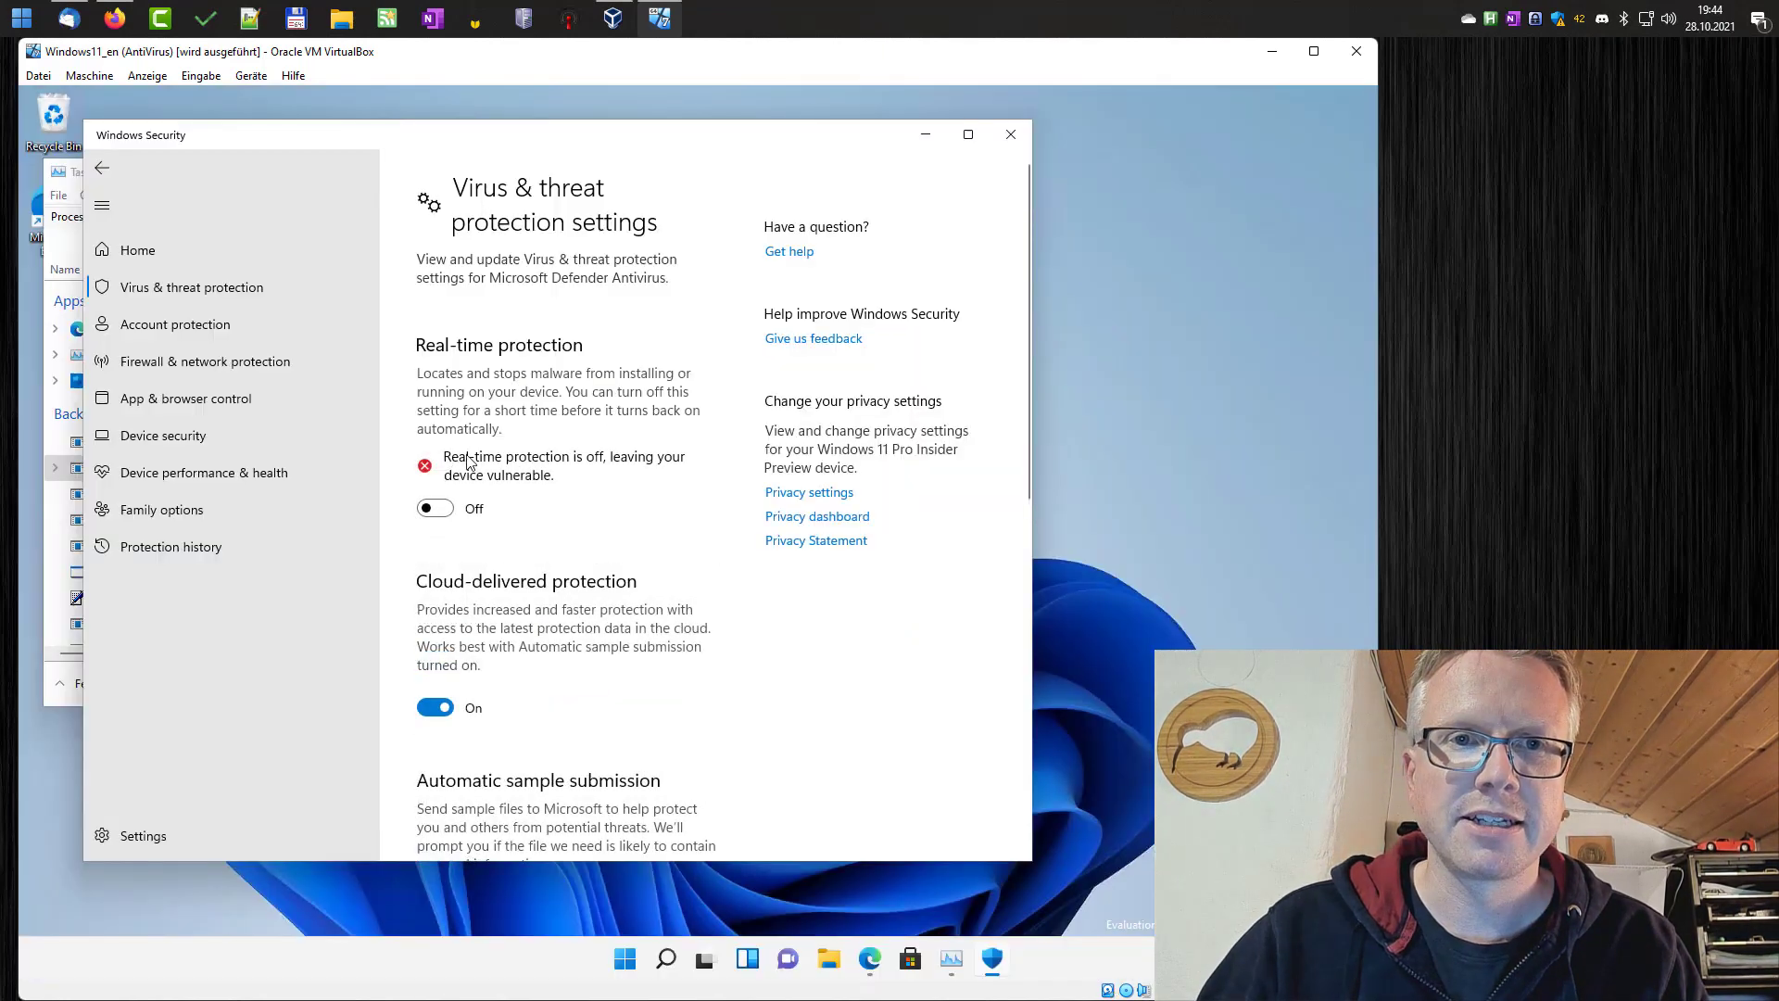
{"action": "mouse_move", "coordinate": [582, 493]}
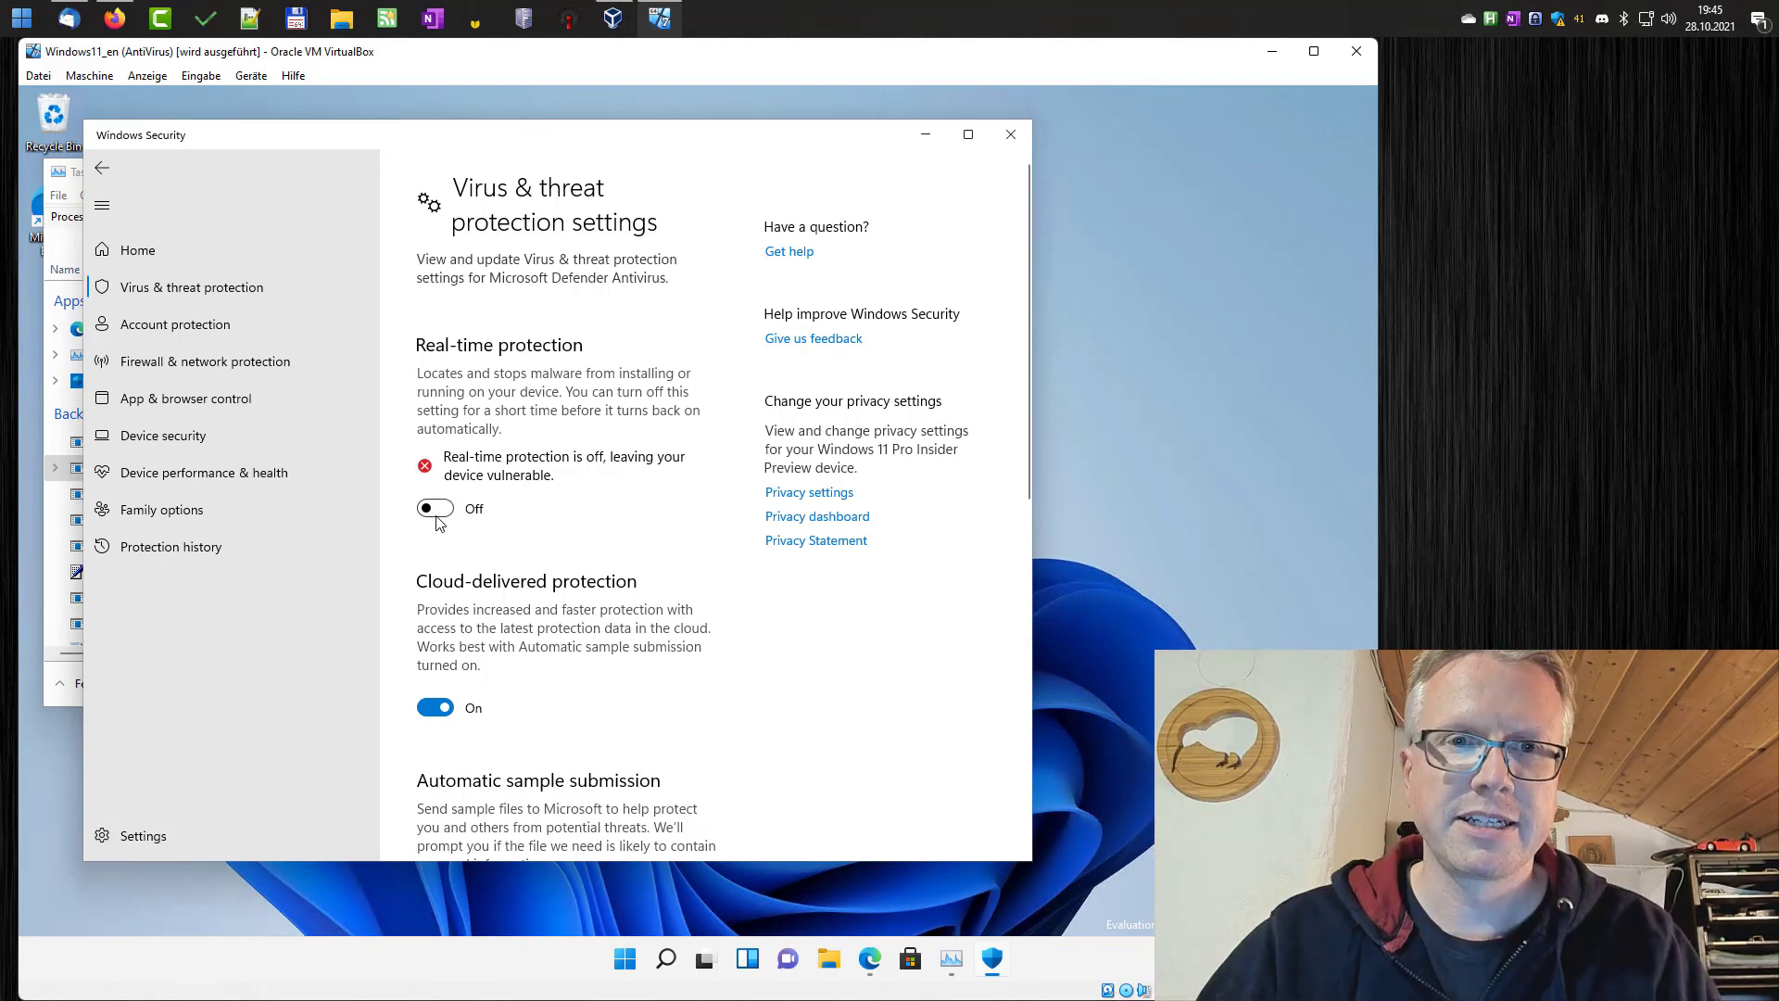
{"action": "left_click", "coordinate": [433, 508]}
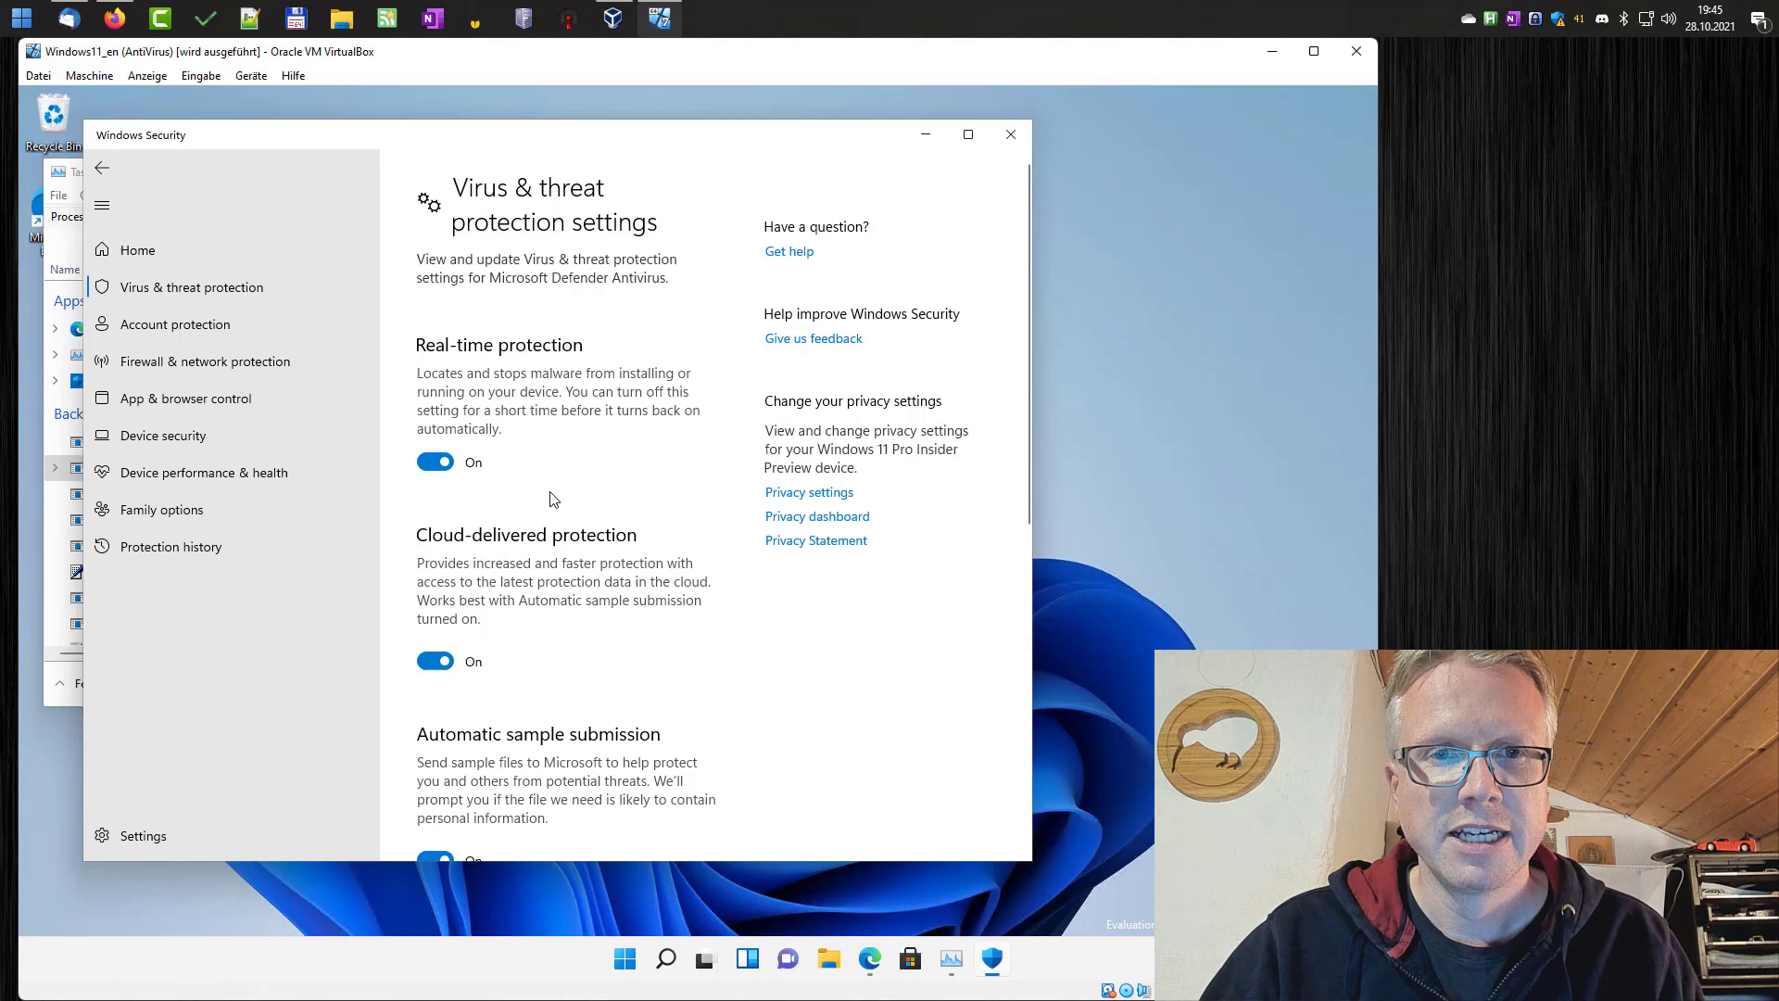
{"action": "mouse_move", "coordinate": [541, 474]}
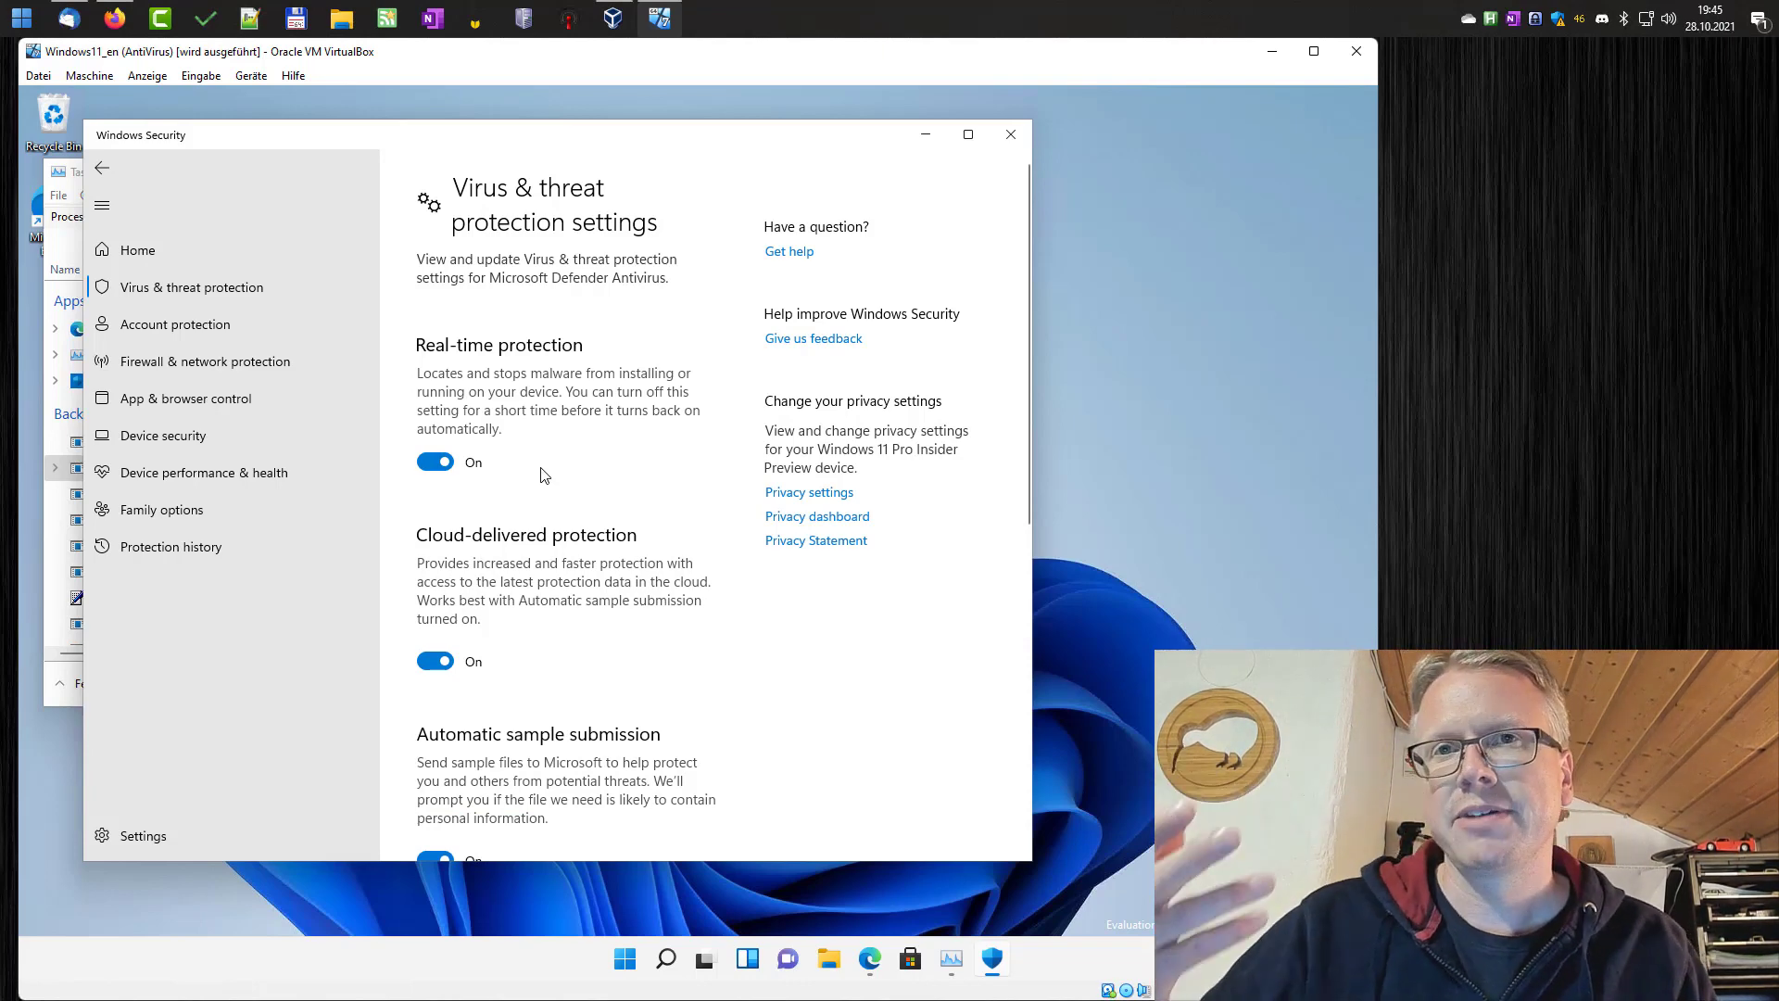
{"action": "scroll", "scroll_direction": "down", "scroll_amount": 3}
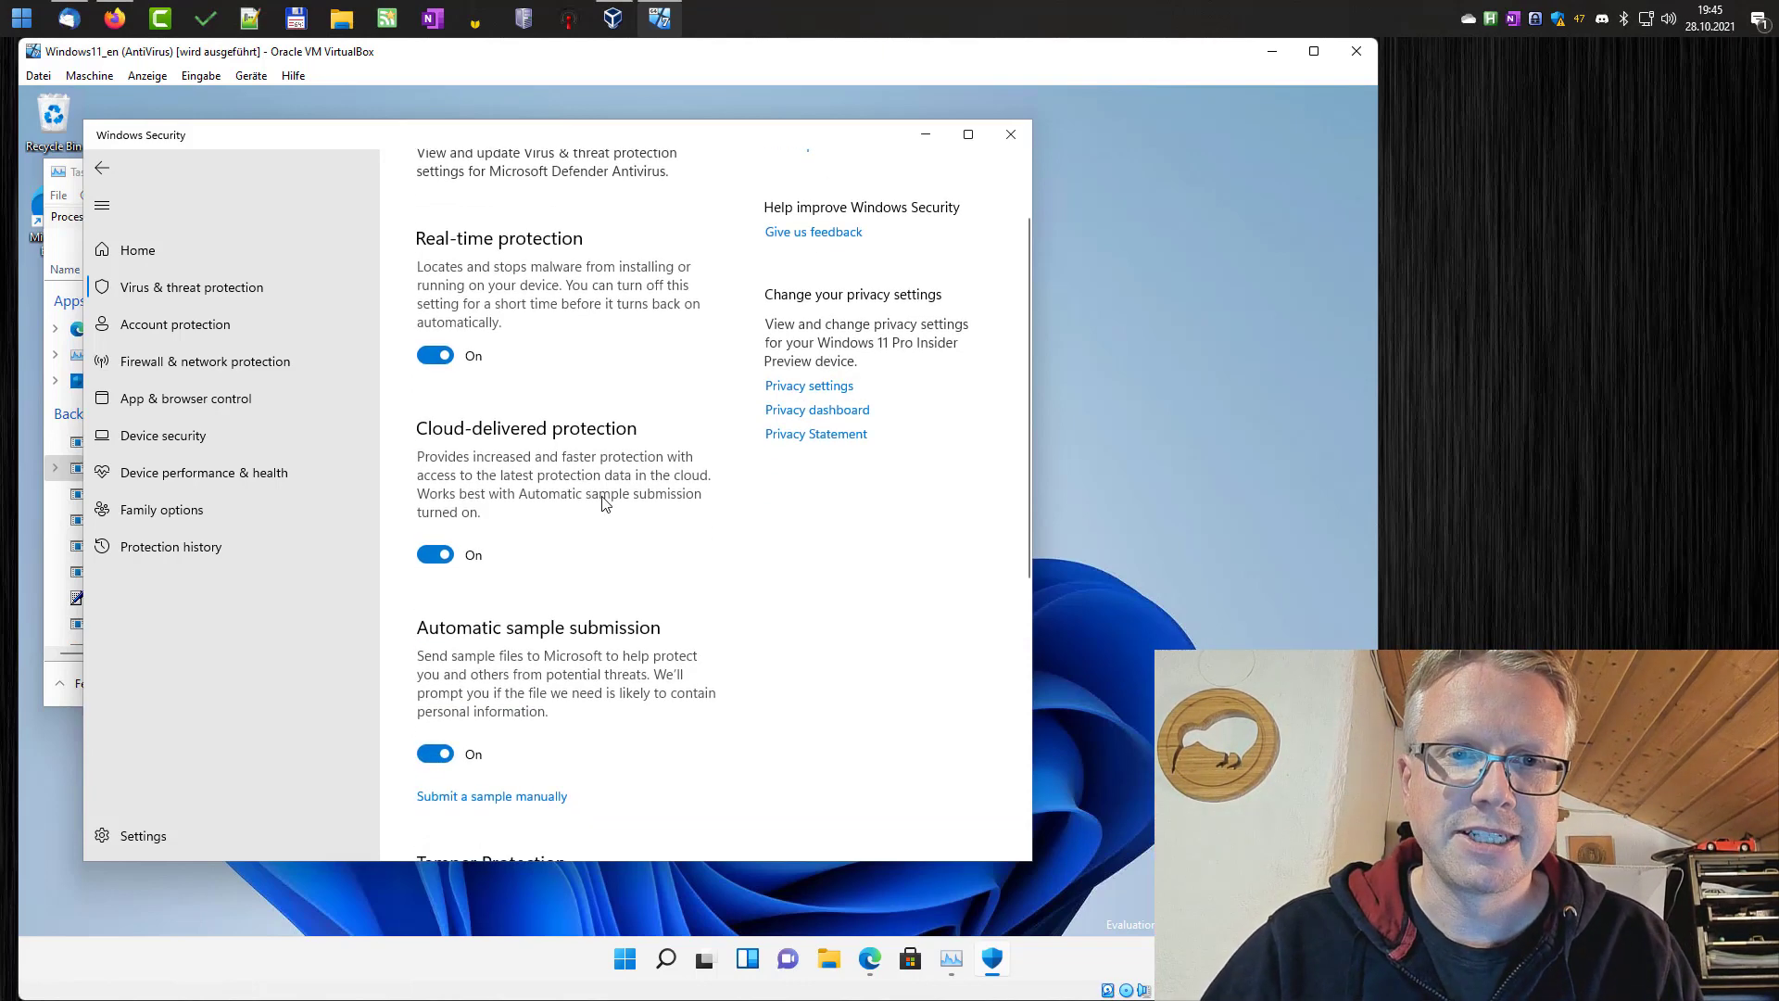
{"action": "scroll", "scroll_direction": "down", "scroll_amount": 3}
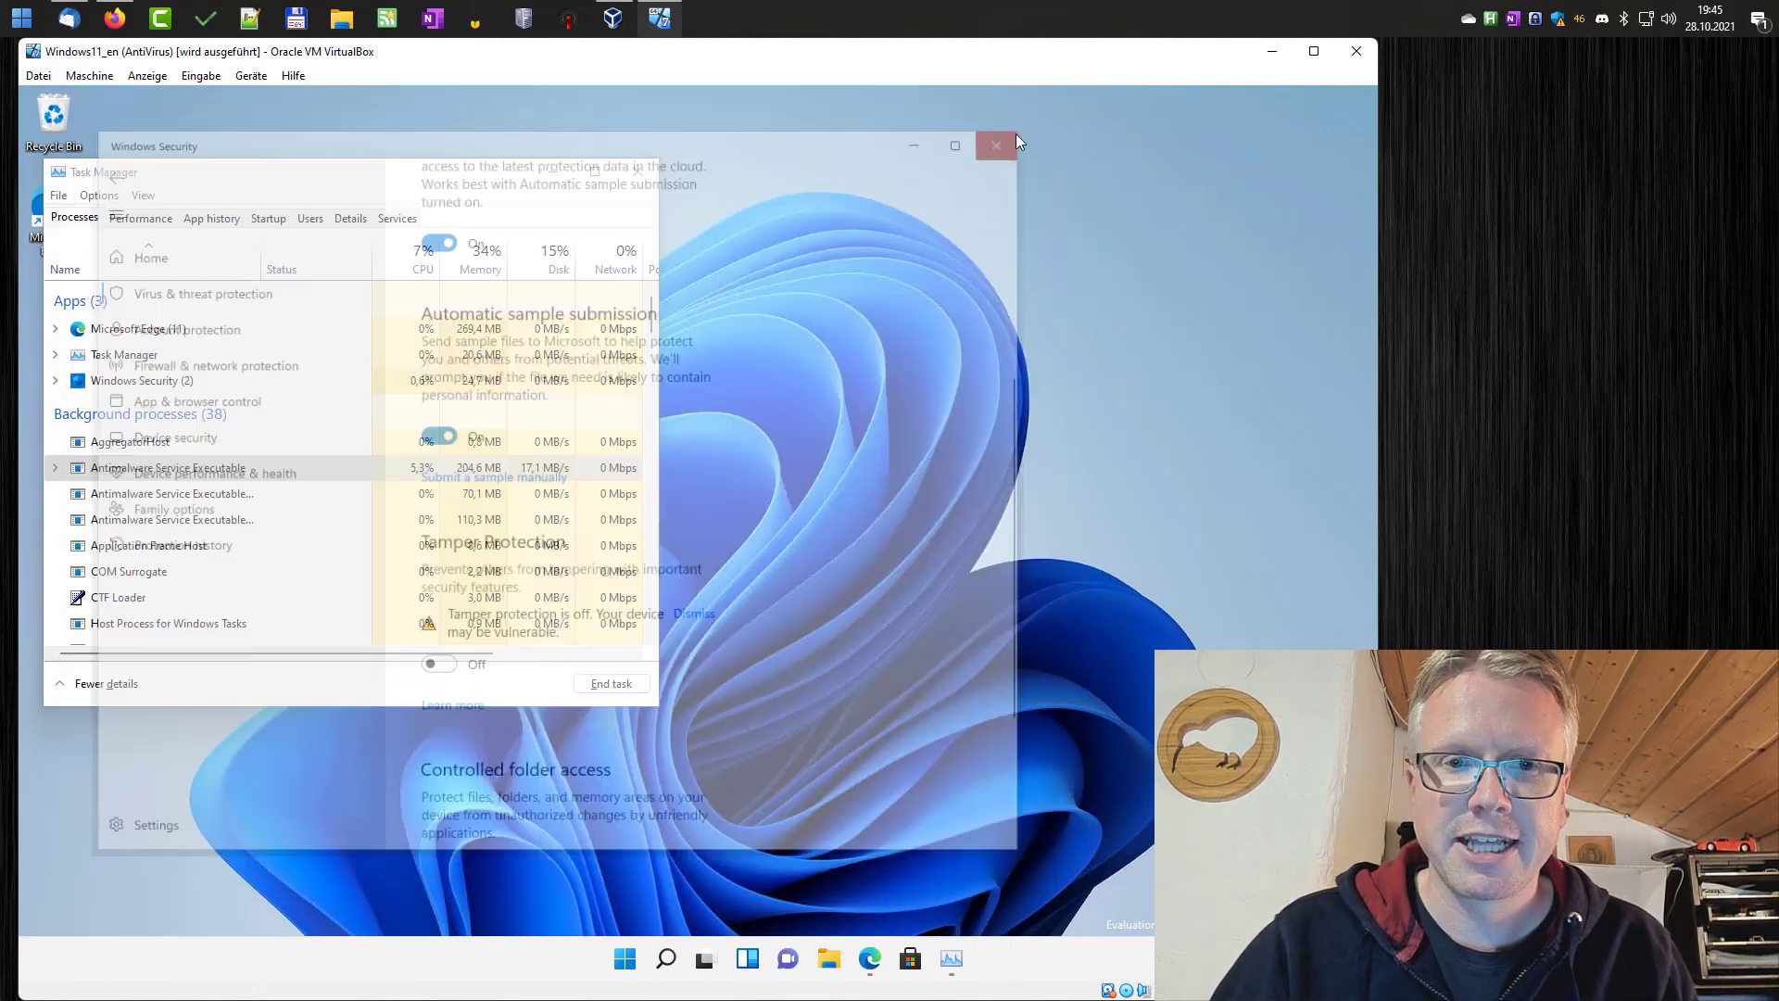
Close Windows Security and launch gpedit.msc from the Run dialog to open Local Group Policy Editor.
{"action": "left_click", "coordinate": [995, 145]}
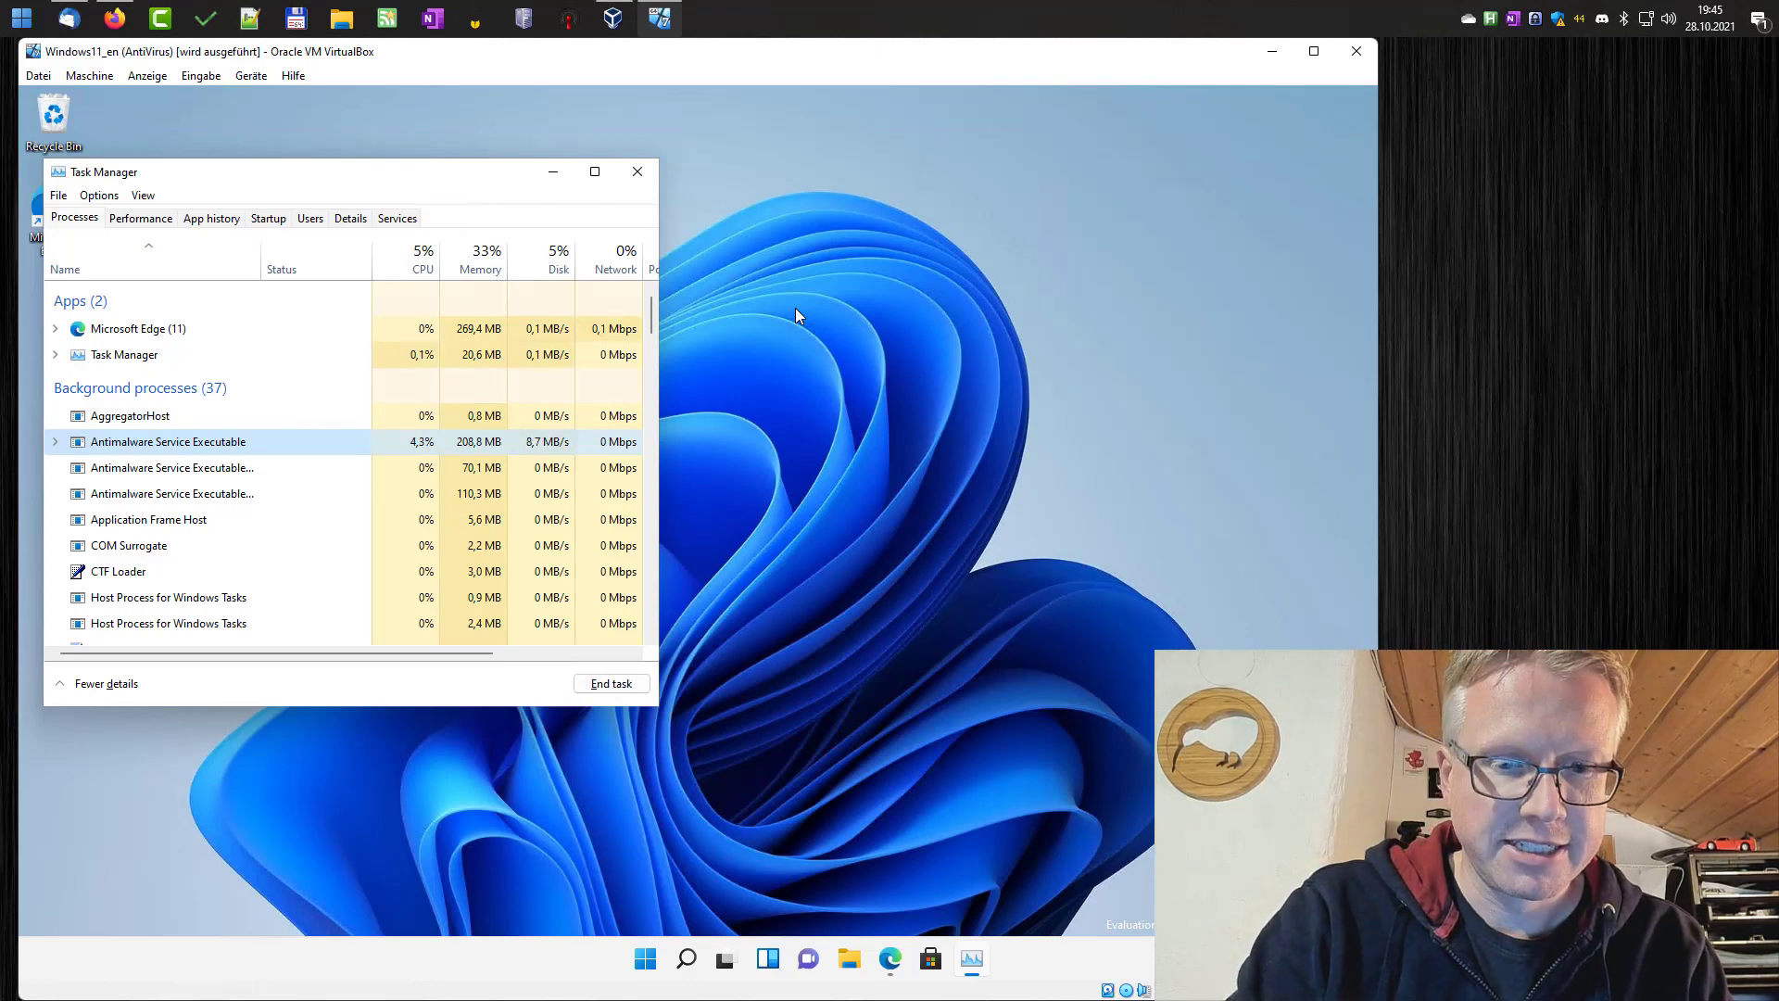
{"action": "key", "text": "Win+r"}
{"action": "type", "text": "g"}
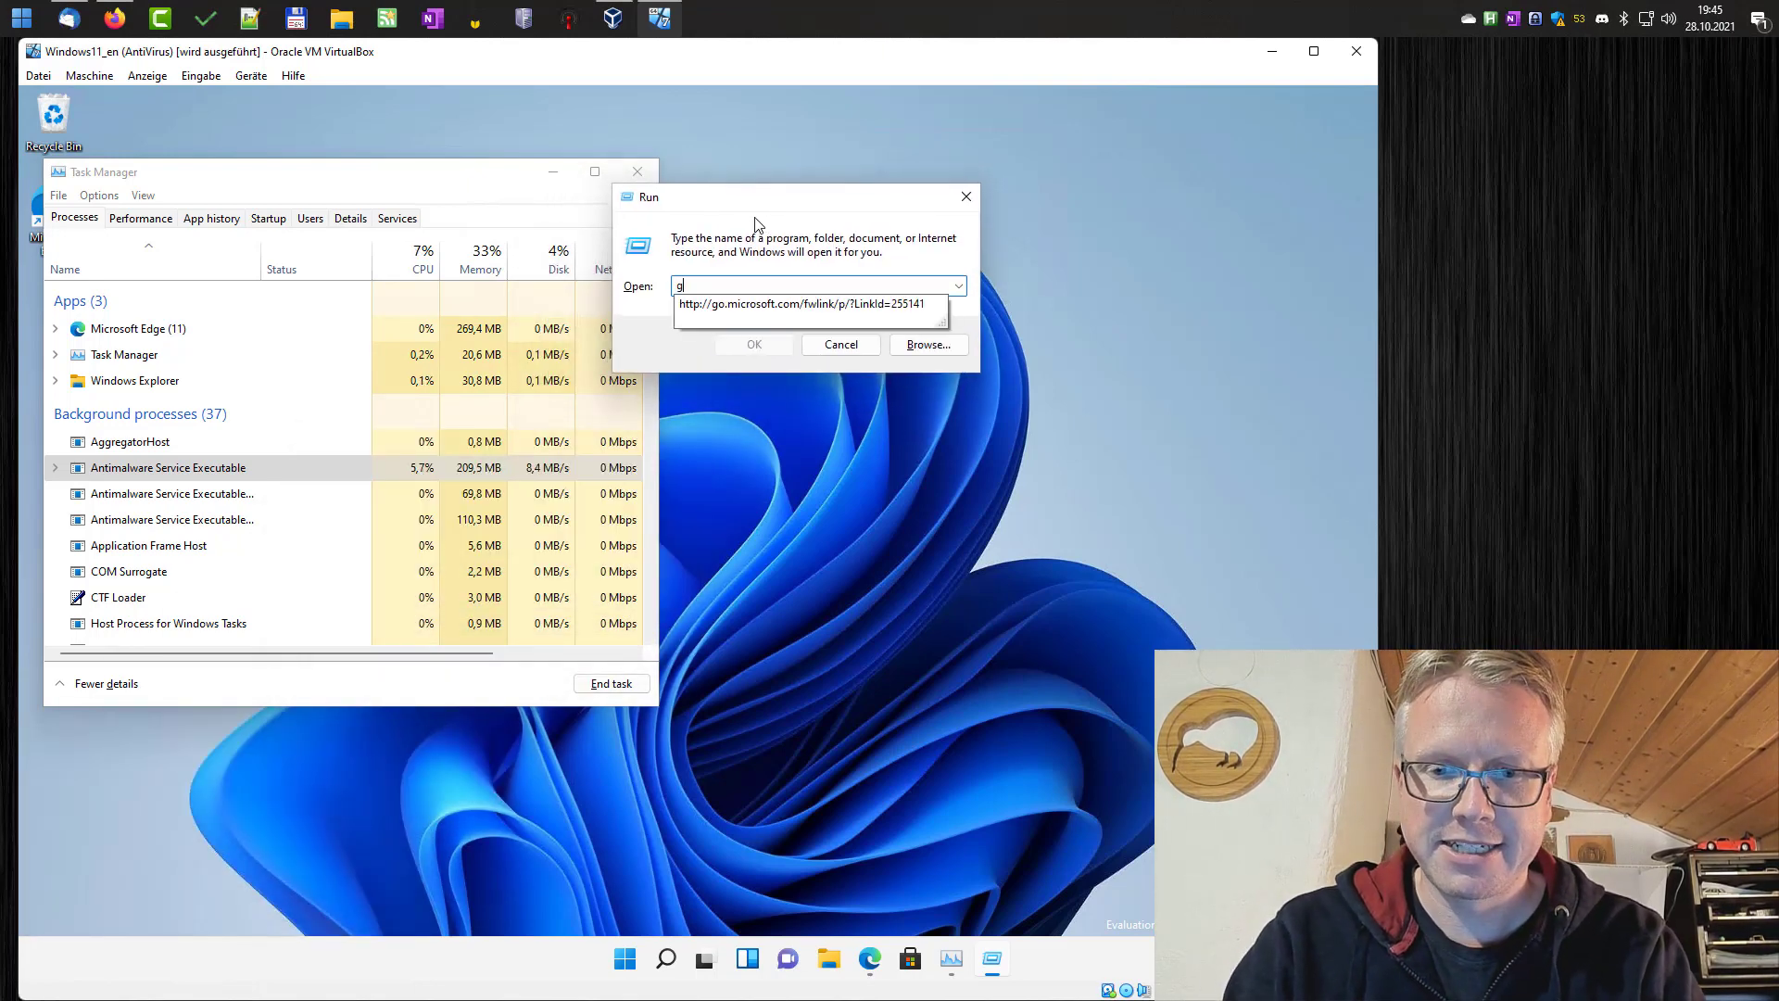
{"action": "type", "text": "pedit.ms"}
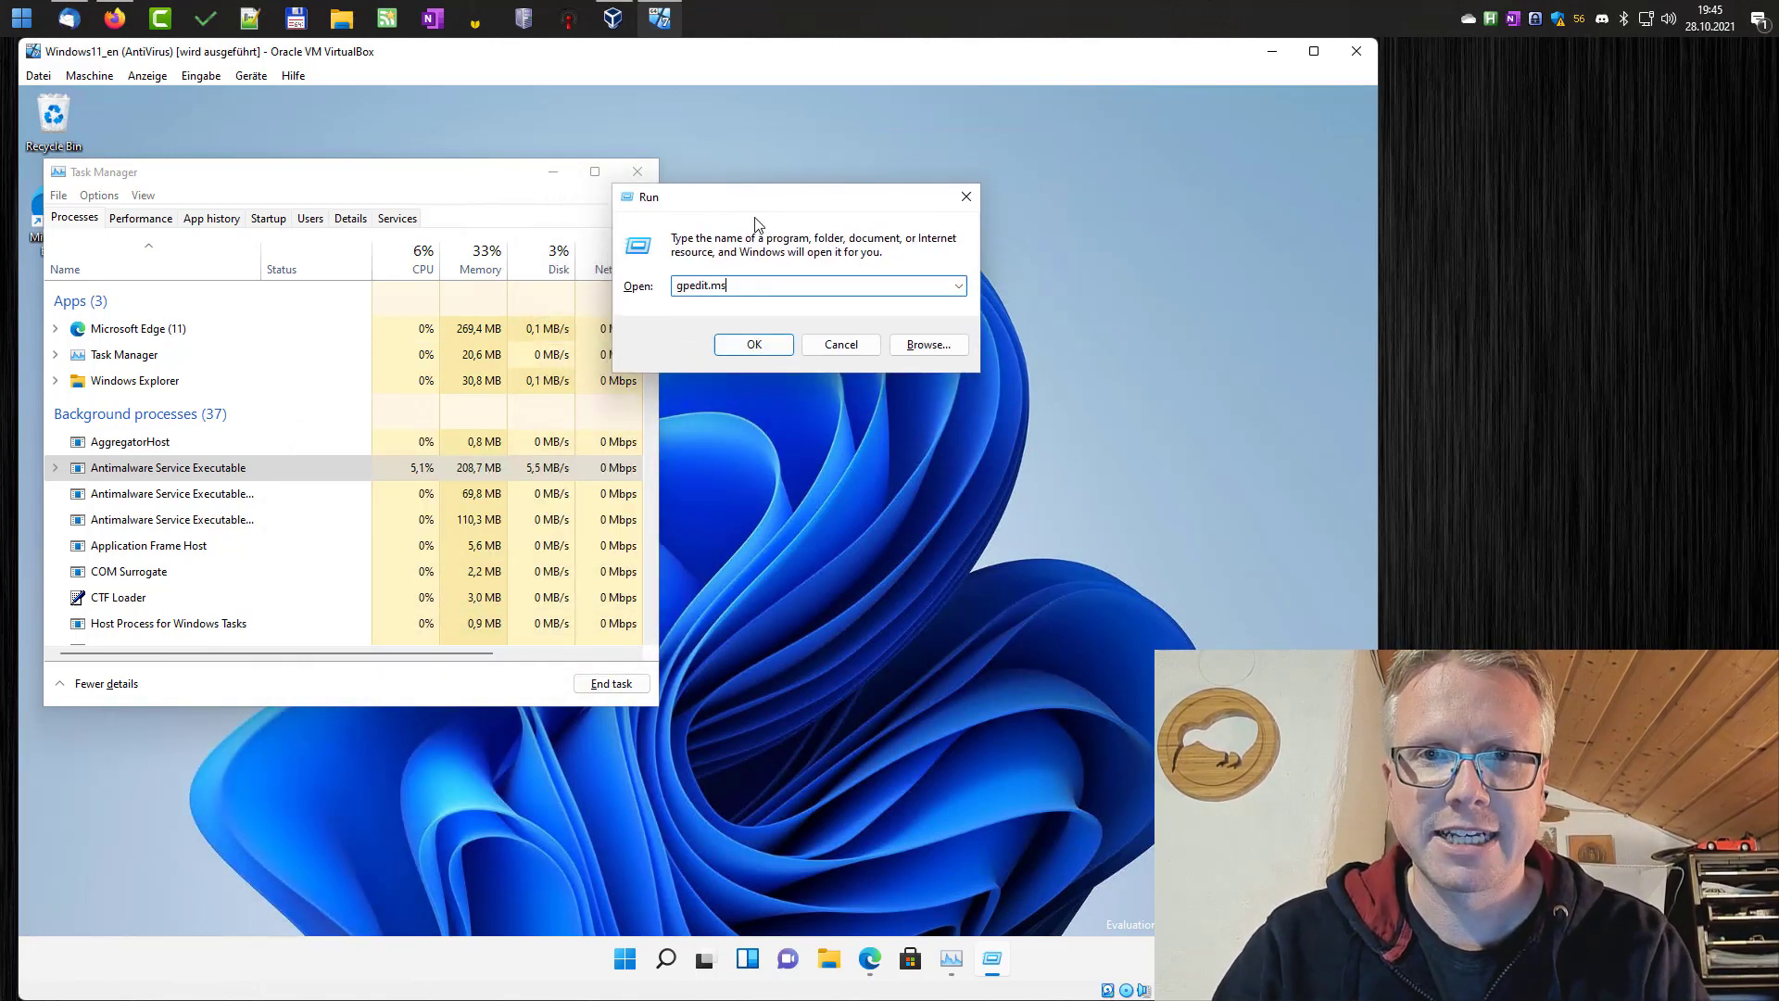
{"action": "type", "text": "c"}
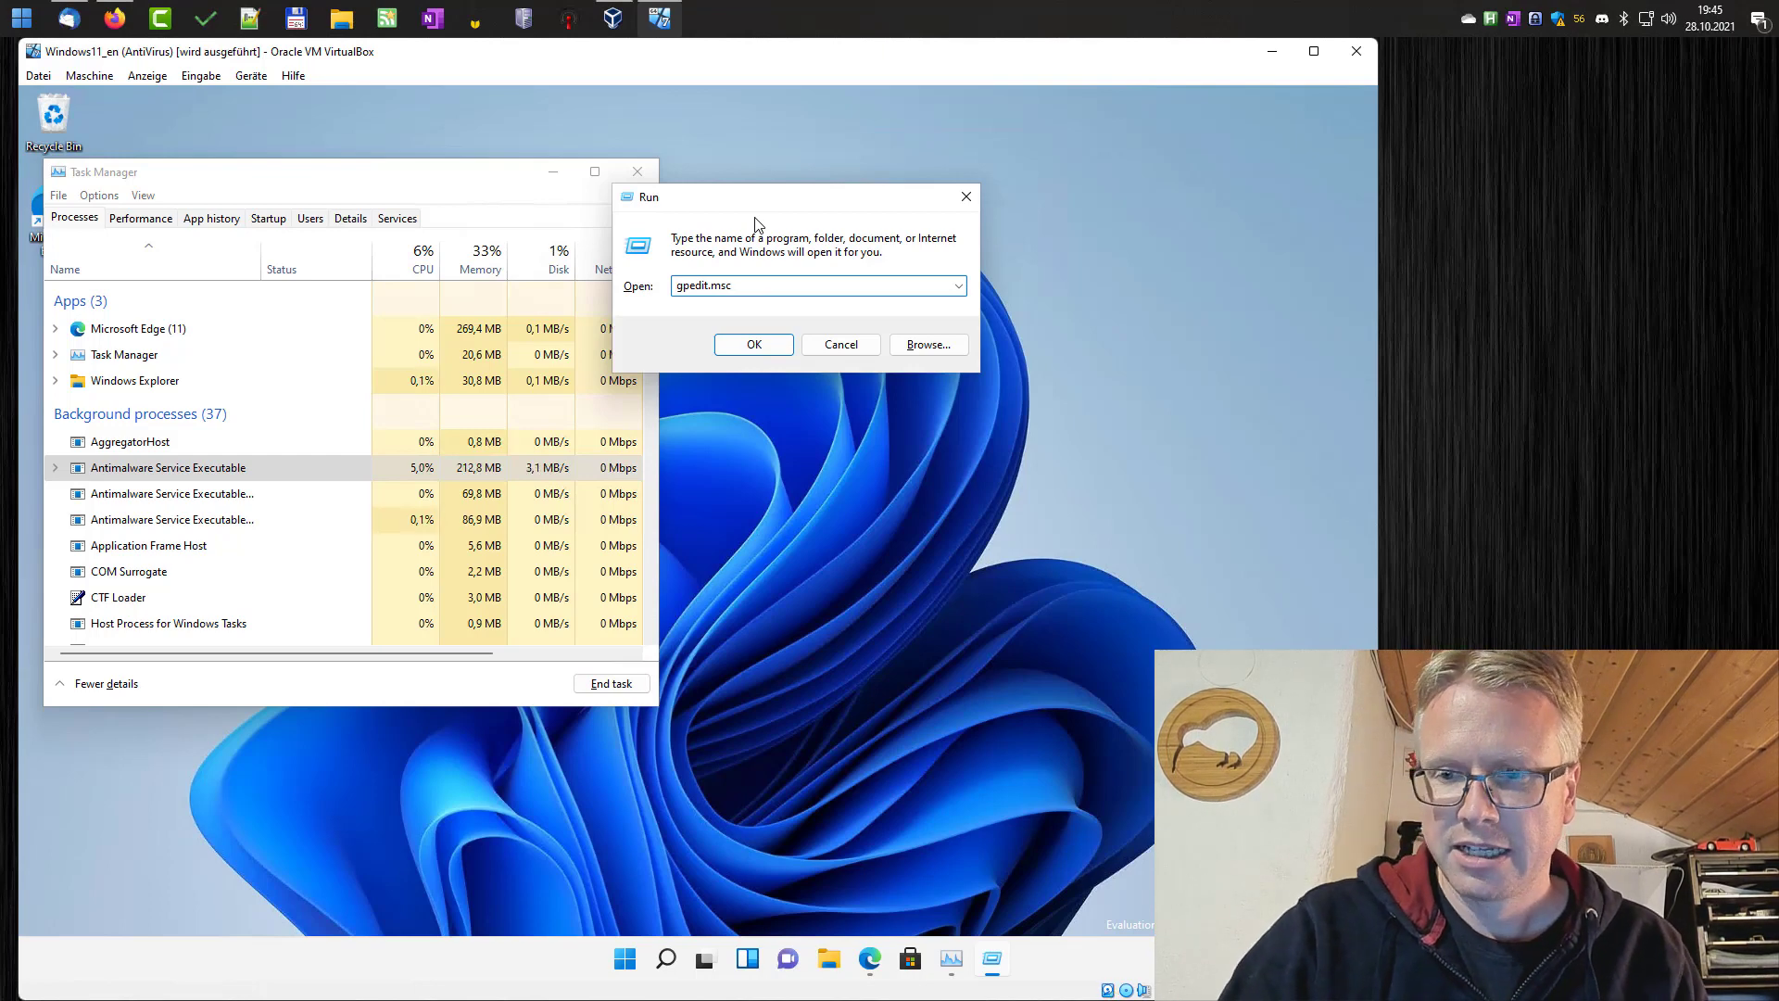
{"action": "left_click", "coordinate": [754, 345]}
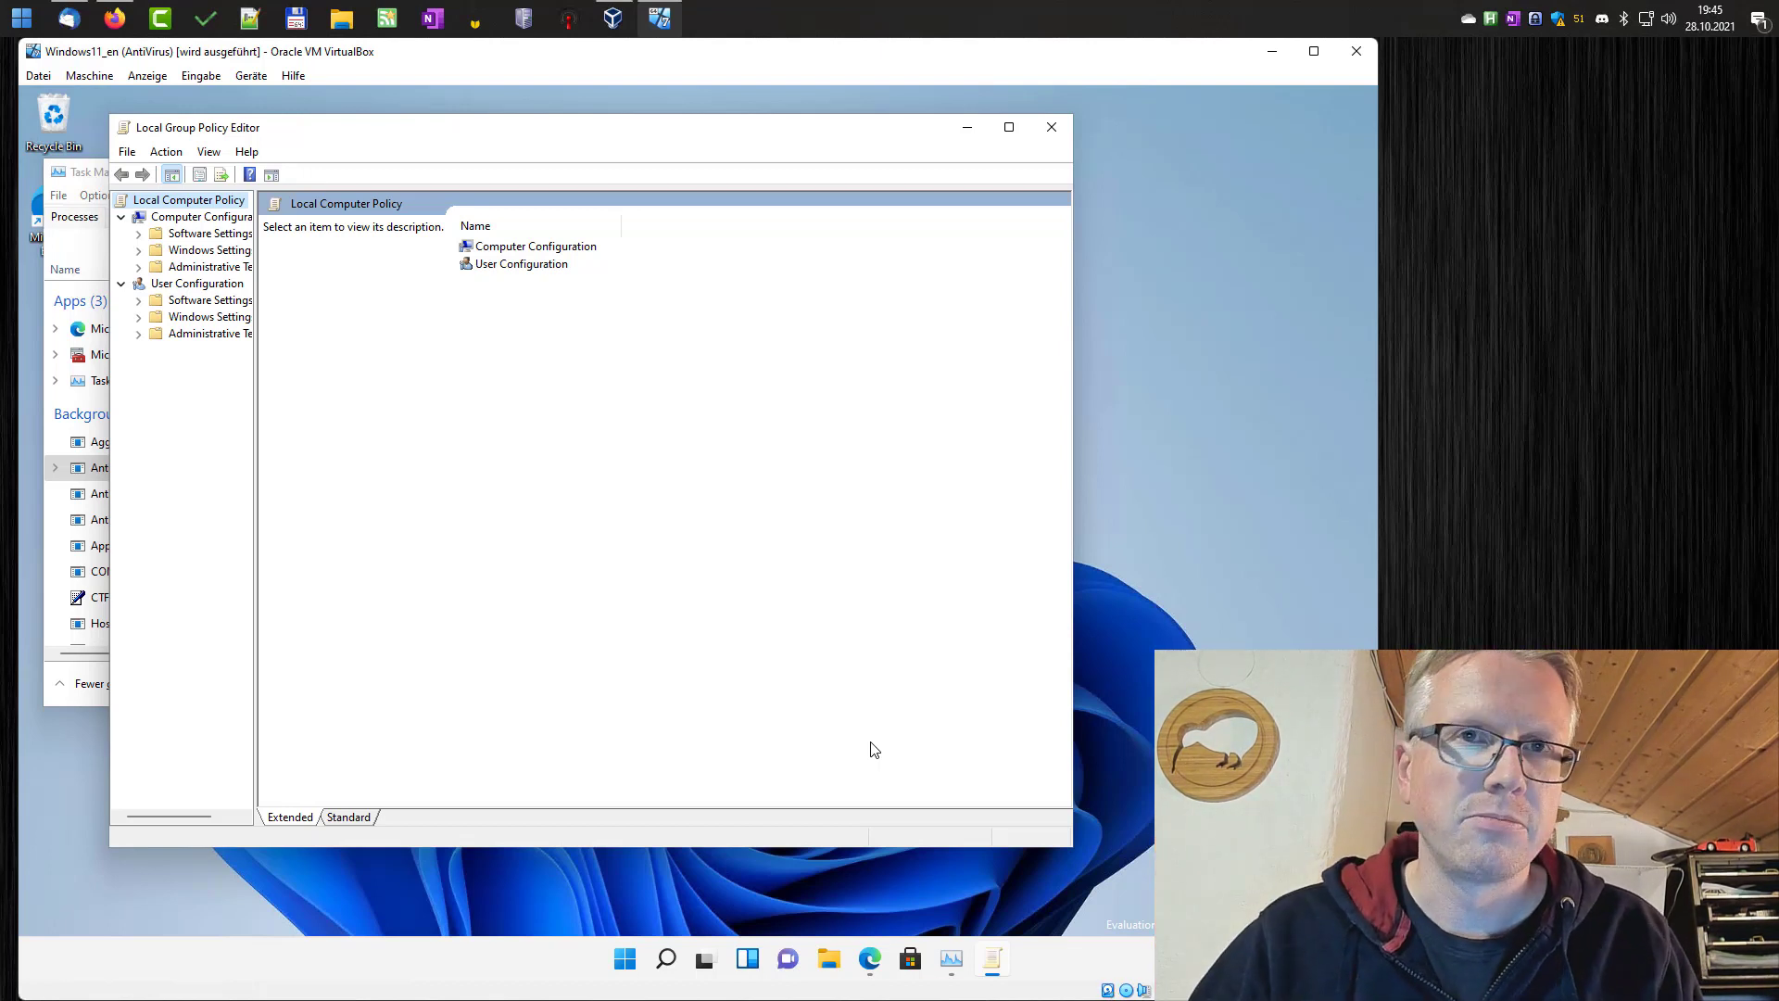
{"action": "mouse_move", "coordinate": [139, 275]}
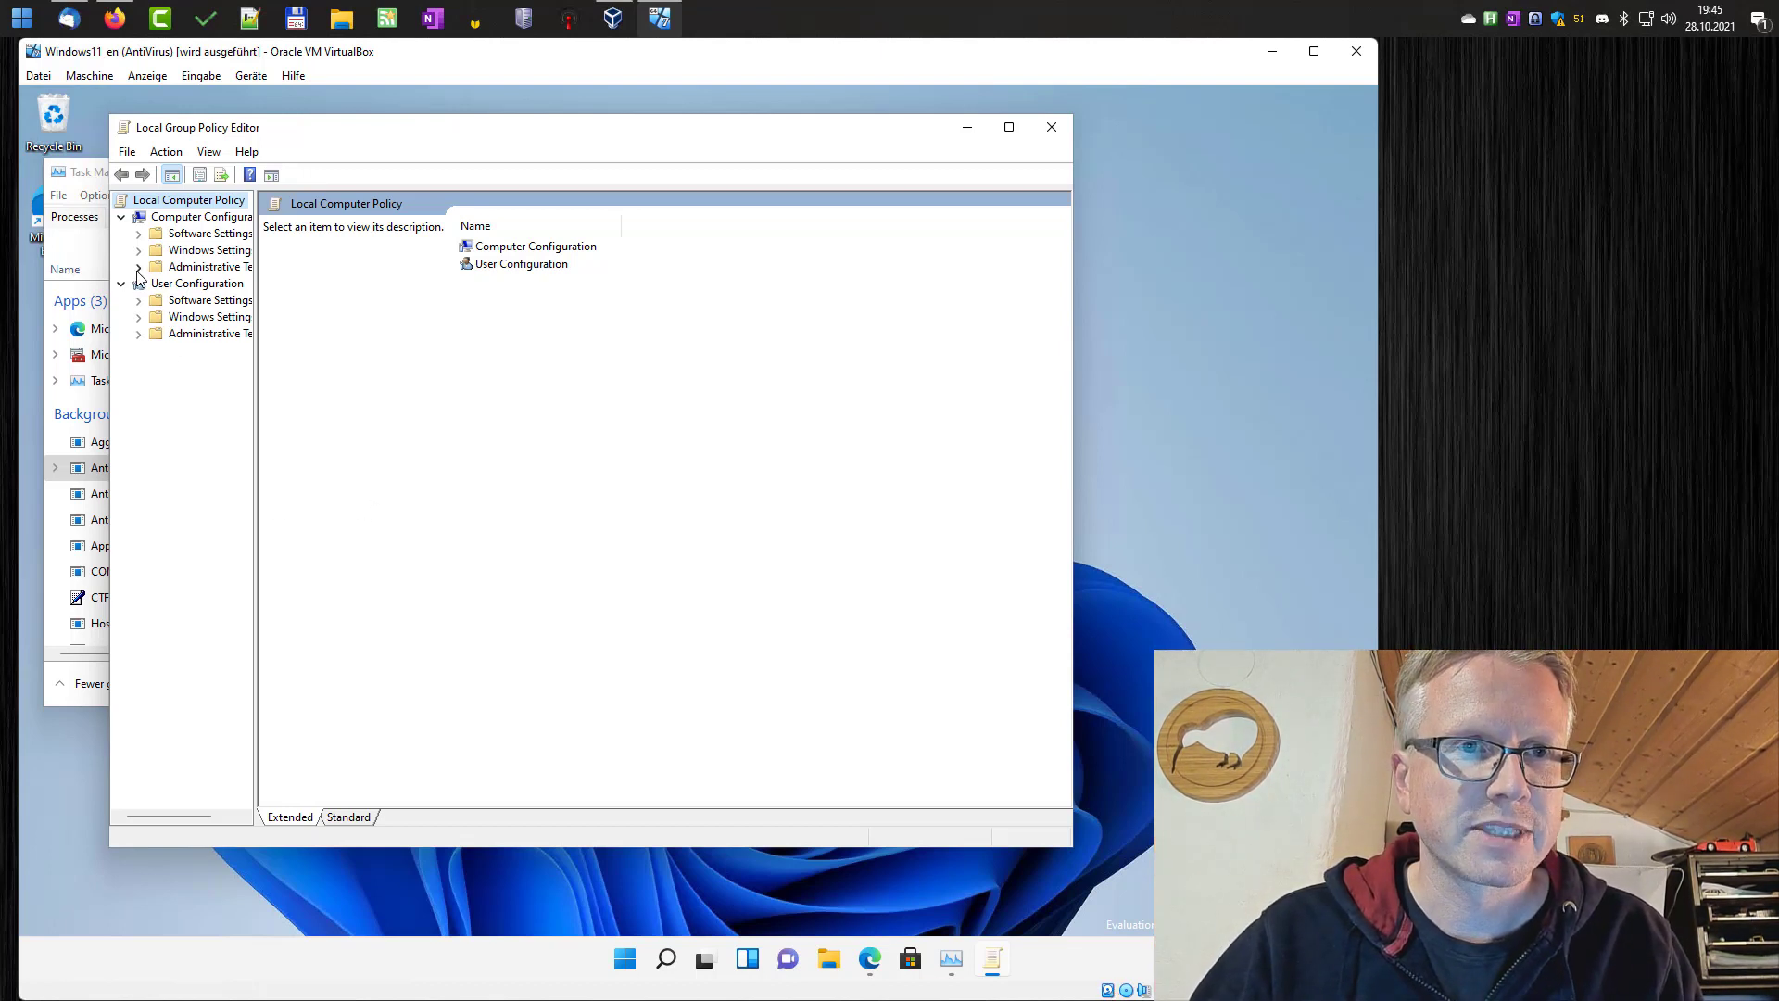
Show All Settings under Computer Configuration's Administrative Templates, sorted by setting name.
{"action": "left_click", "coordinate": [139, 267]}
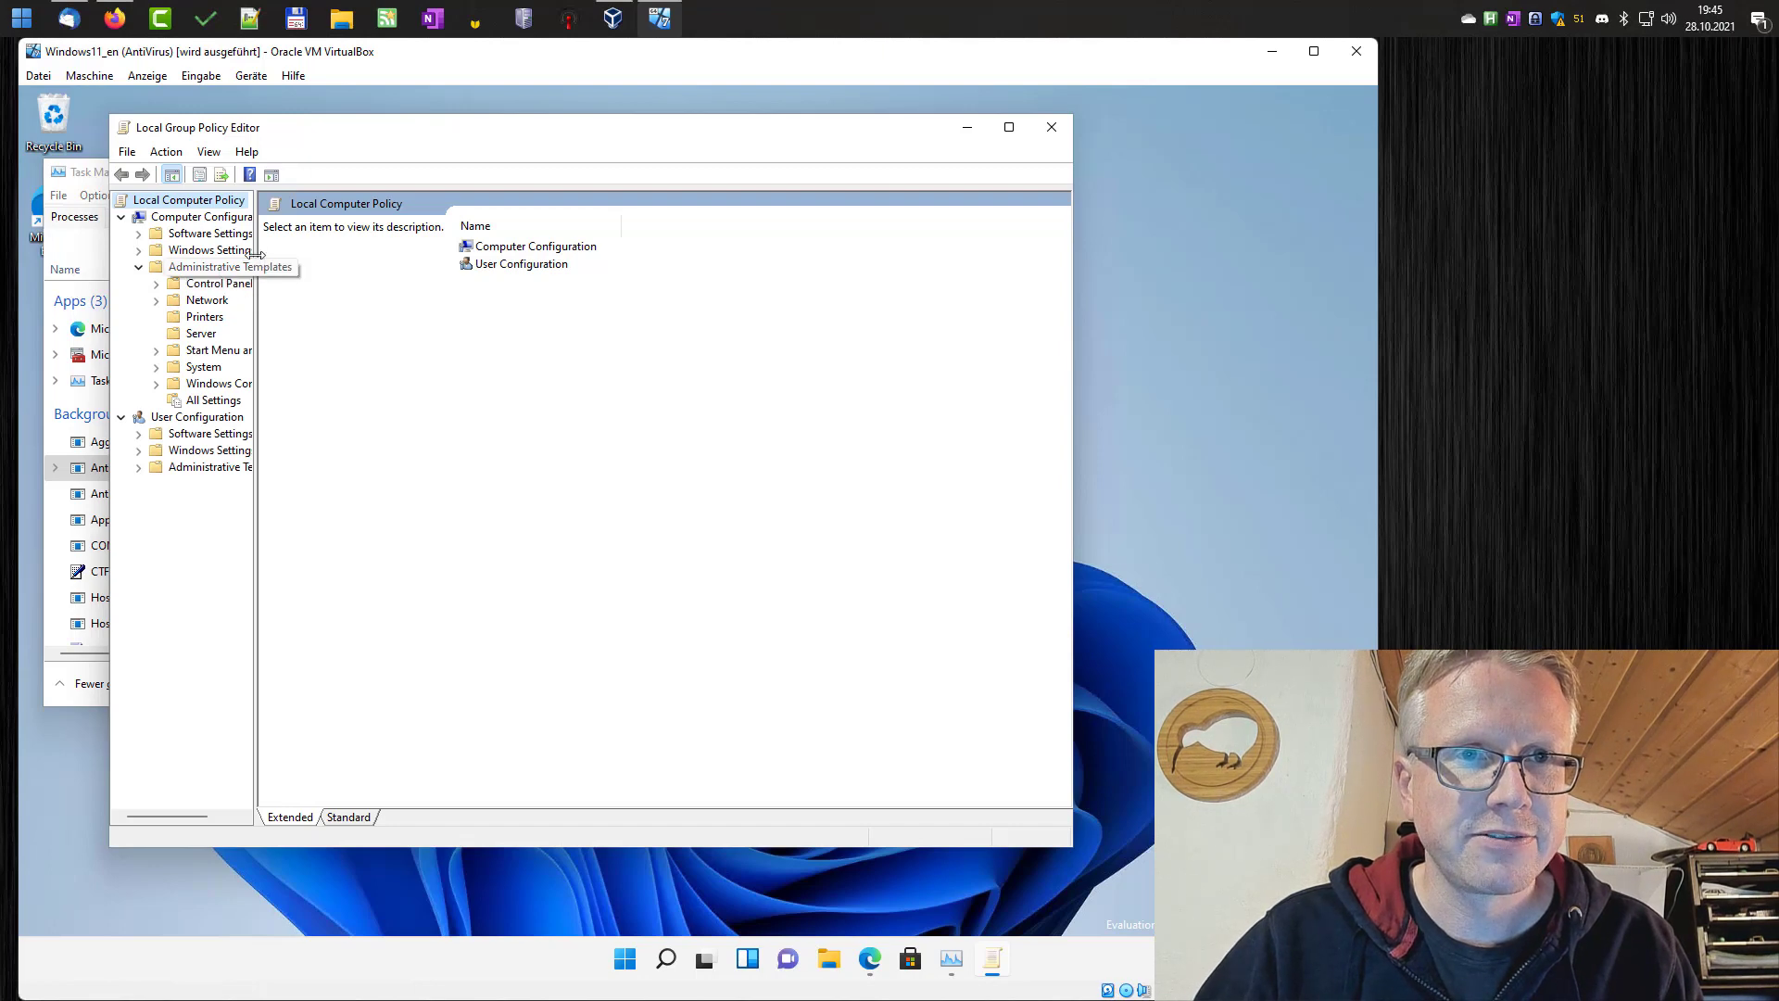
{"action": "left_click", "coordinate": [213, 401]}
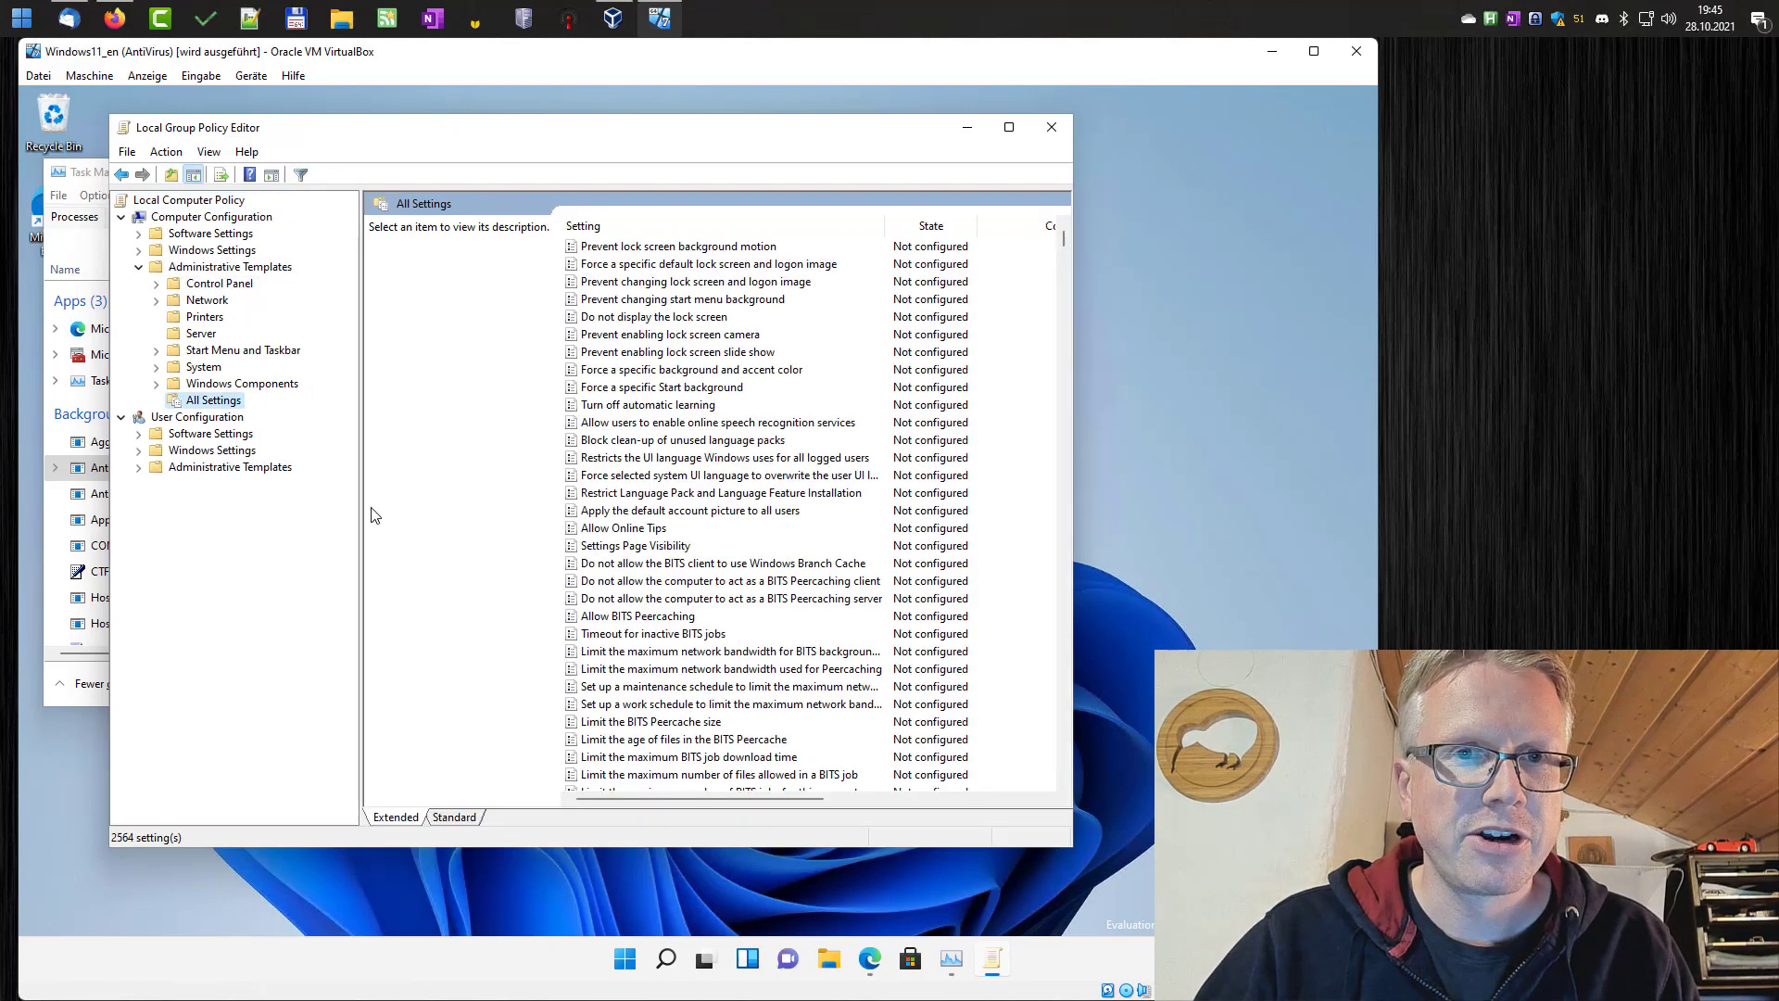
{"action": "left_click", "coordinate": [623, 529]}
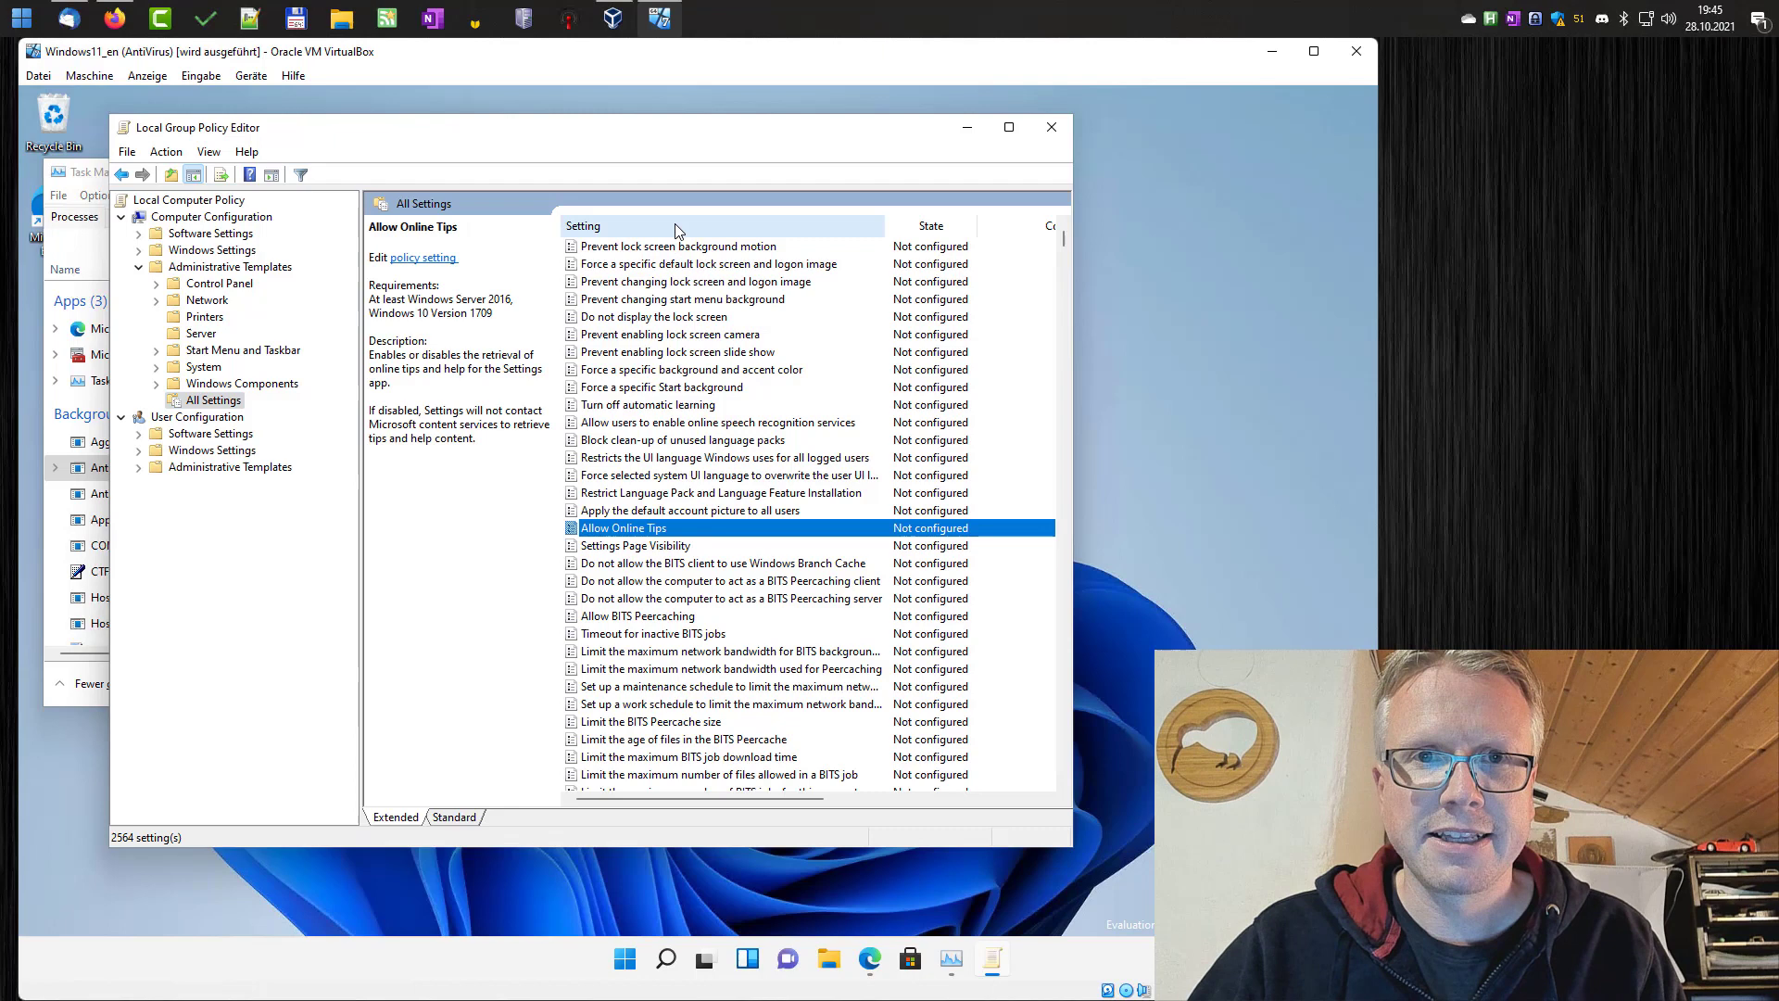
{"action": "left_click", "coordinate": [719, 422]}
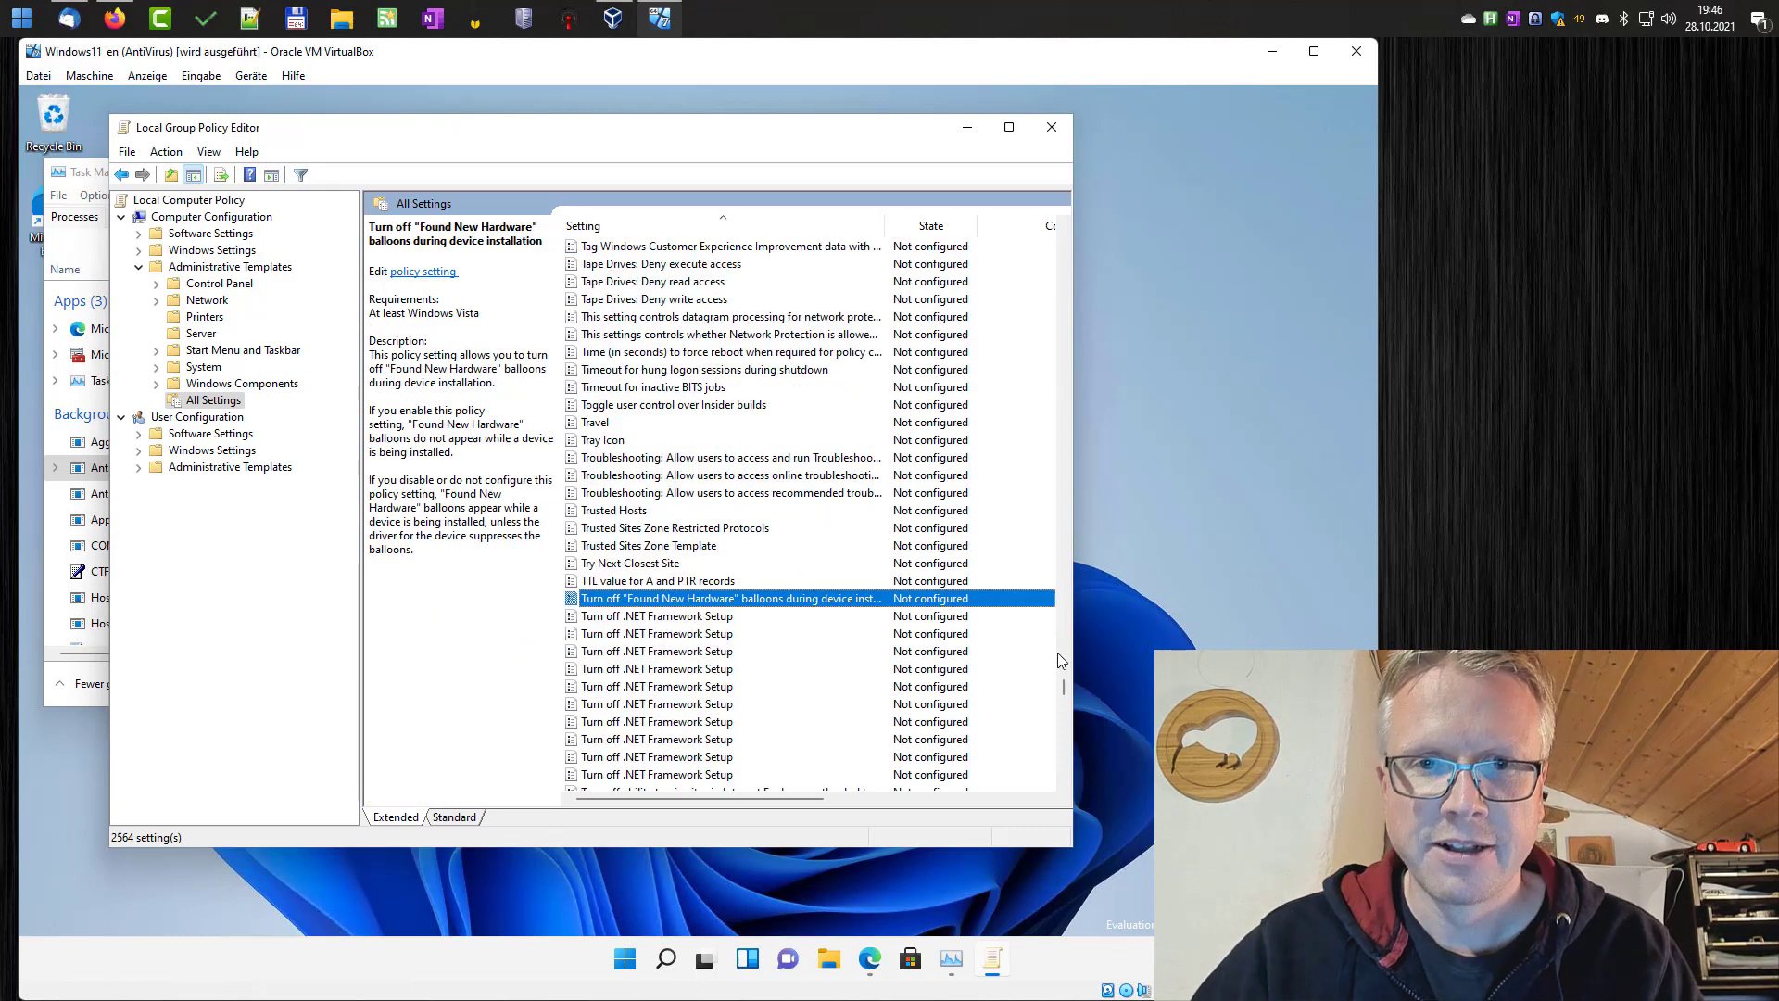
Locate and select the Turn off real-time protection policy in the list.
{"action": "scroll", "scroll_direction": "up", "scroll_amount": 3}
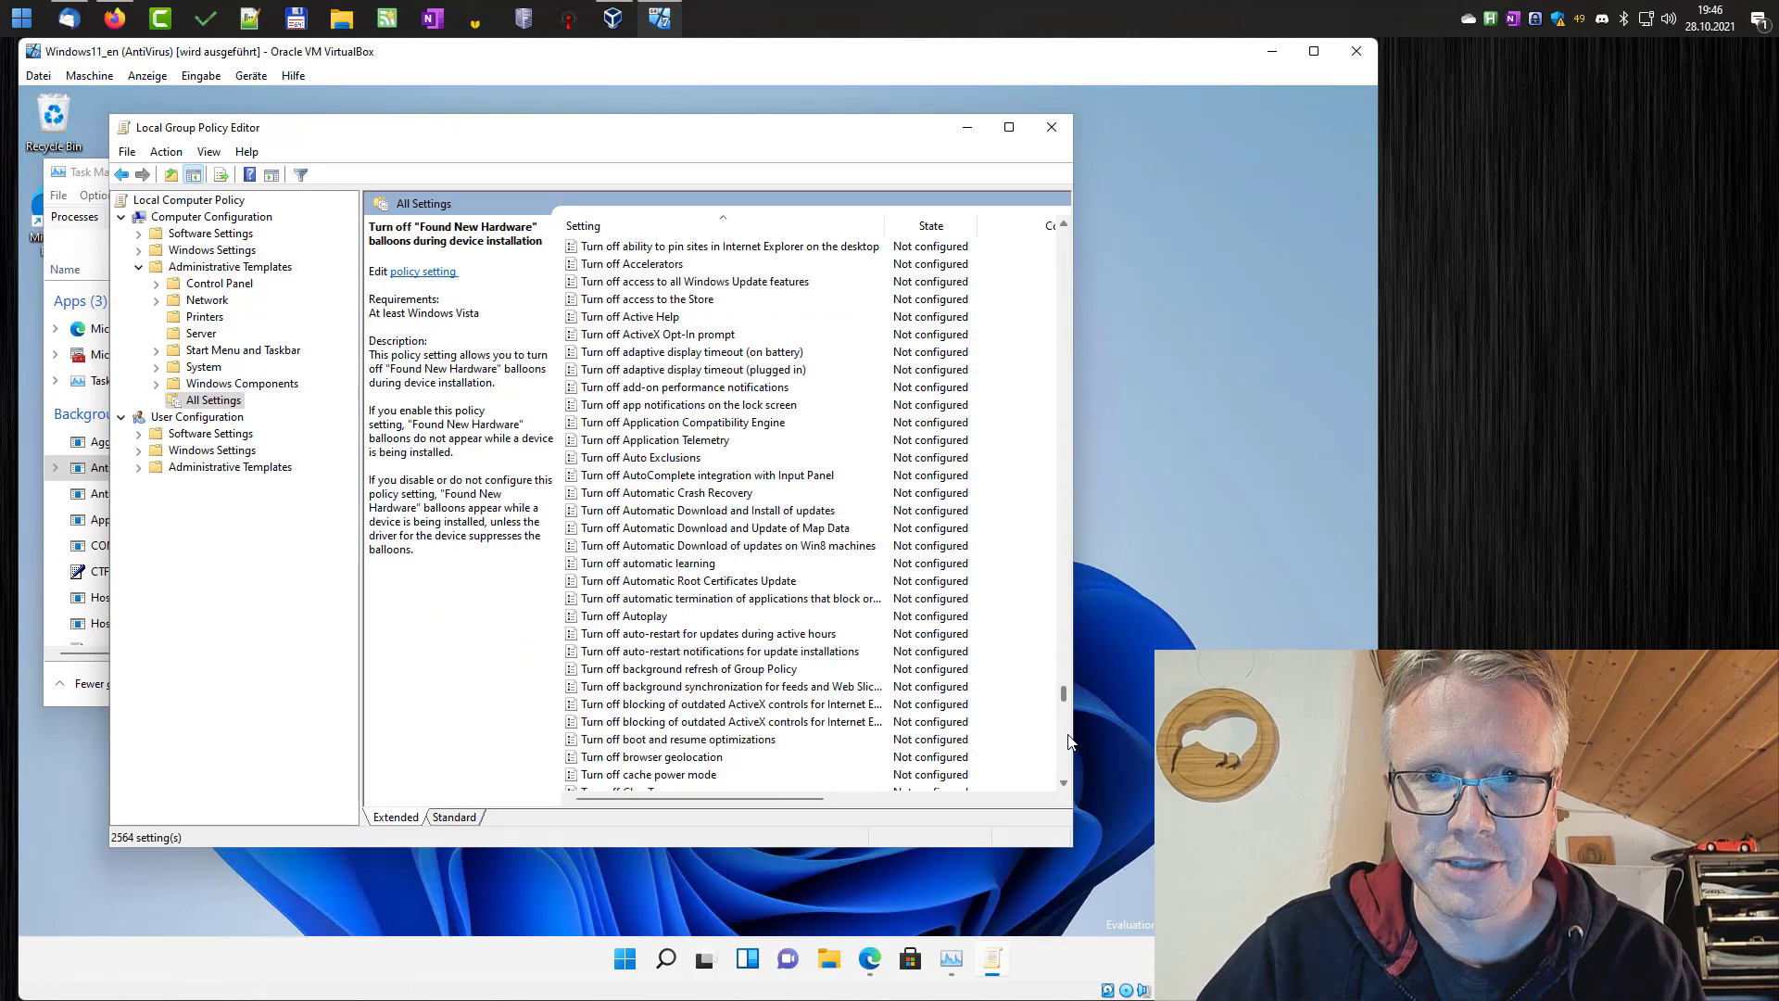
{"action": "left_click", "coordinate": [687, 580]}
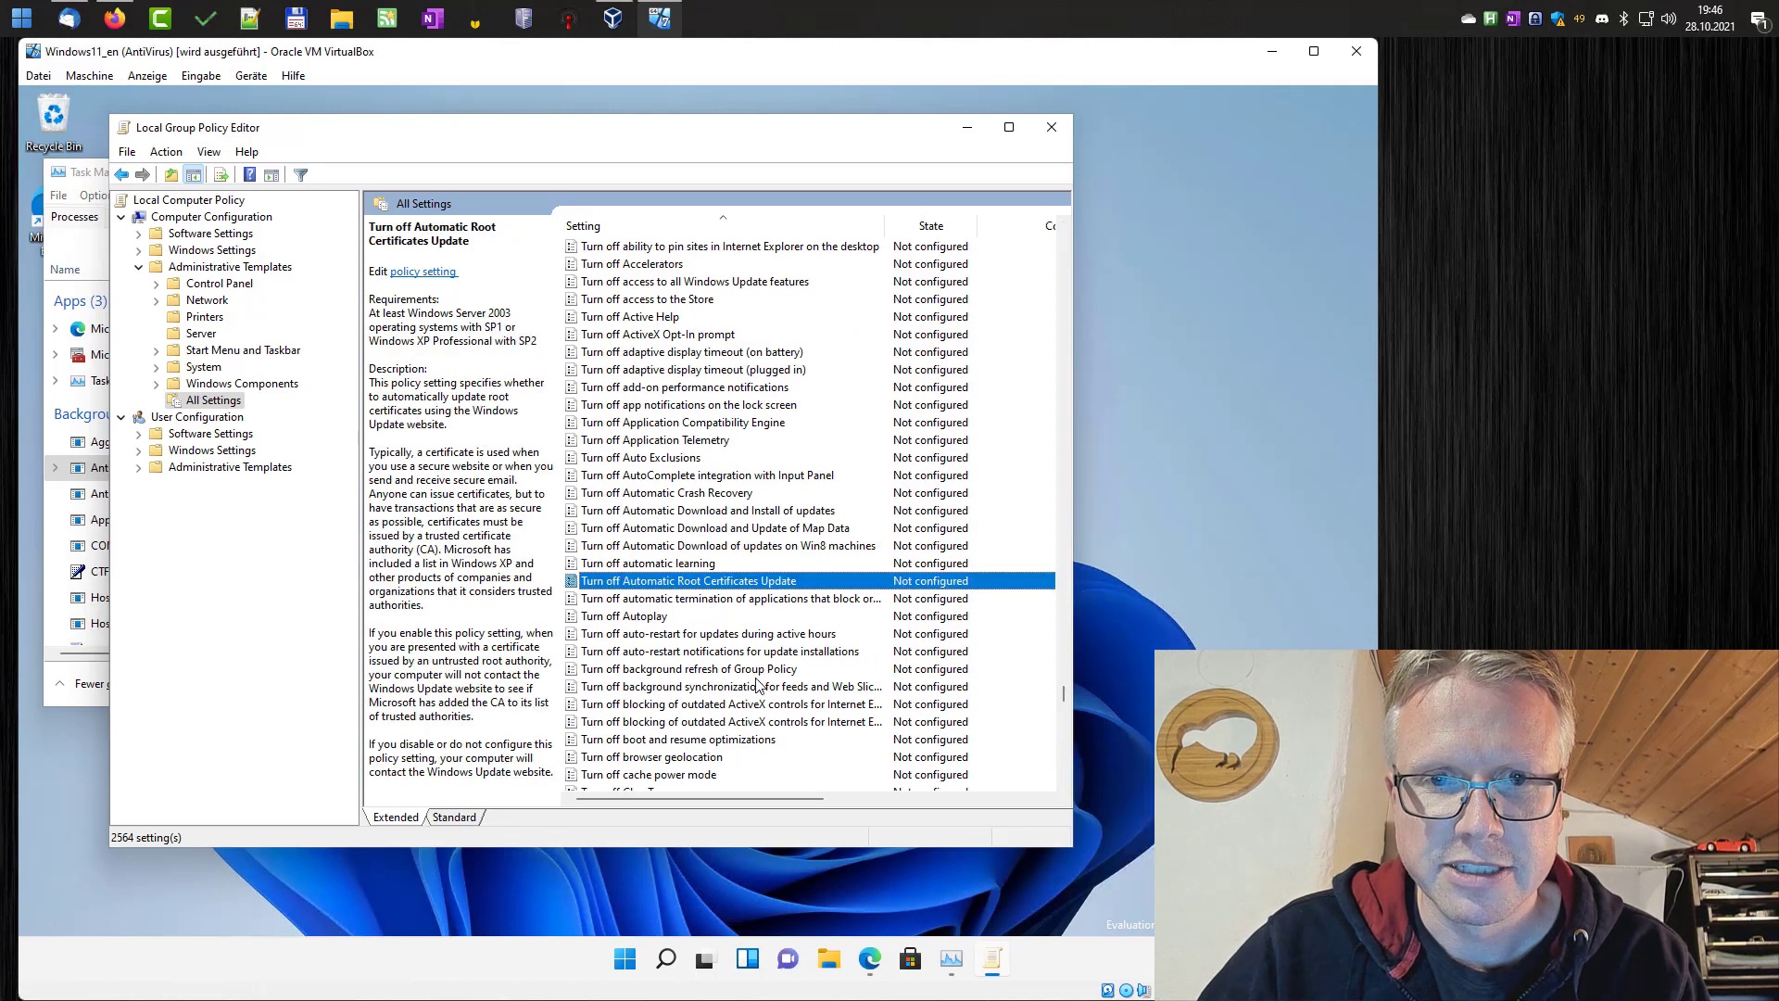
{"action": "left_click", "coordinate": [650, 334]}
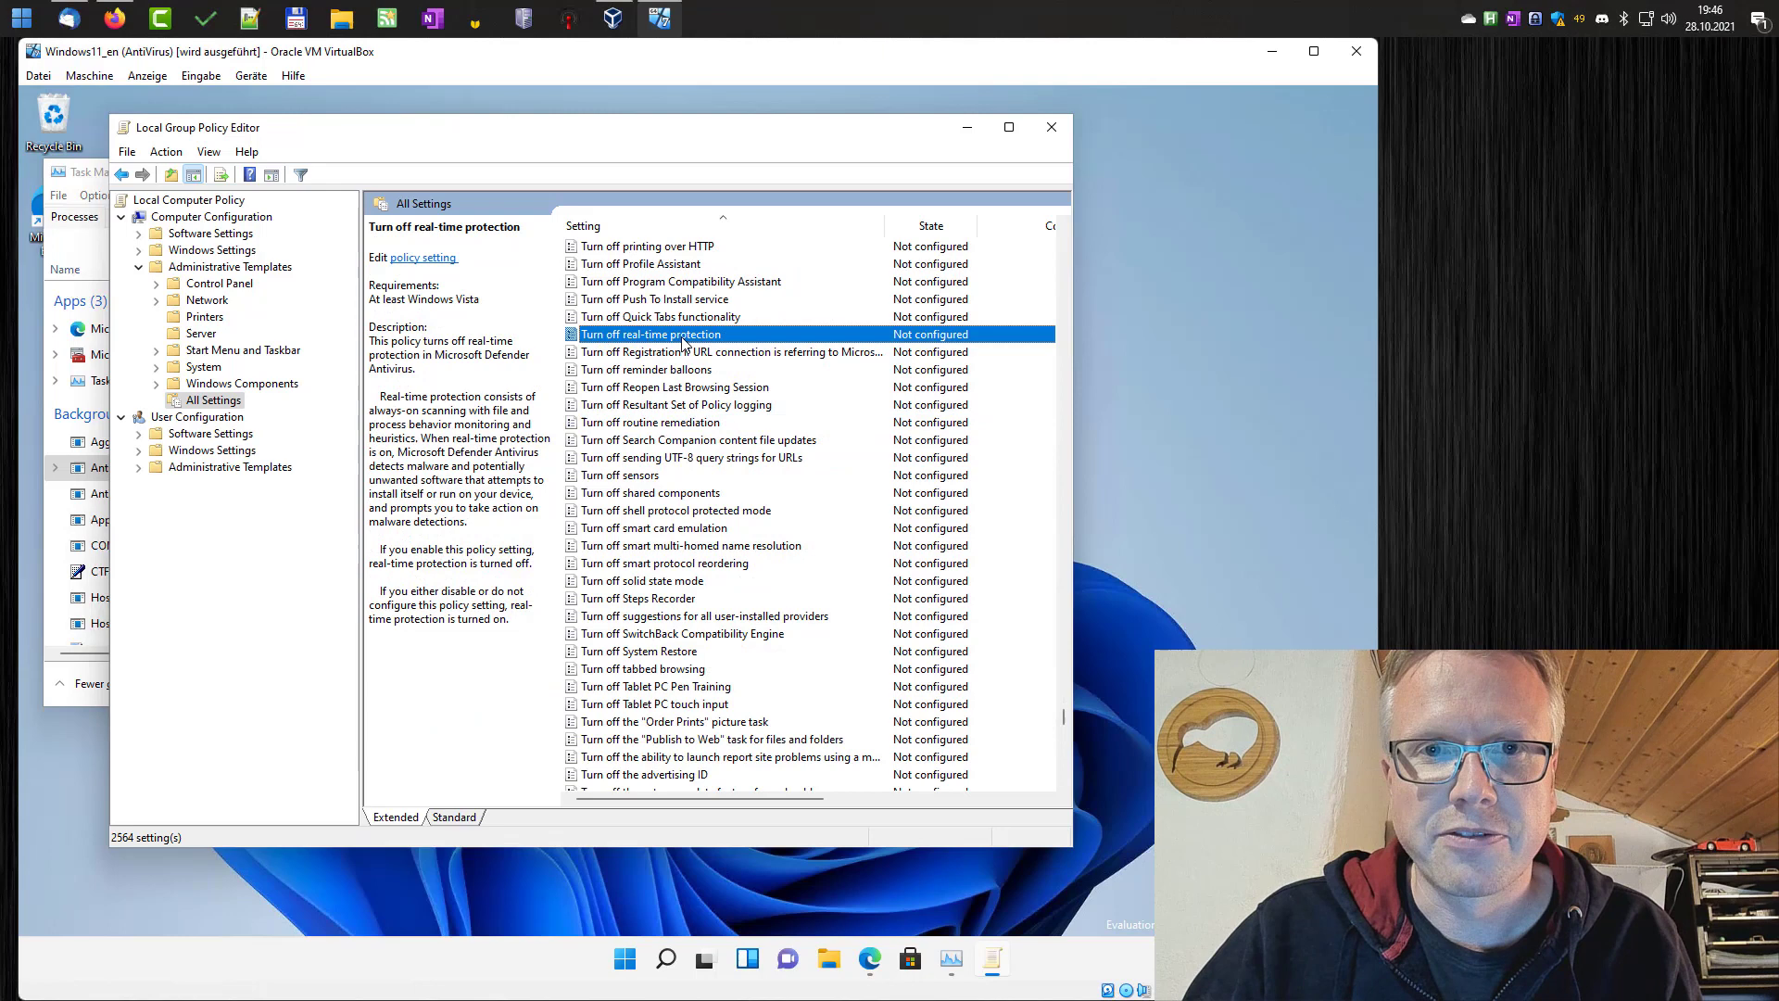
Set the Turn off real-time protection policy to Enabled.
{"action": "double_click", "coordinate": [650, 334]}
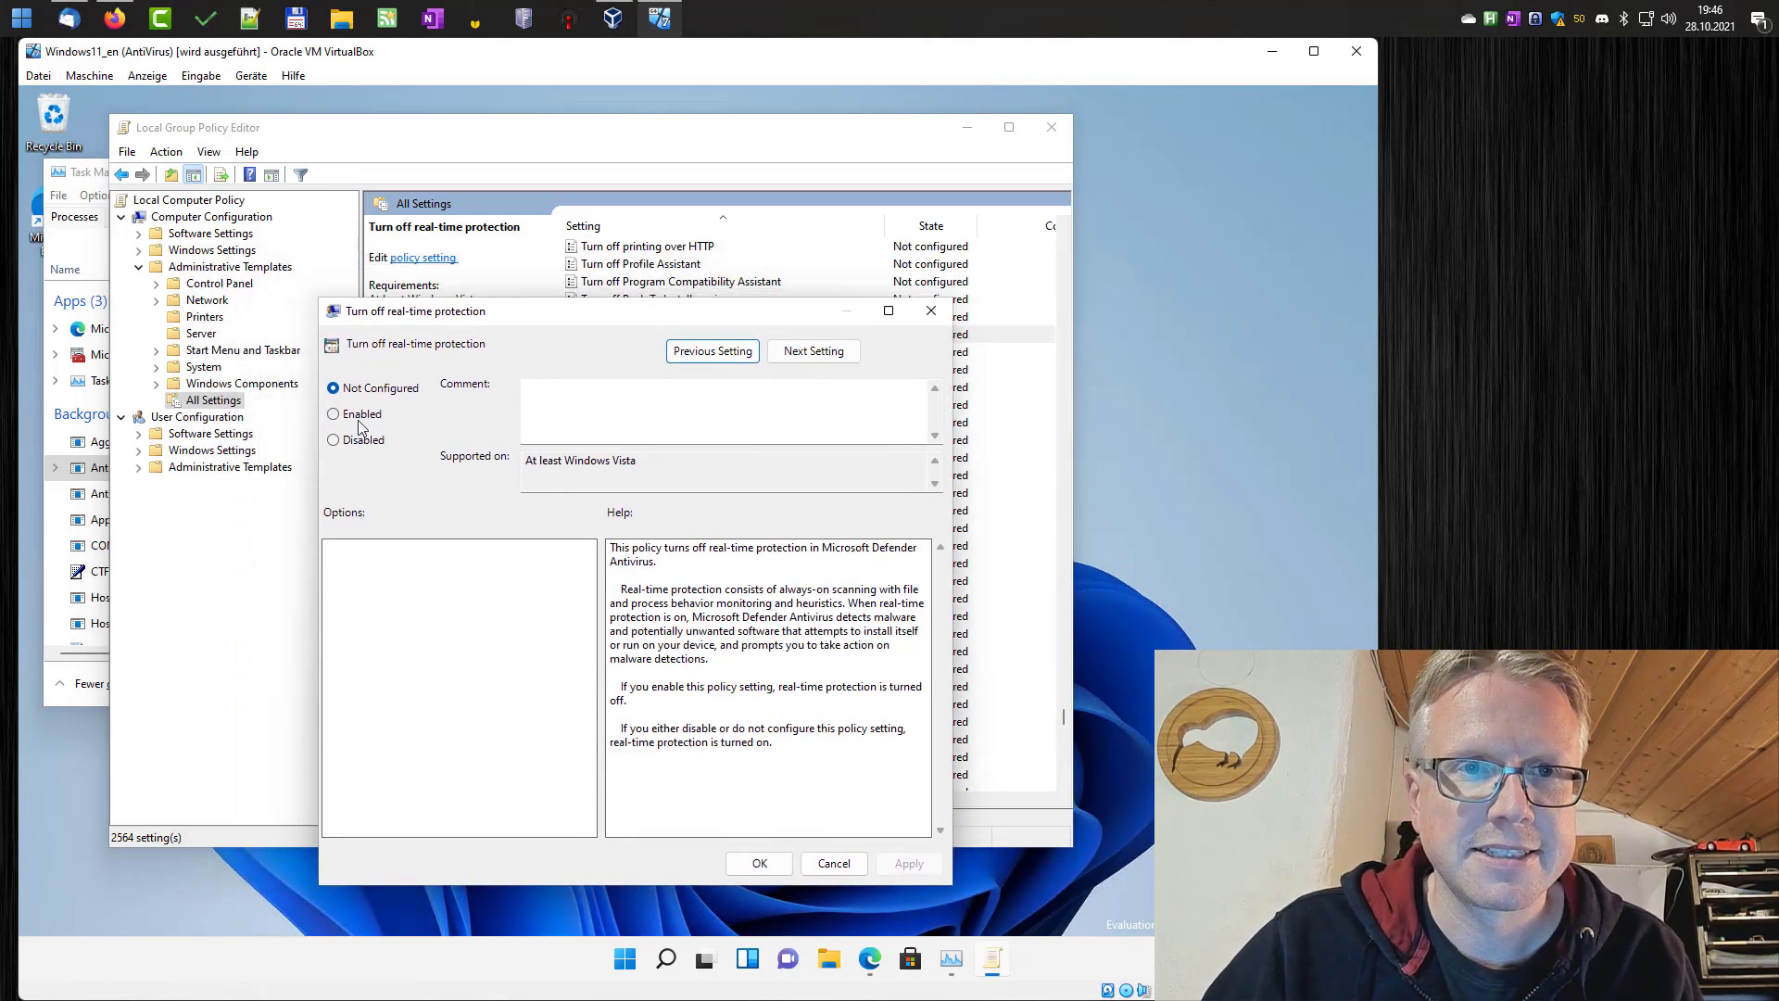
{"action": "left_click", "coordinate": [334, 413]}
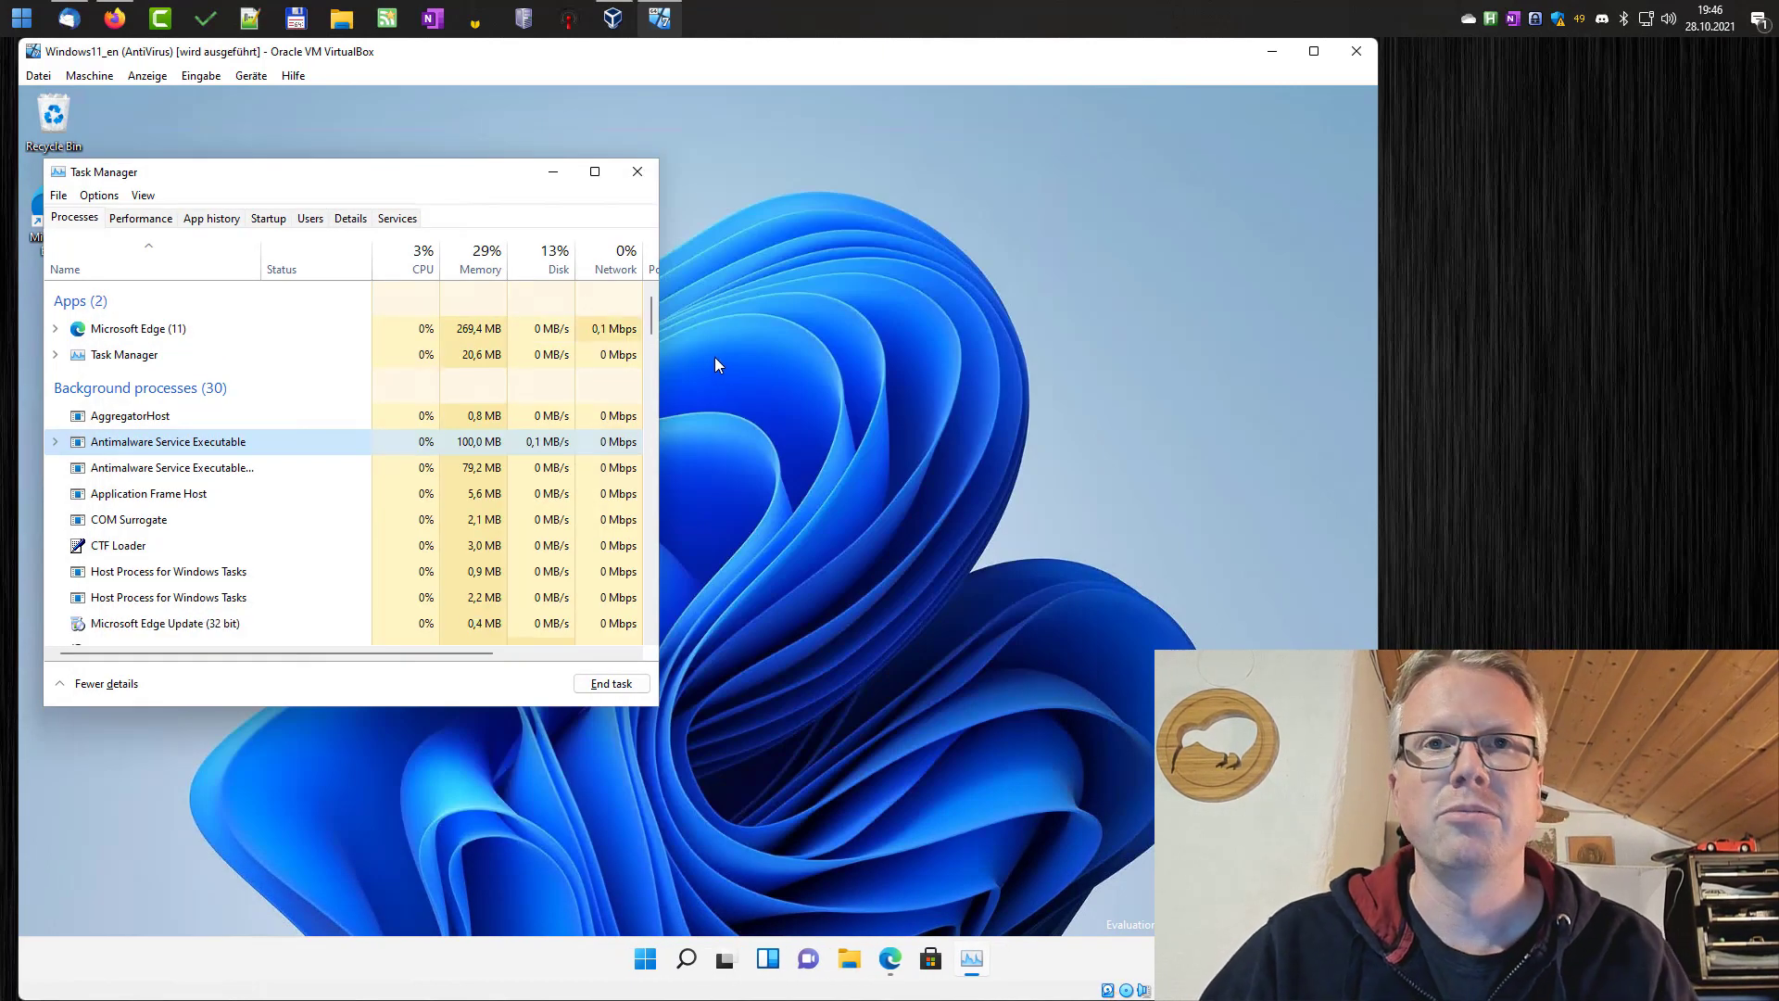
{"action": "mouse_move", "coordinate": [691, 476]}
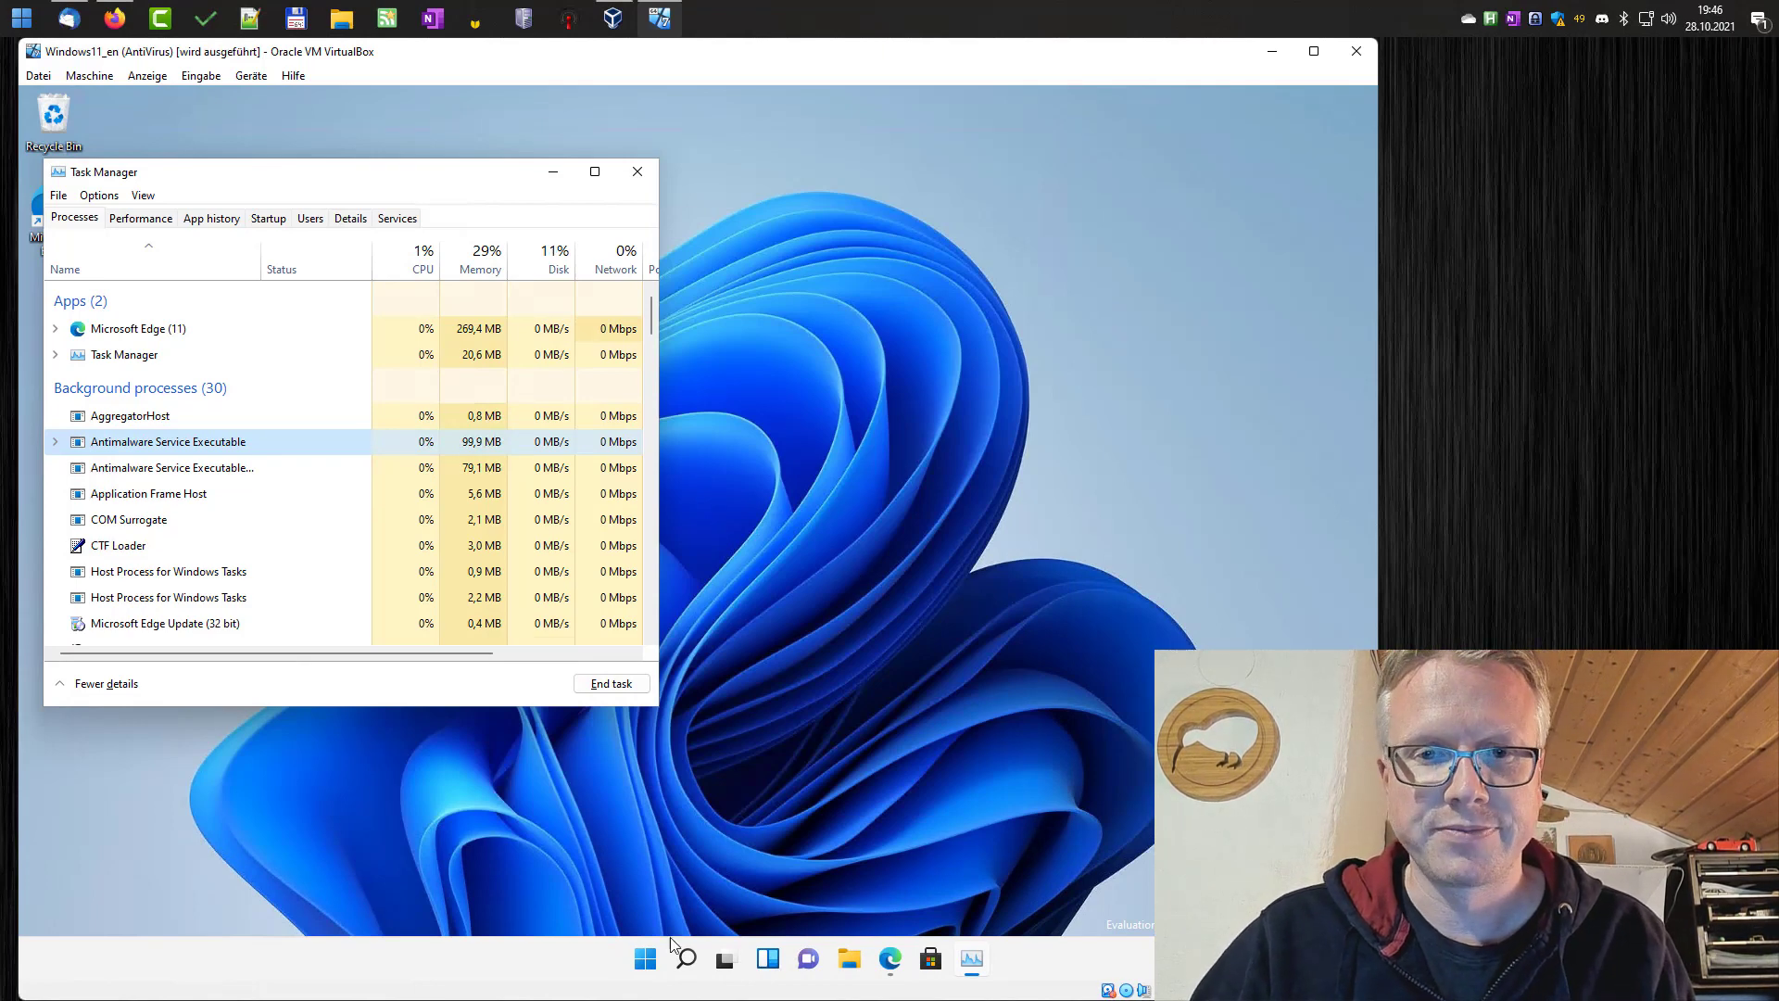
Close Task Manager and return to Privacy & security in Settings via the Start menu.
{"action": "left_click", "coordinate": [645, 958]}
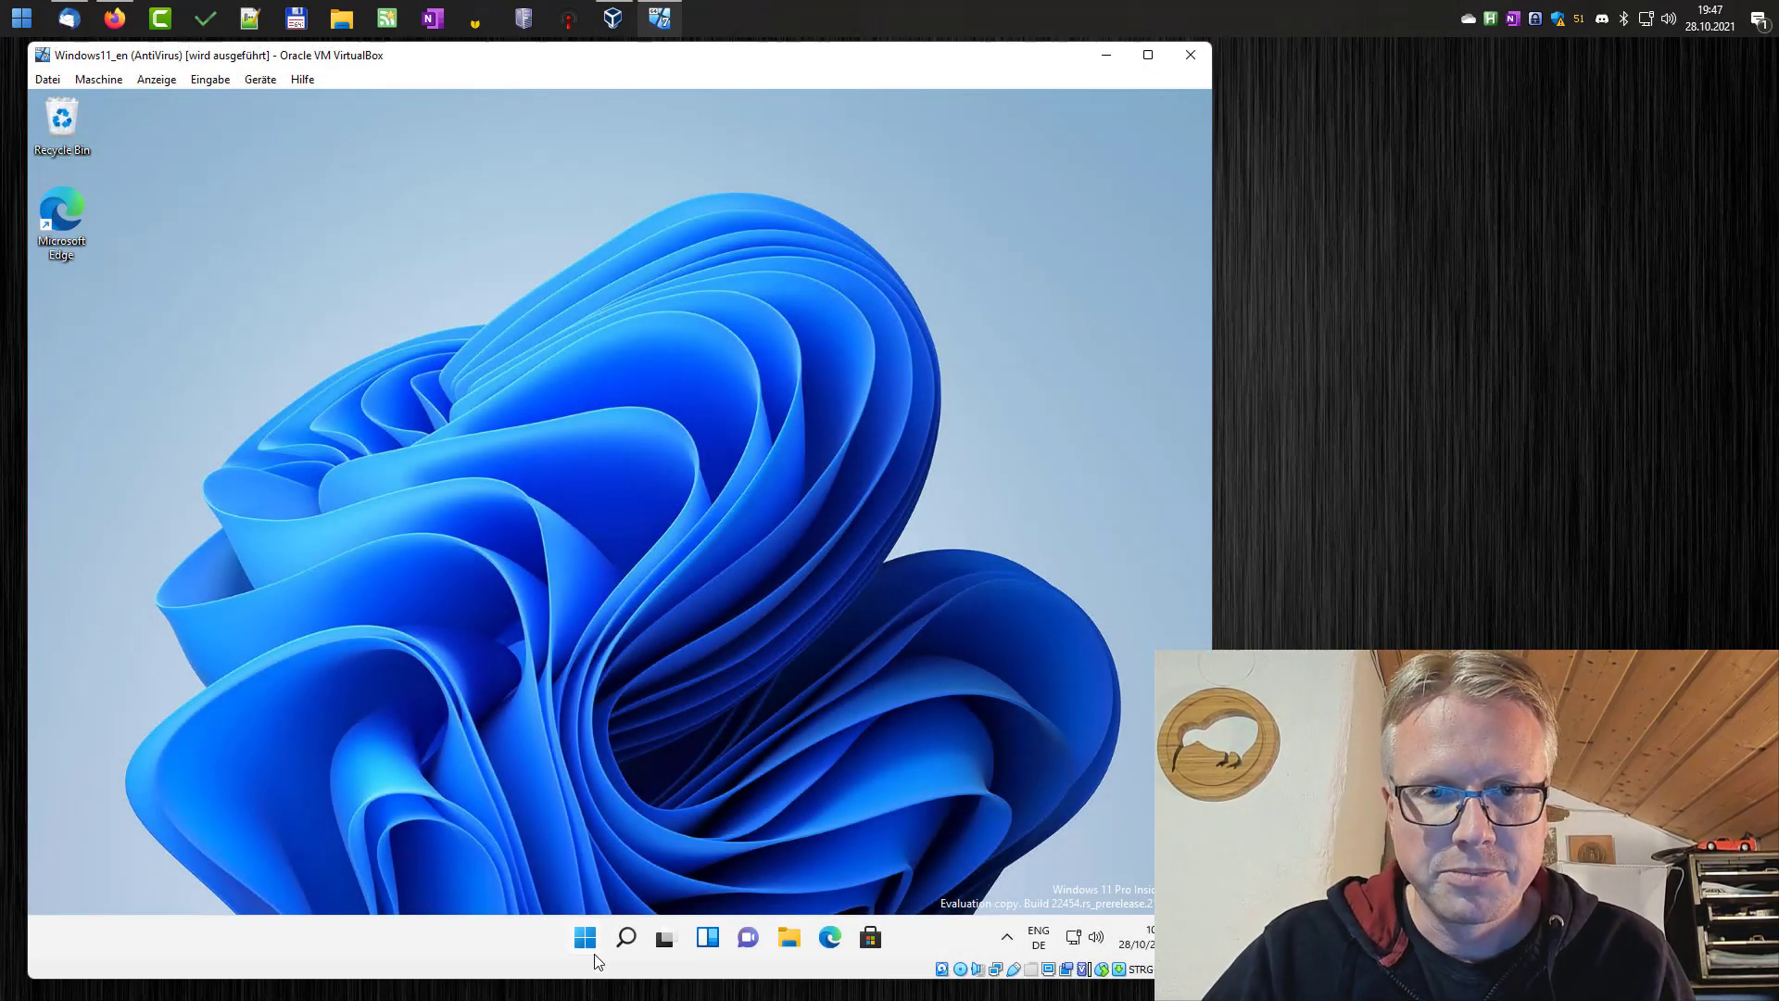
{"action": "left_click", "coordinate": [584, 936]}
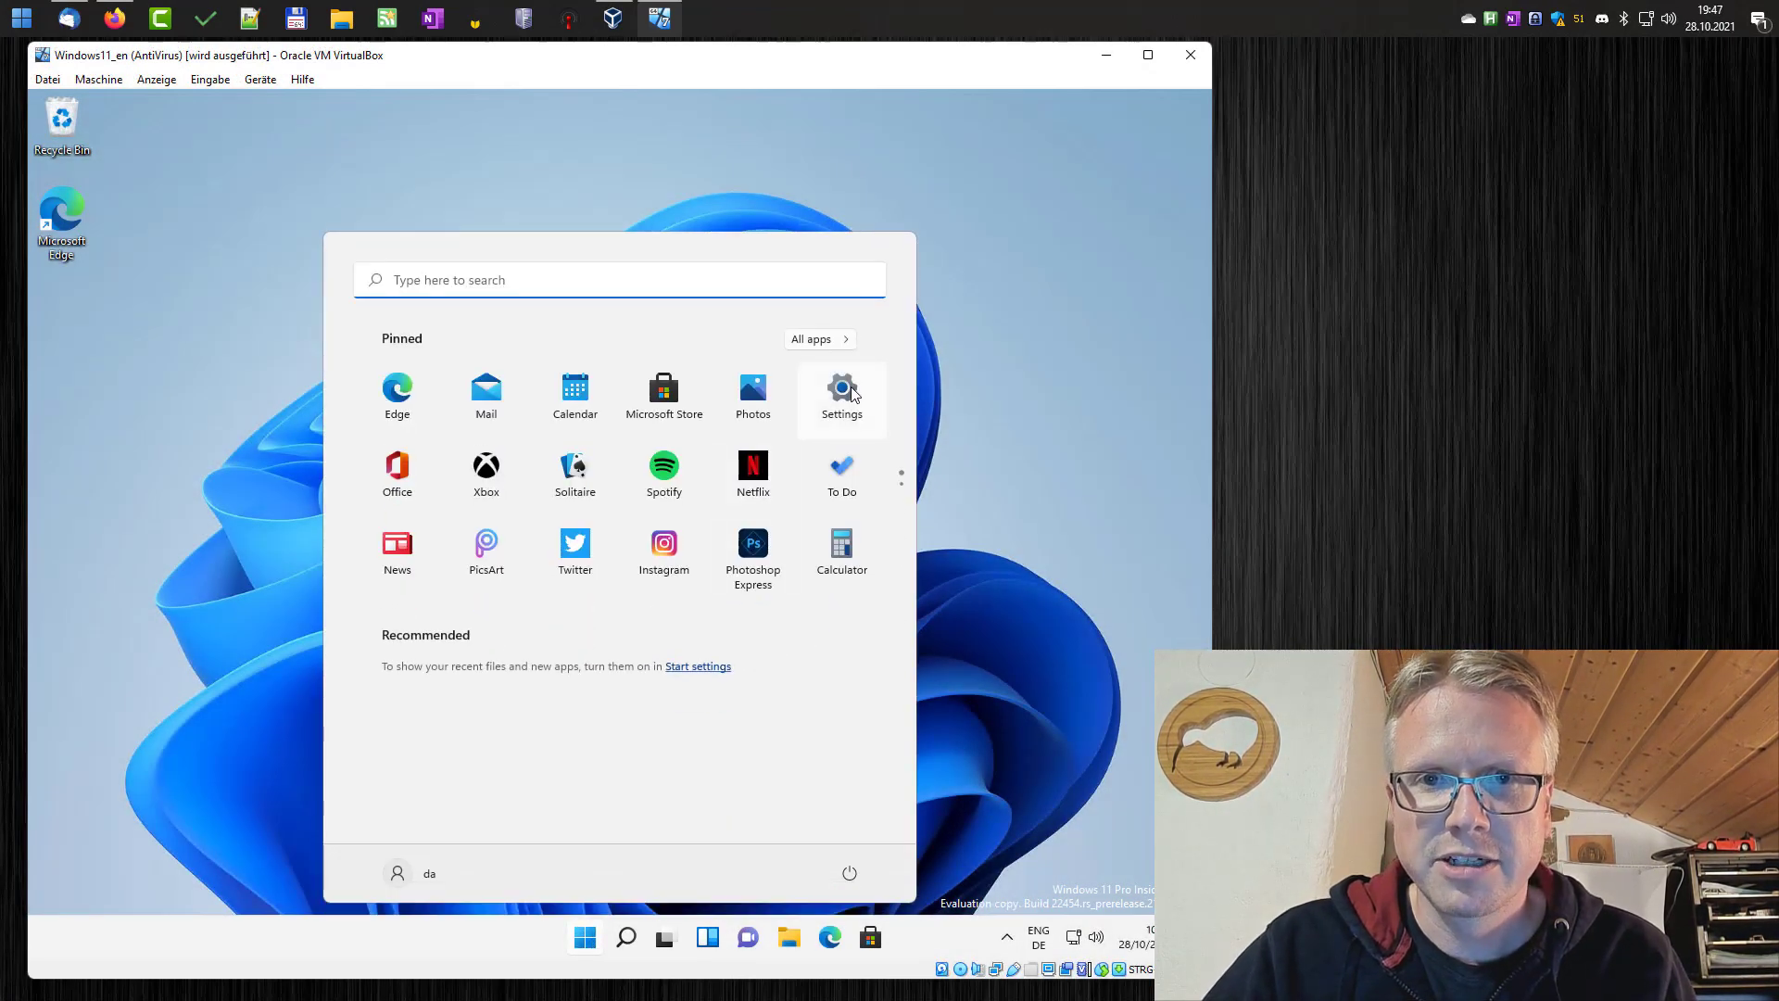
{"action": "left_click", "coordinate": [841, 389]}
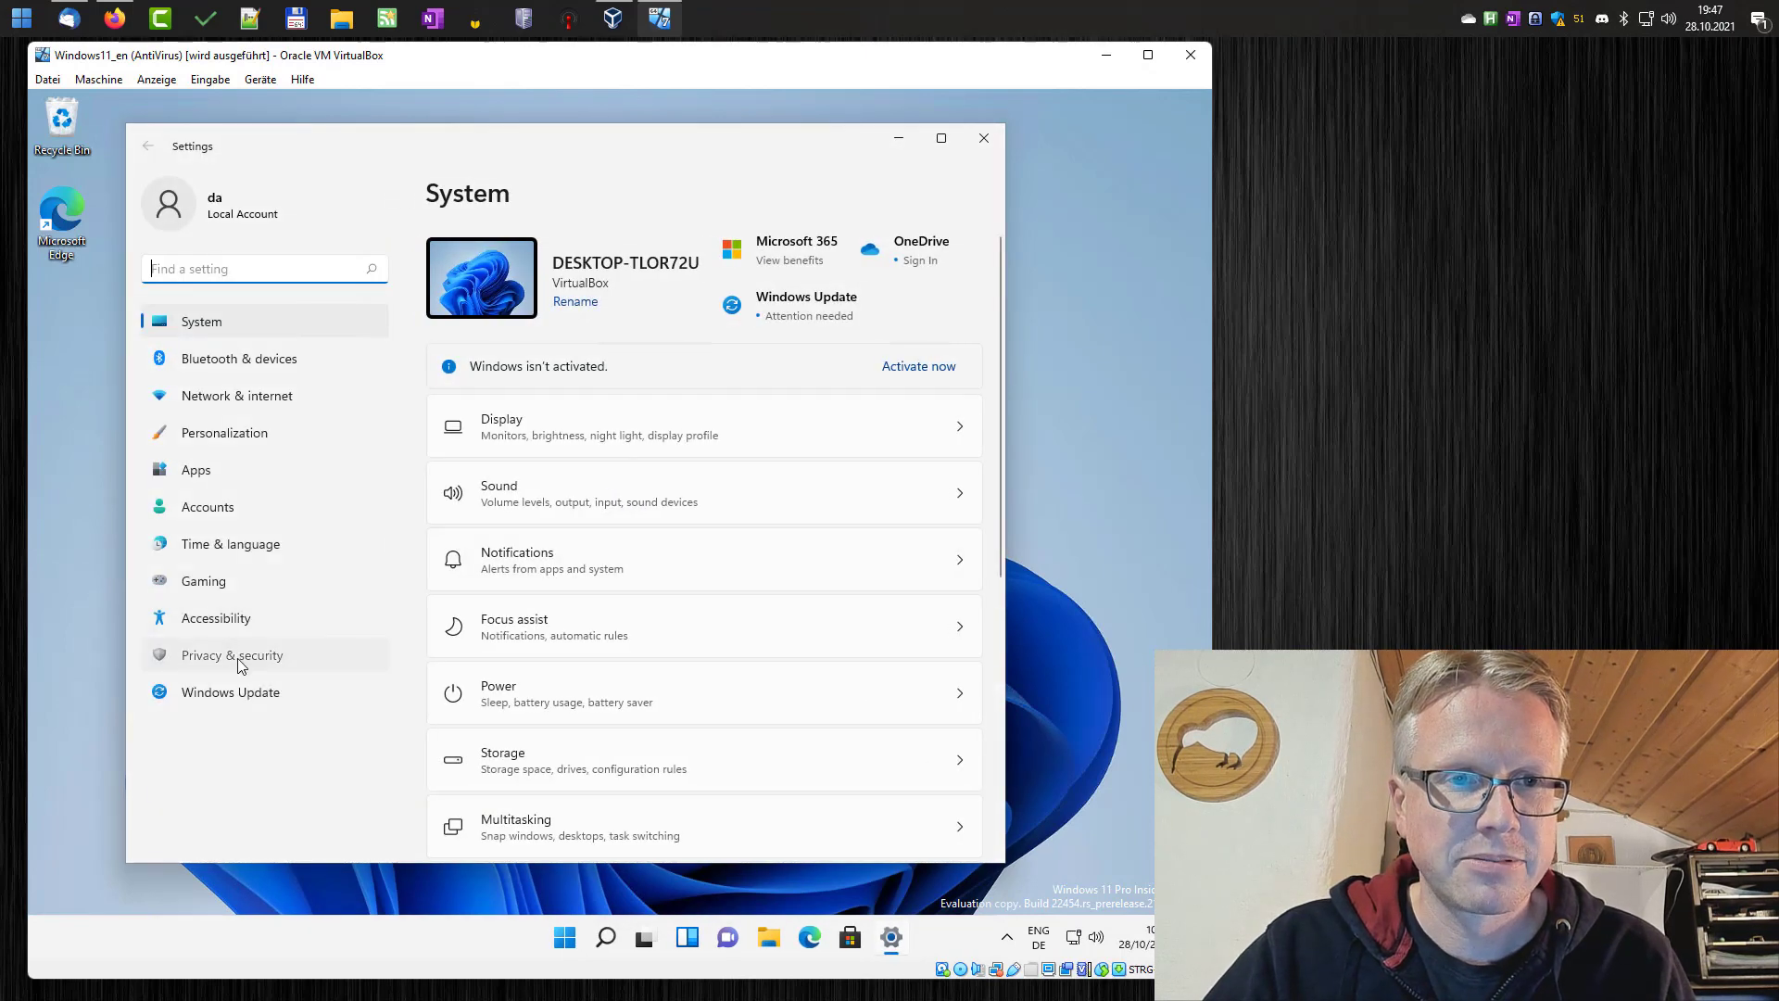
{"action": "left_click", "coordinate": [232, 654]}
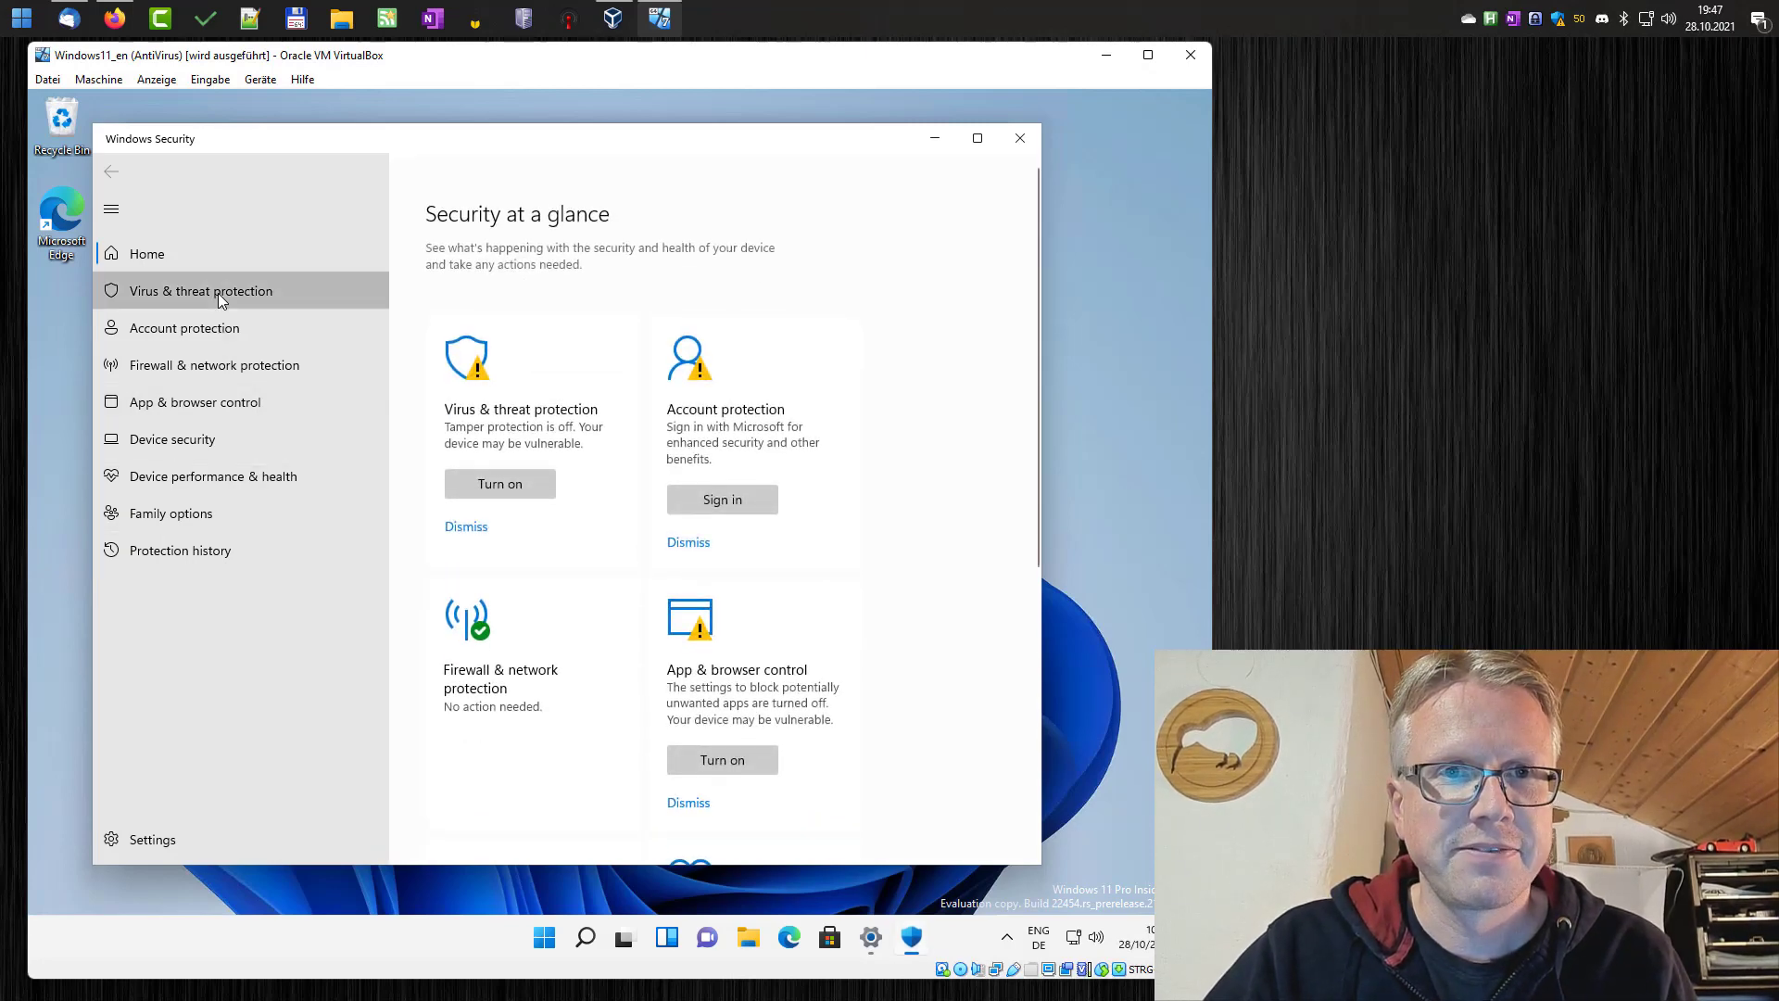
Check Virus & threat protection settings: real-time protection is off and managed by the administrator.
{"action": "left_click", "coordinate": [202, 291]}
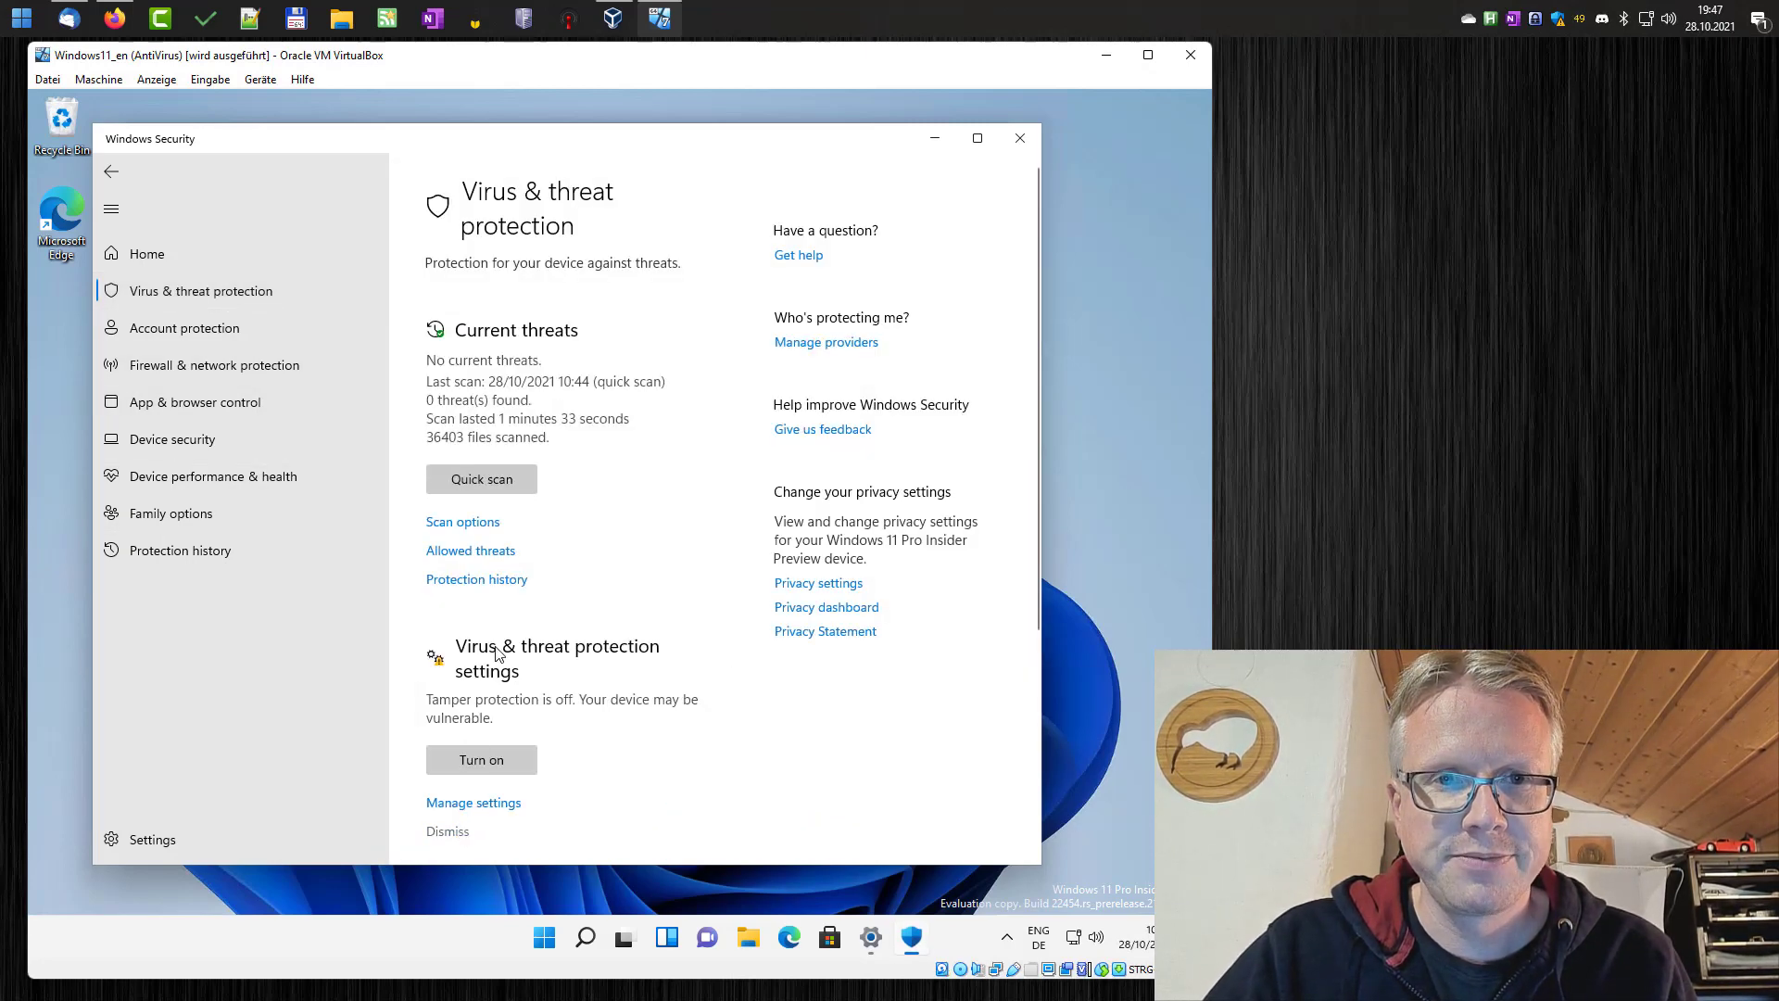
{"action": "scroll", "scroll_direction": "down", "scroll_amount": 3}
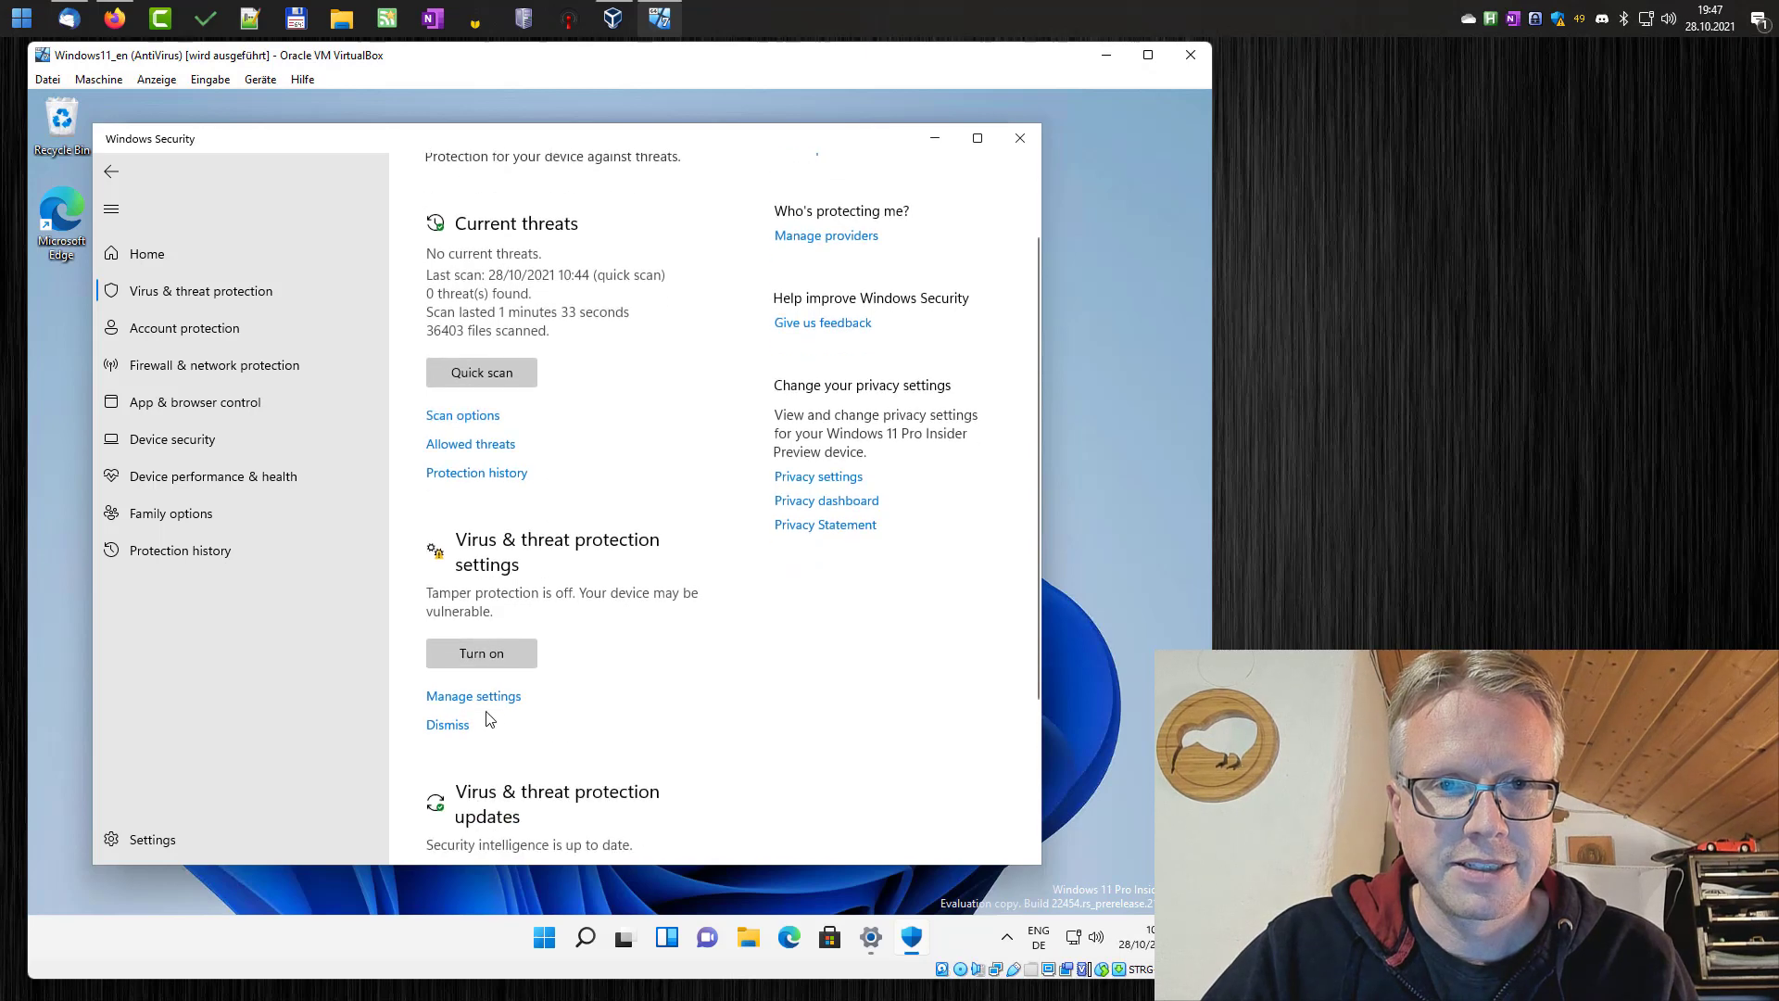
{"action": "left_click", "coordinate": [473, 695]}
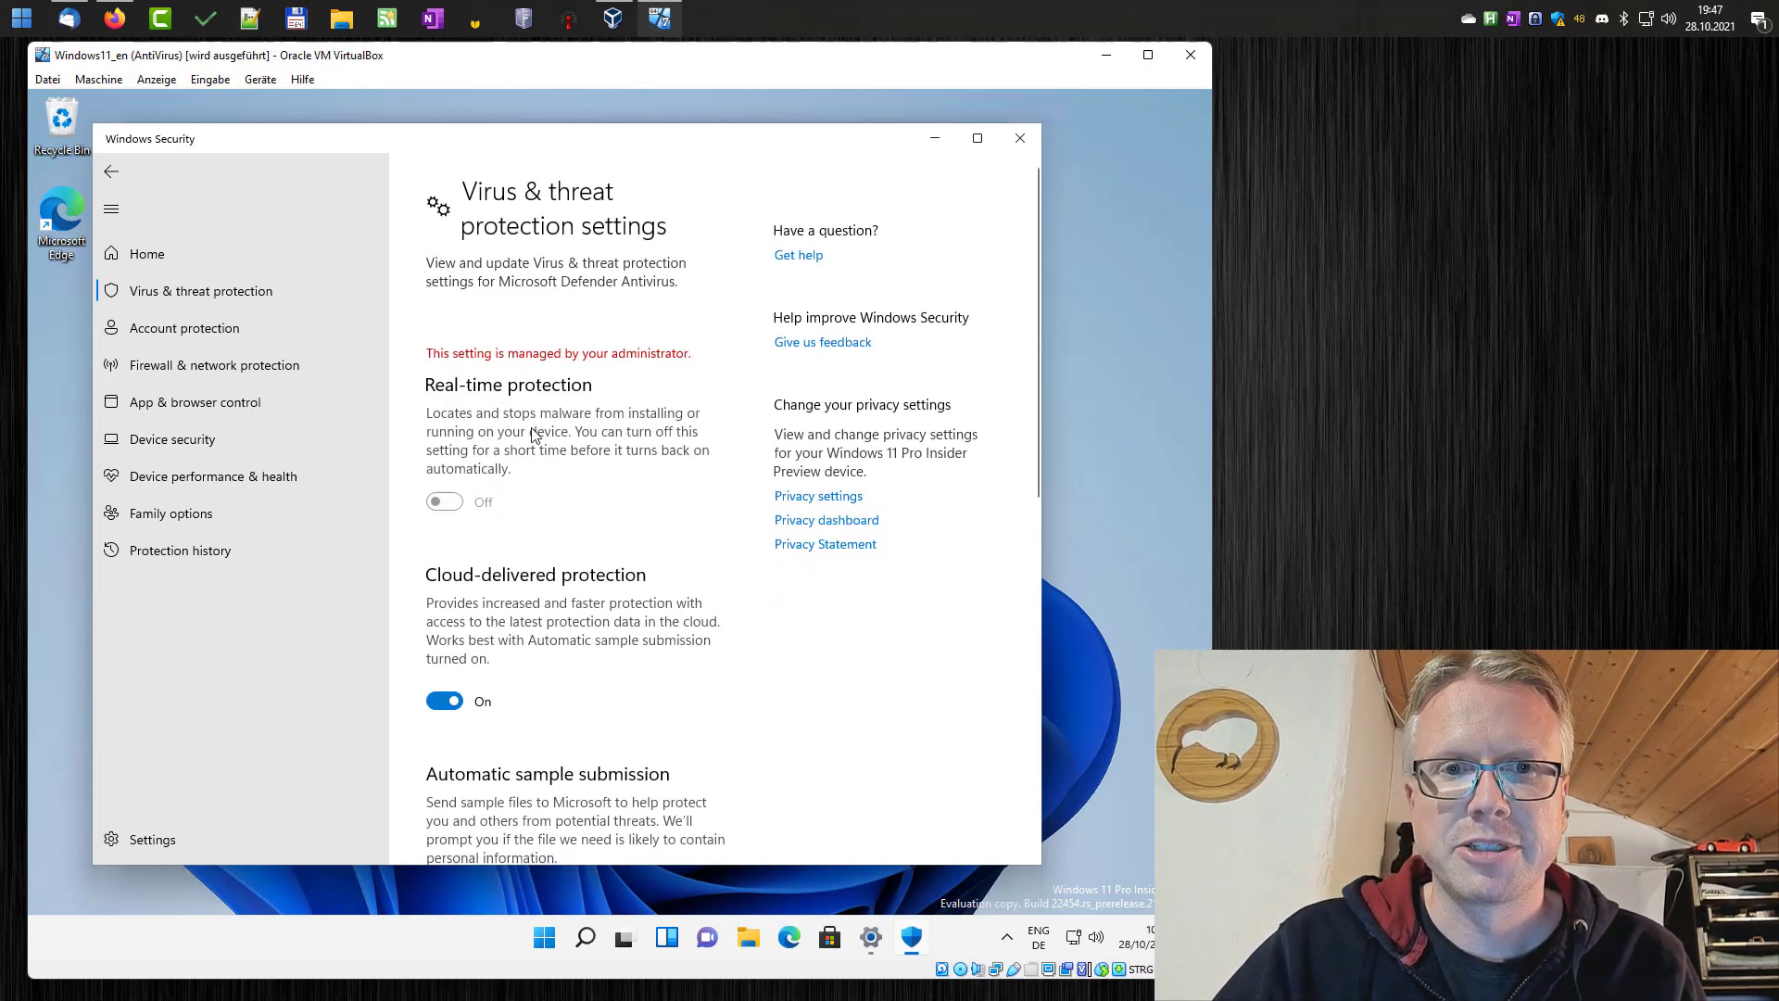
{"action": "mouse_move", "coordinate": [652, 367]}
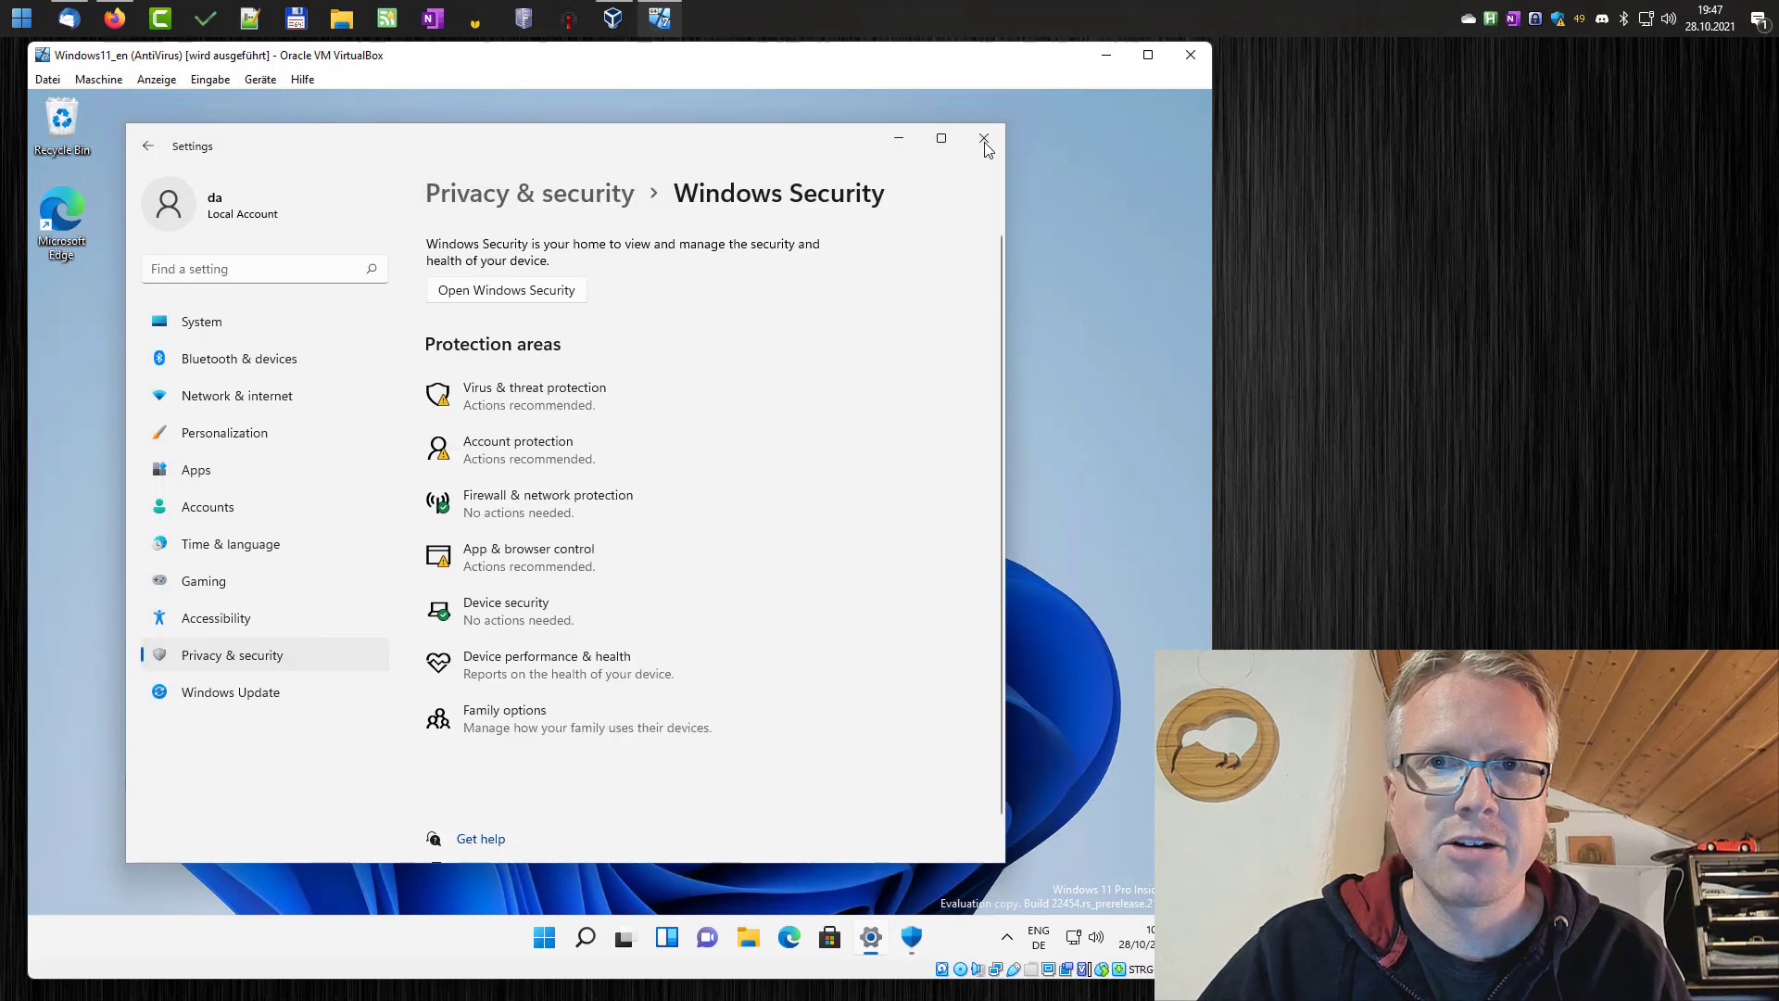
Close Settings, expand Antimalware Service Executable in Task Manager, and bring up Edge beside it.
{"action": "left_click", "coordinate": [983, 139]}
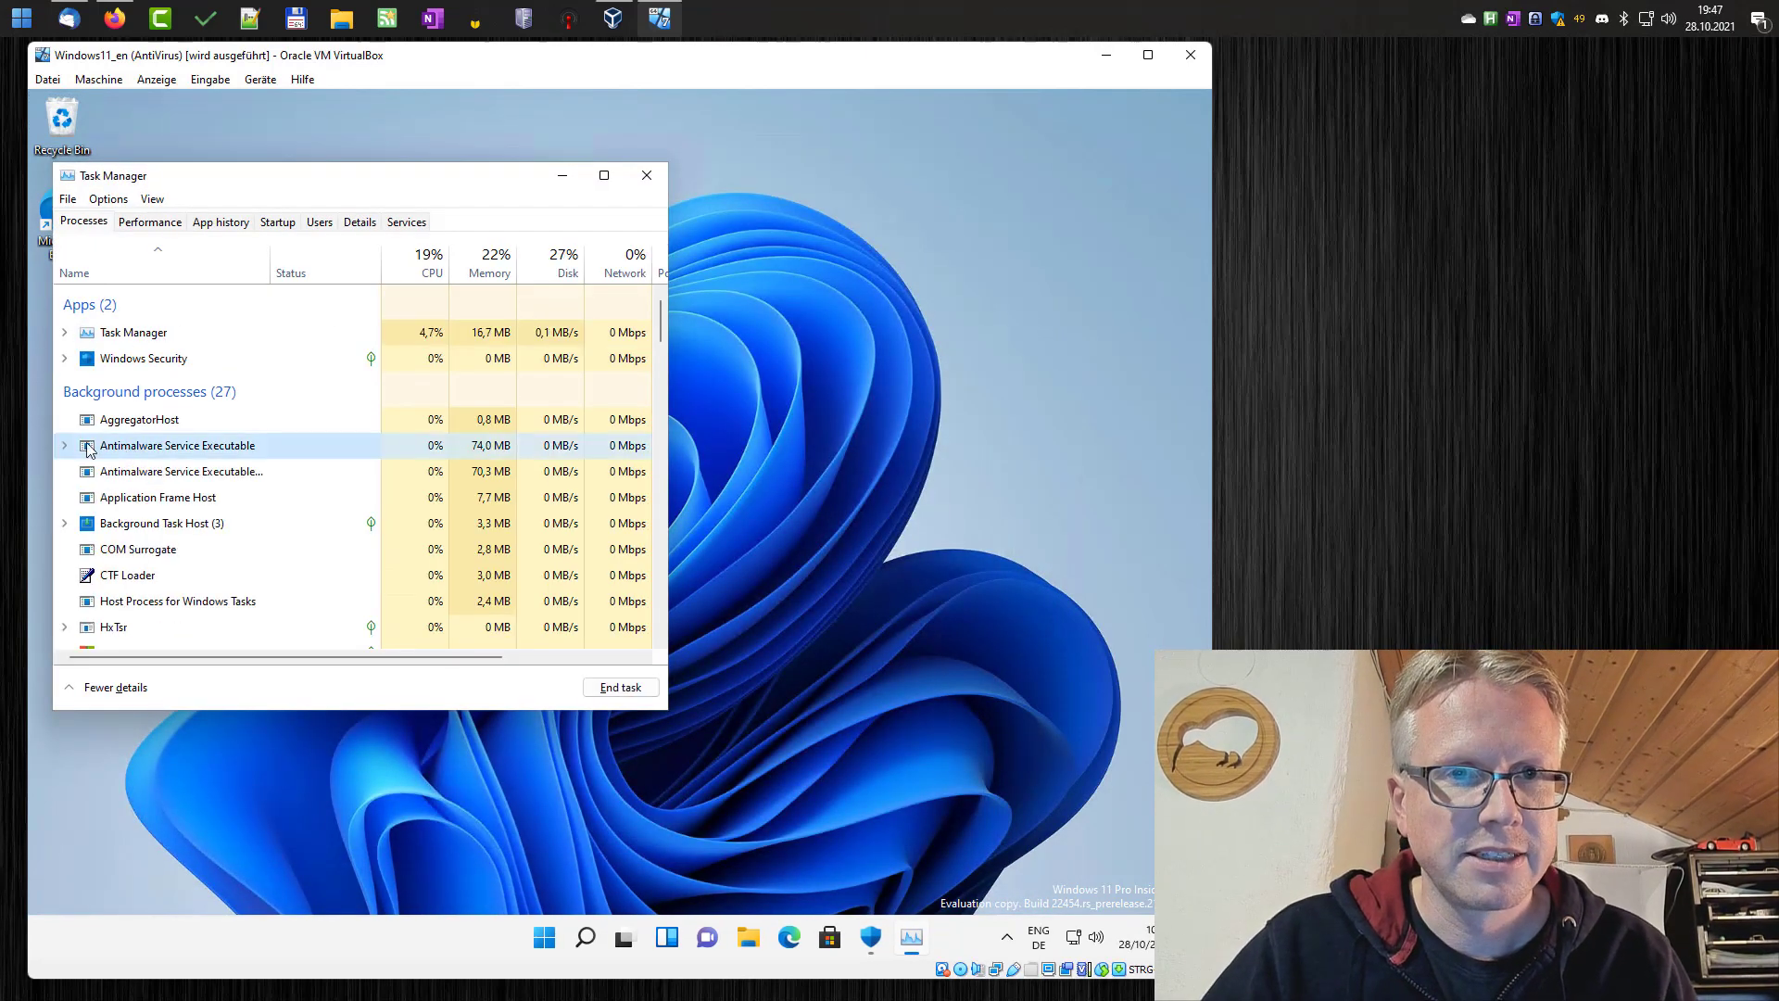
{"action": "left_click", "coordinate": [65, 445]}
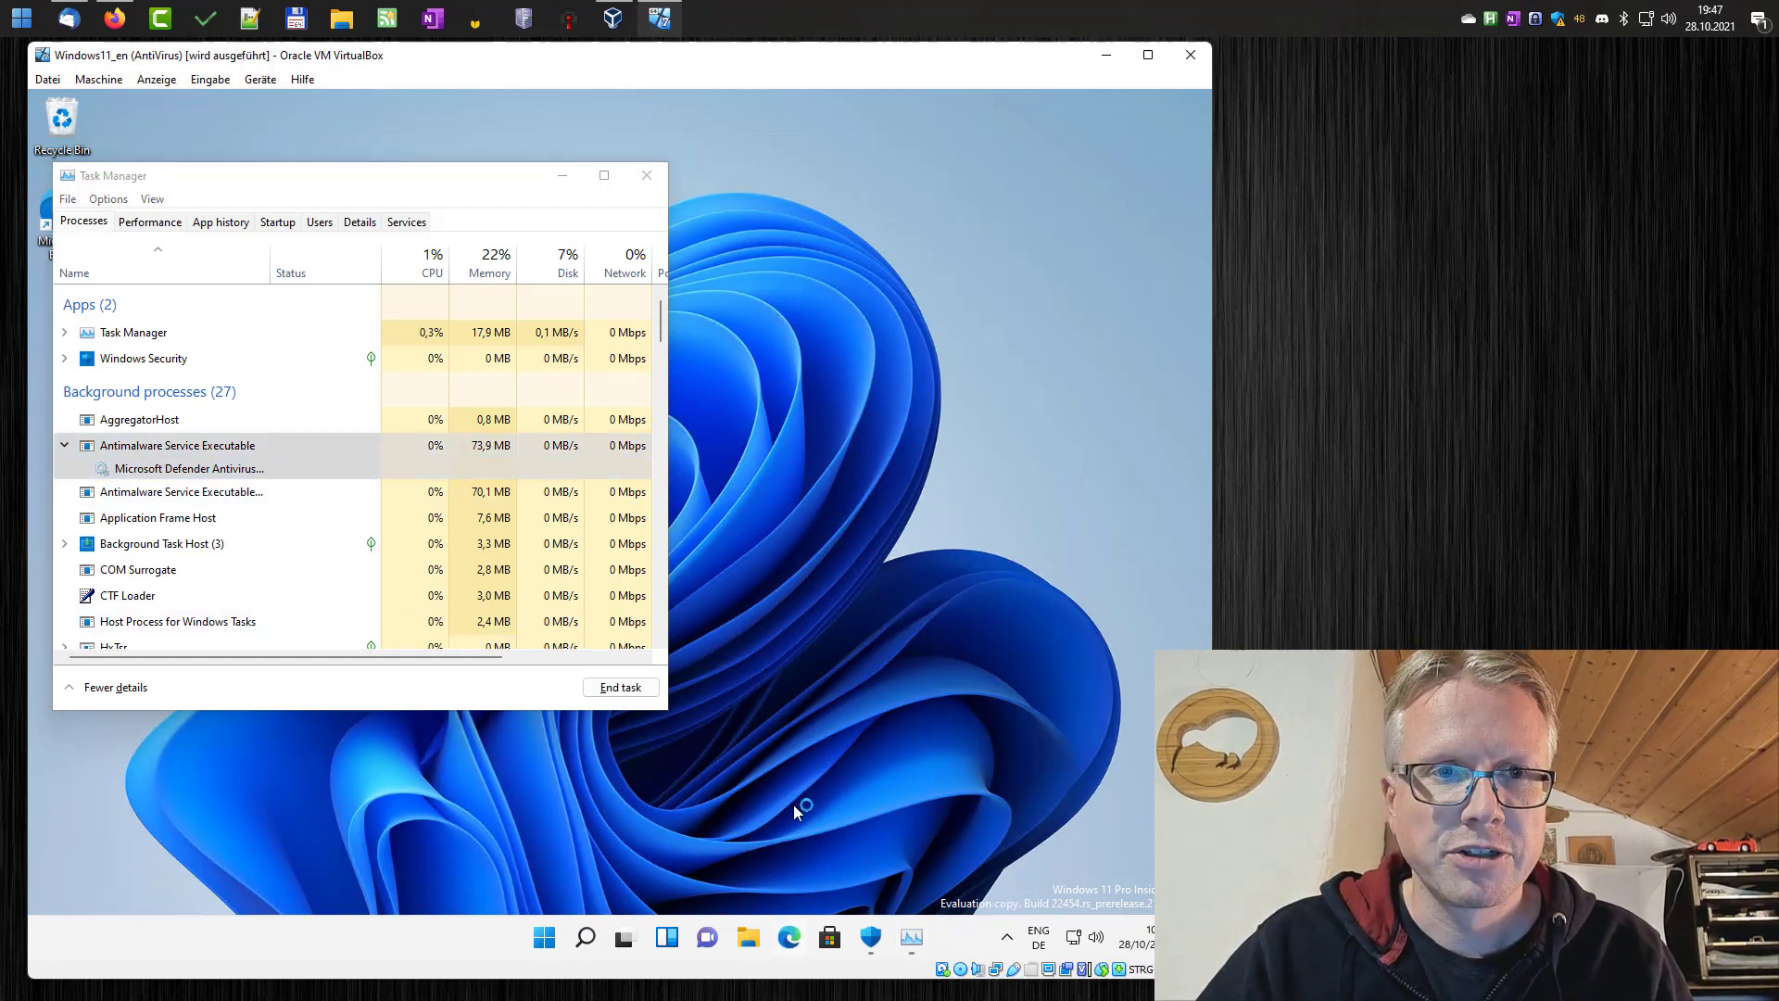
{"action": "left_click", "coordinate": [788, 938]}
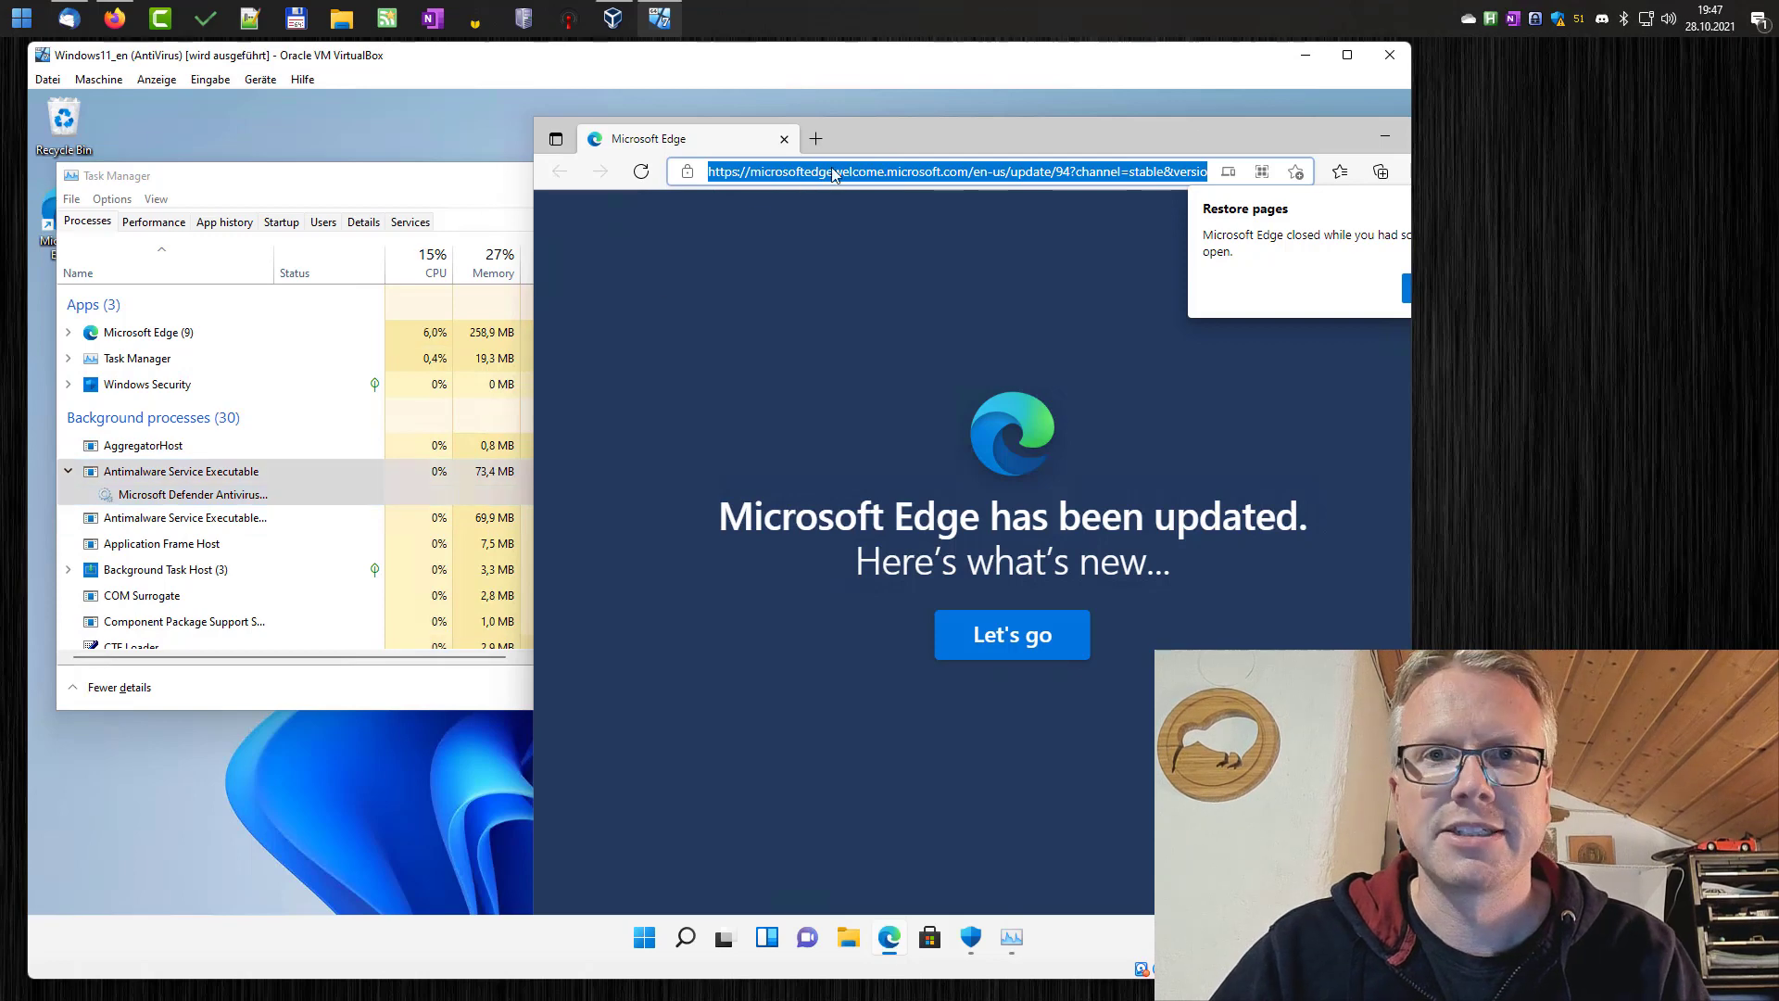
{"action": "double_click", "coordinate": [914, 171]}
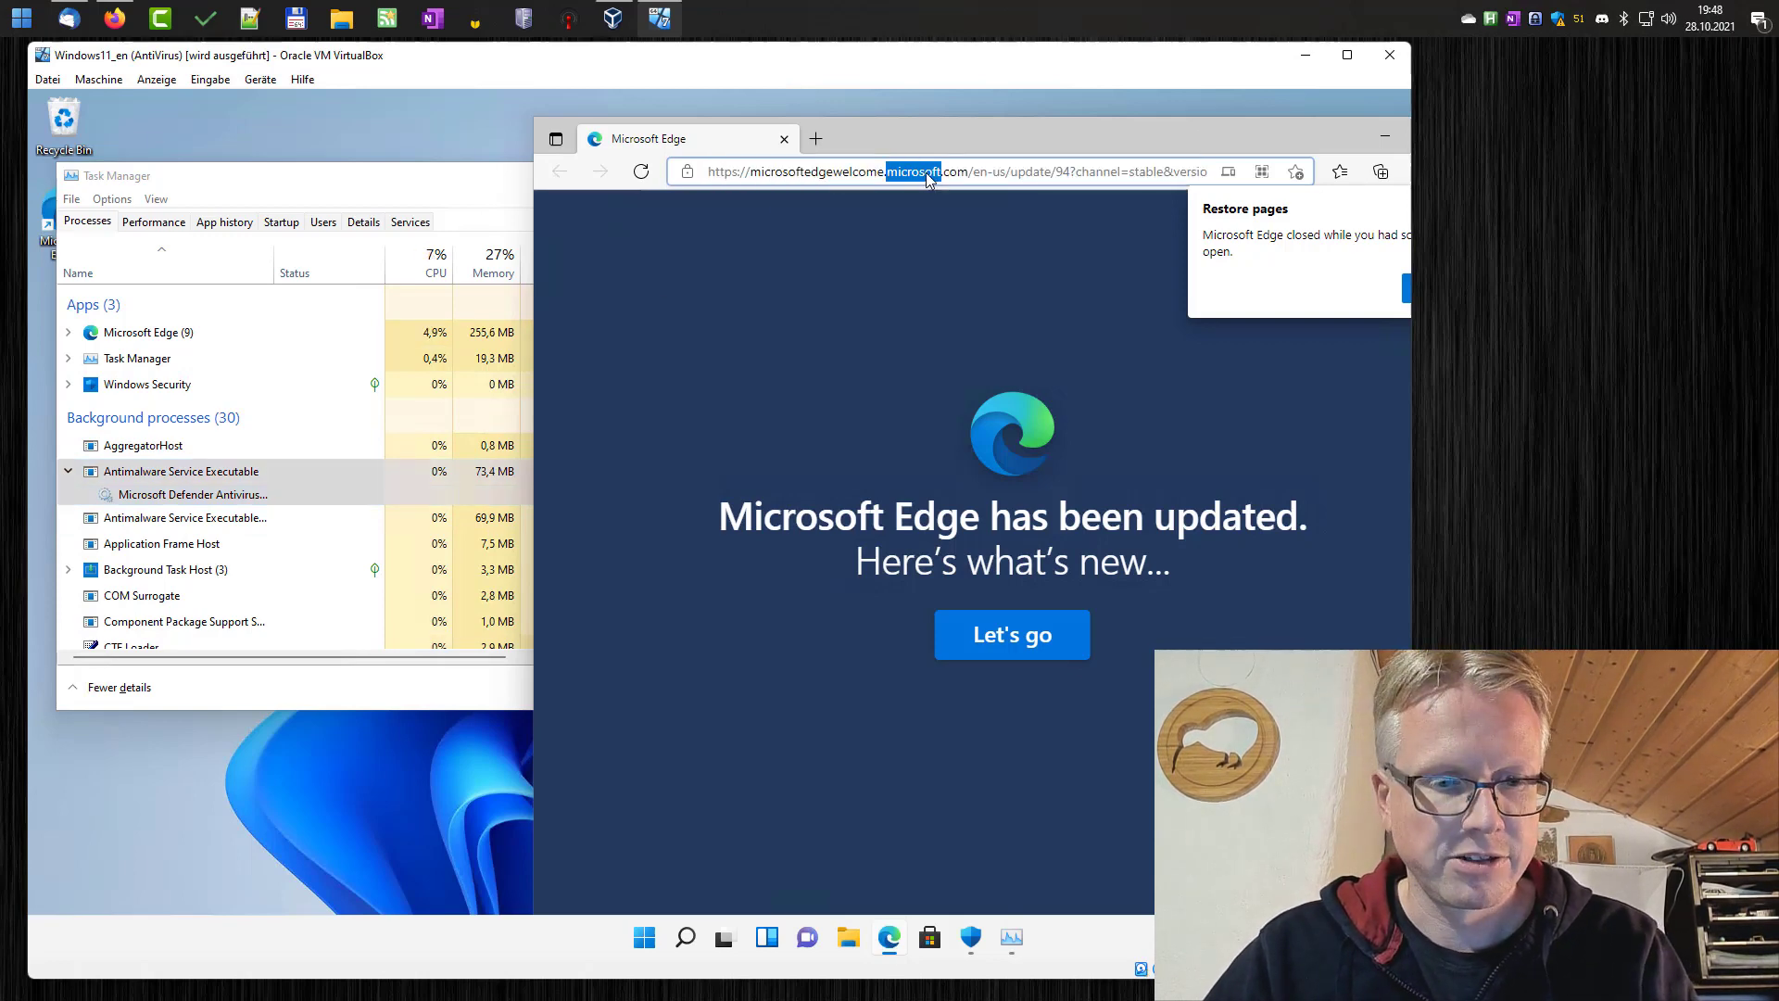